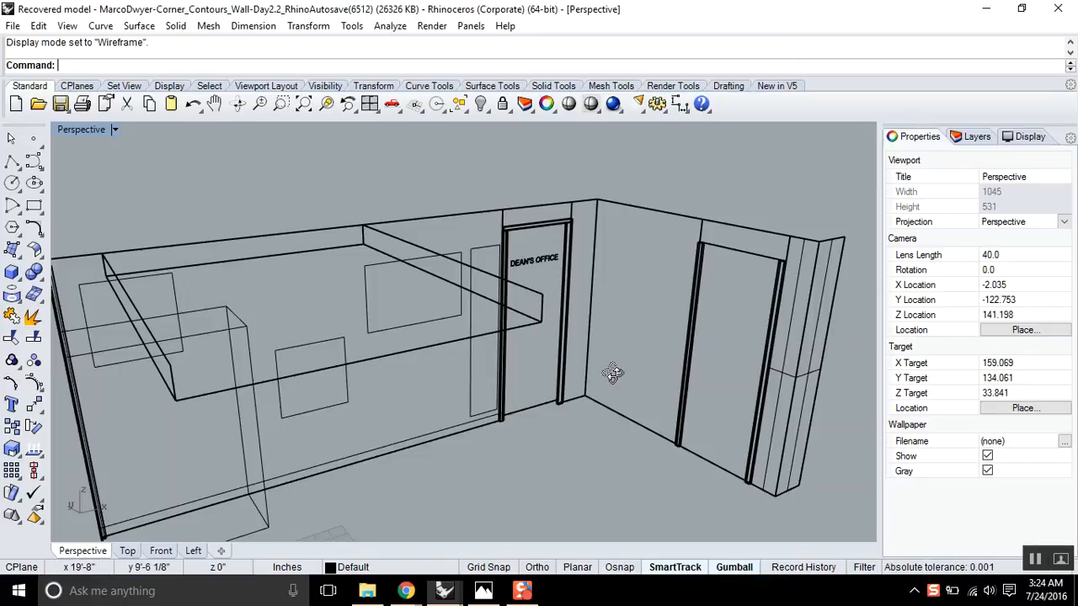
- Orbit the Perspective viewport around the office walls and back toward the door
left_click_drag(613, 374, 482, 337)
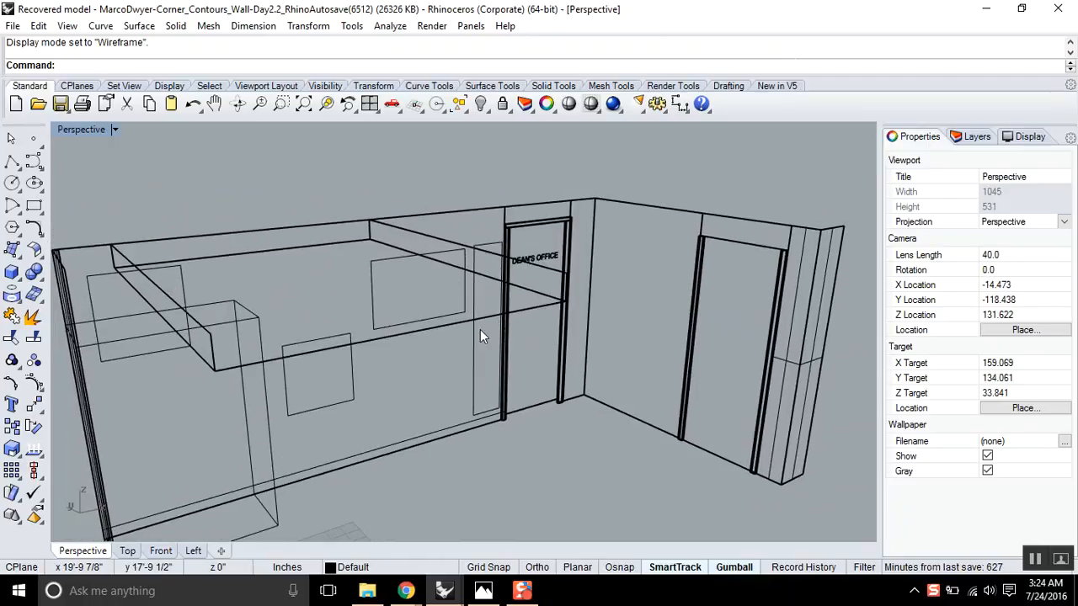
left_click_drag(485, 337, 531, 357)
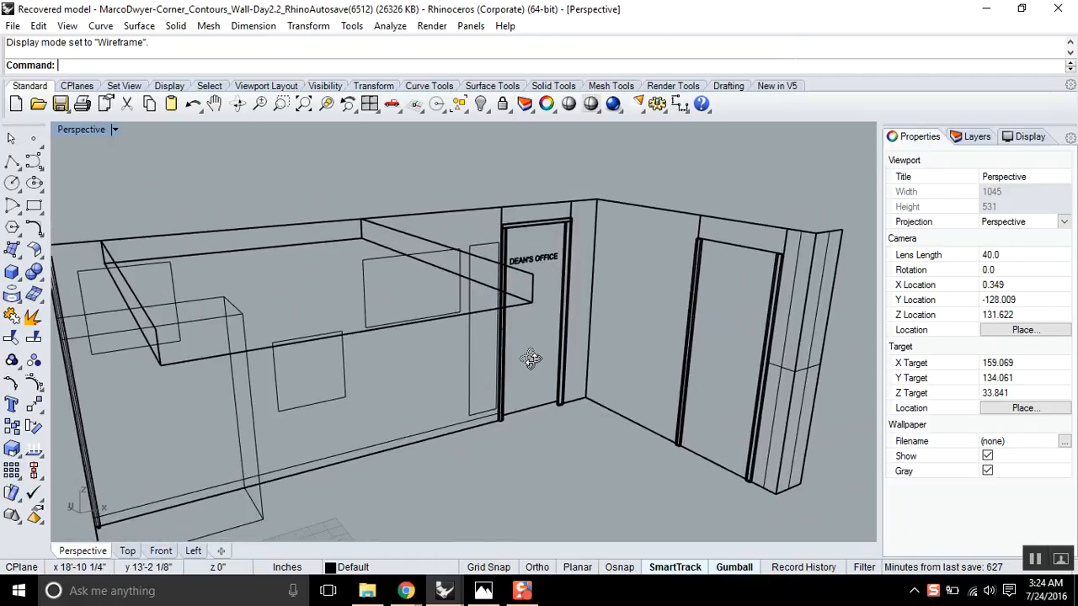
left_click_drag(531, 362, 320, 295)
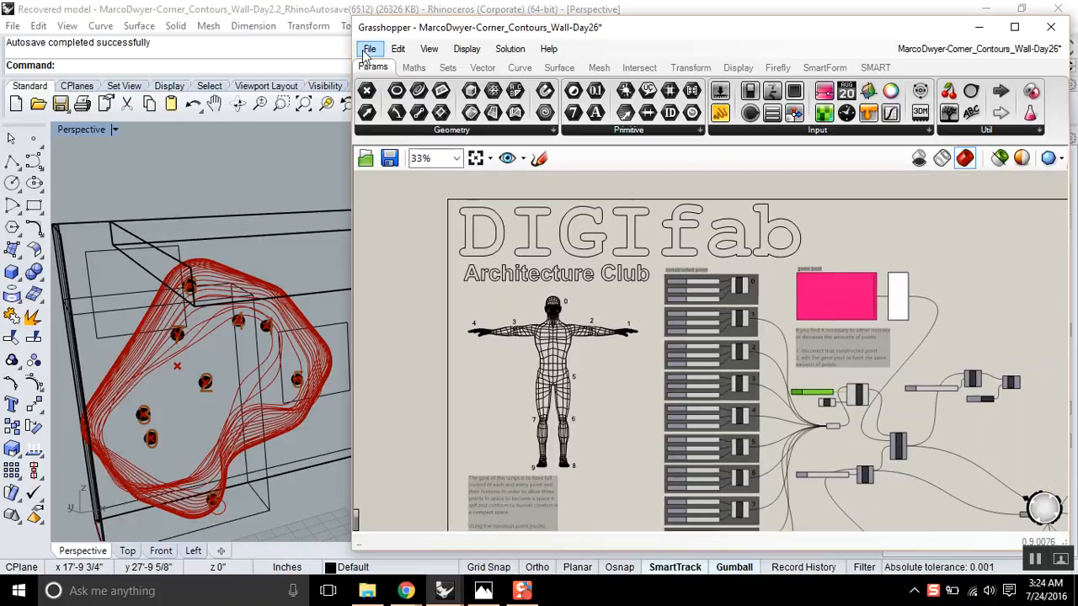
mouse_move(239, 172)
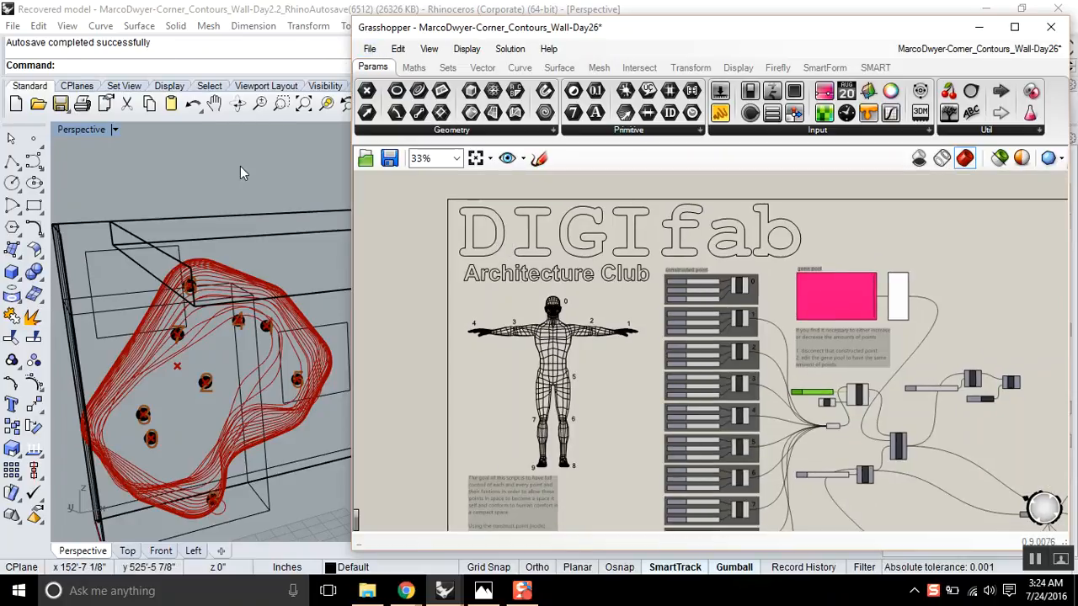
left_click(13, 25)
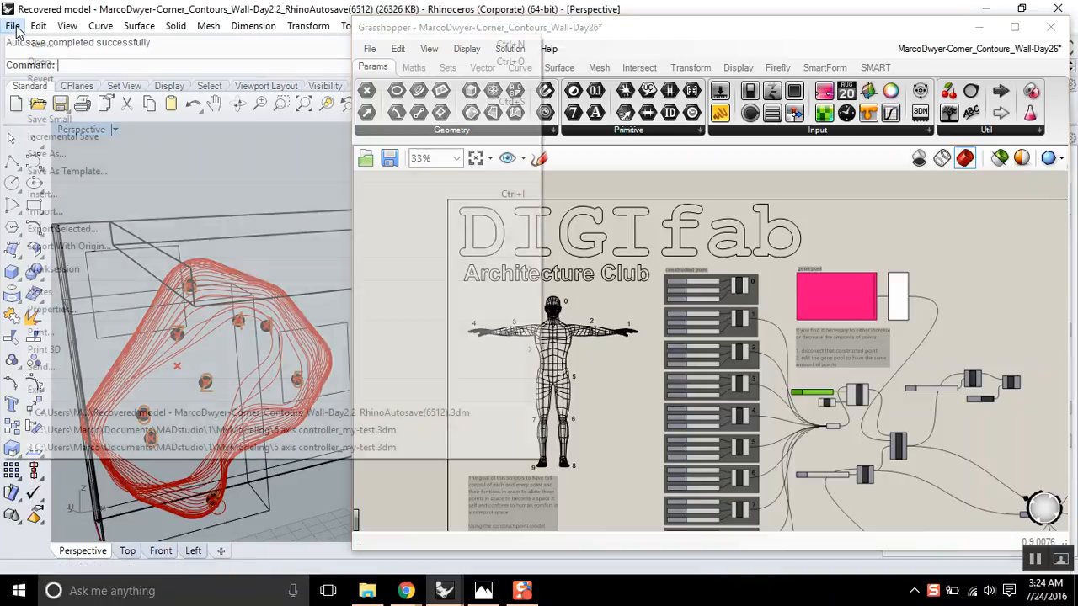
left_click(13, 25)
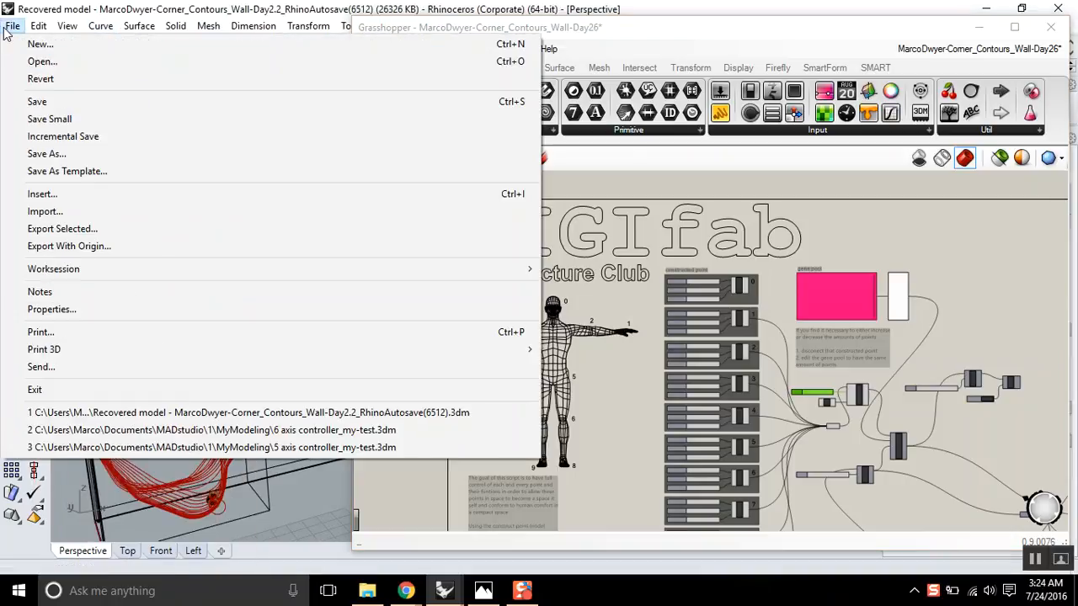
left_click(42, 61)
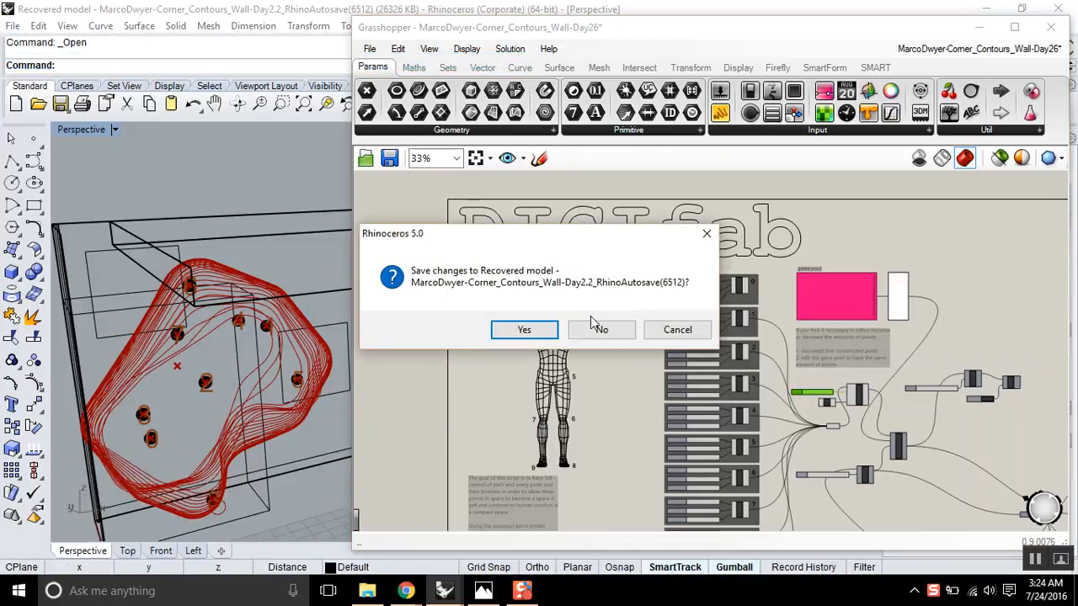
left_click(601, 328)
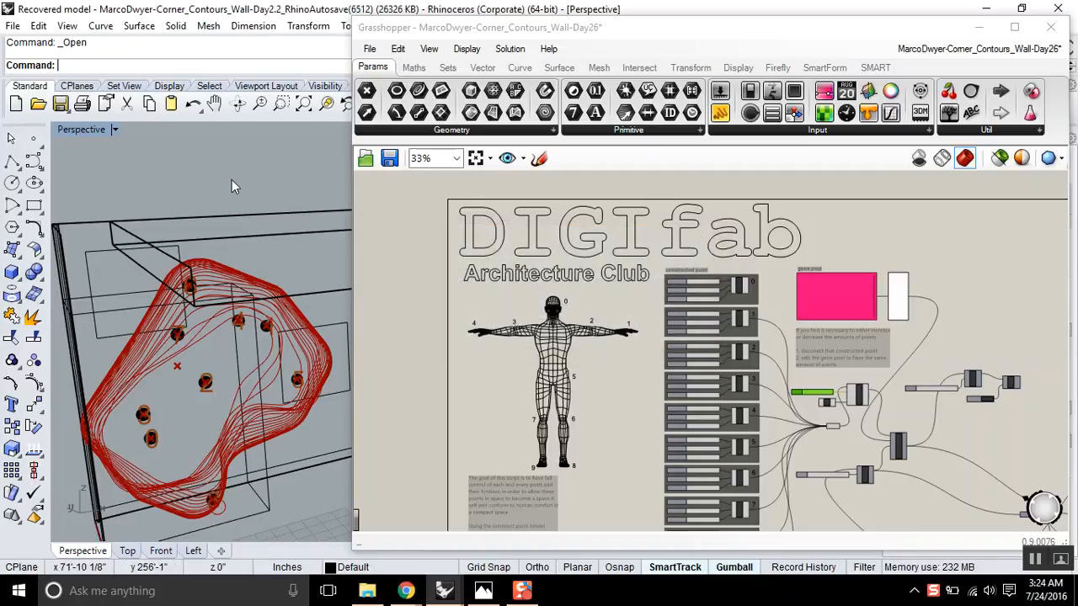
mouse_move(598, 384)
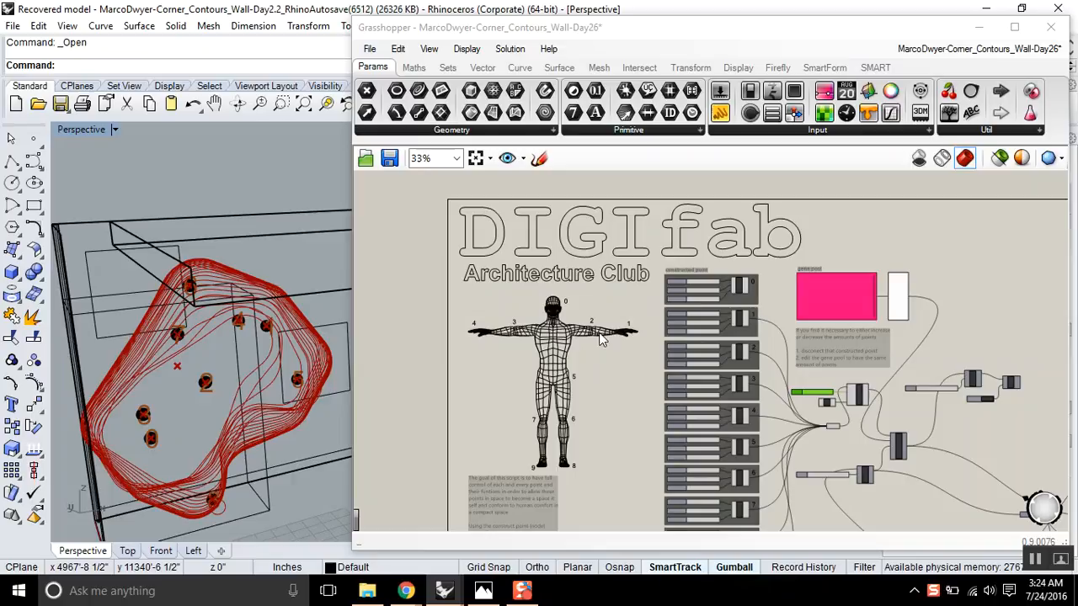
scroll("down", 3)
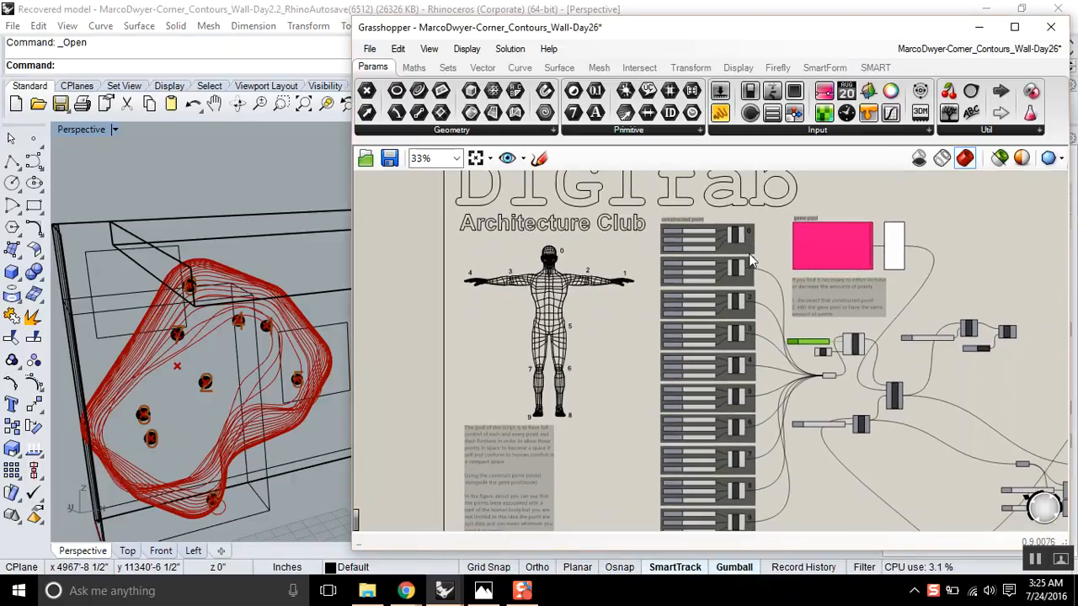
mouse_move(152, 445)
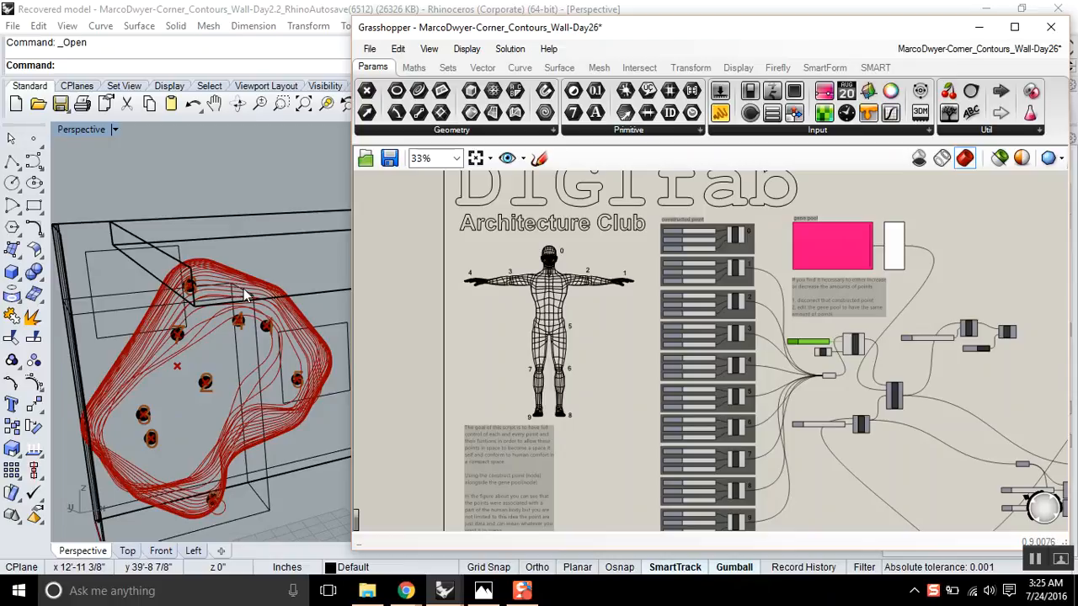
mouse_move(589, 290)
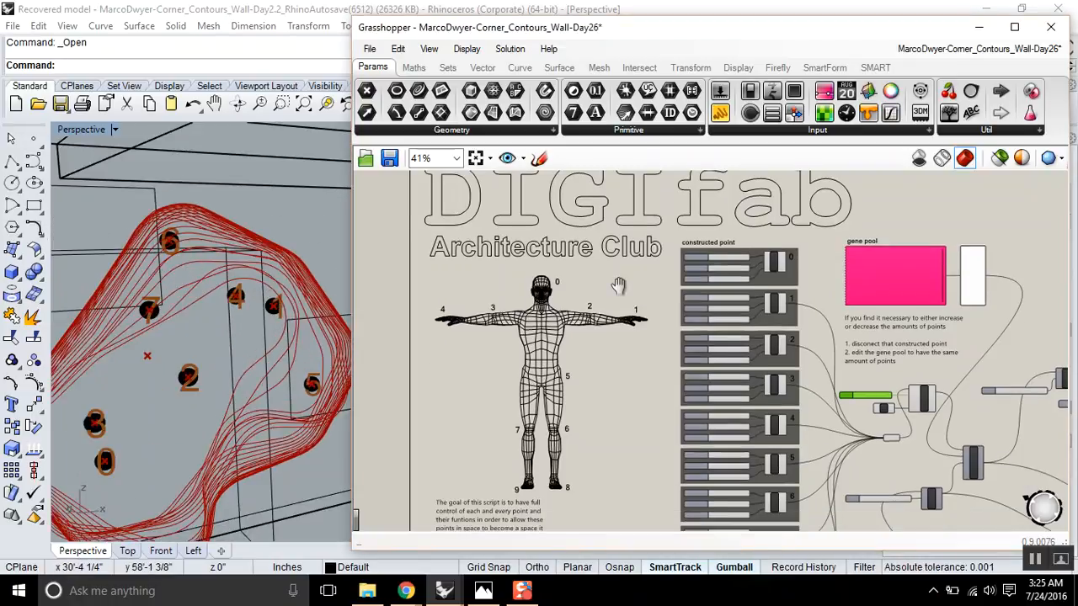
- Zoom the canvas, then maximize the Grasshopper editor to fill the screen
scroll("down", 3)
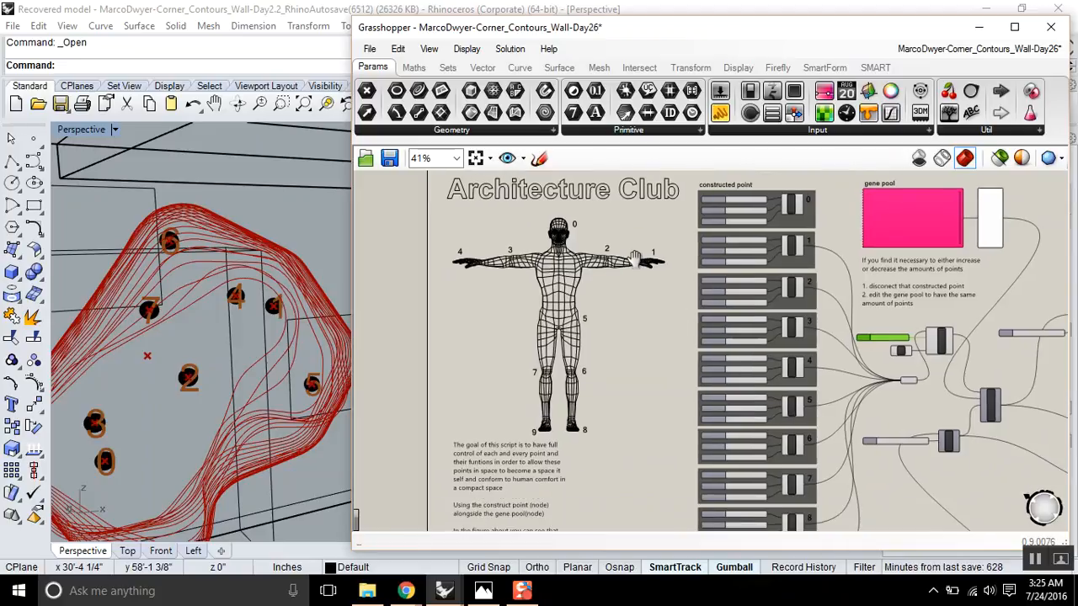
scroll("down", 3)
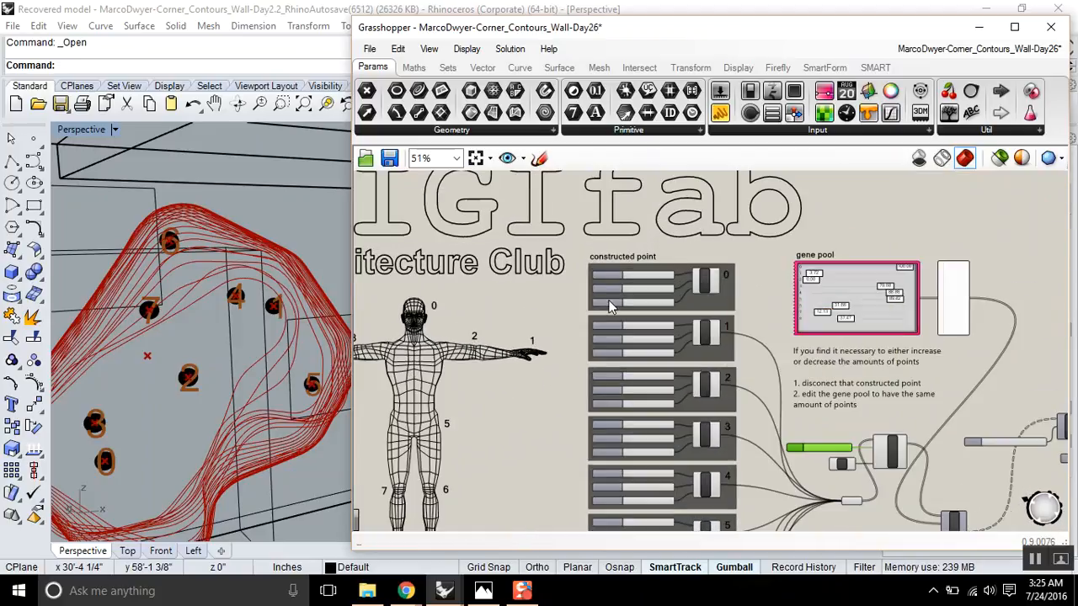
scroll("down", 3)
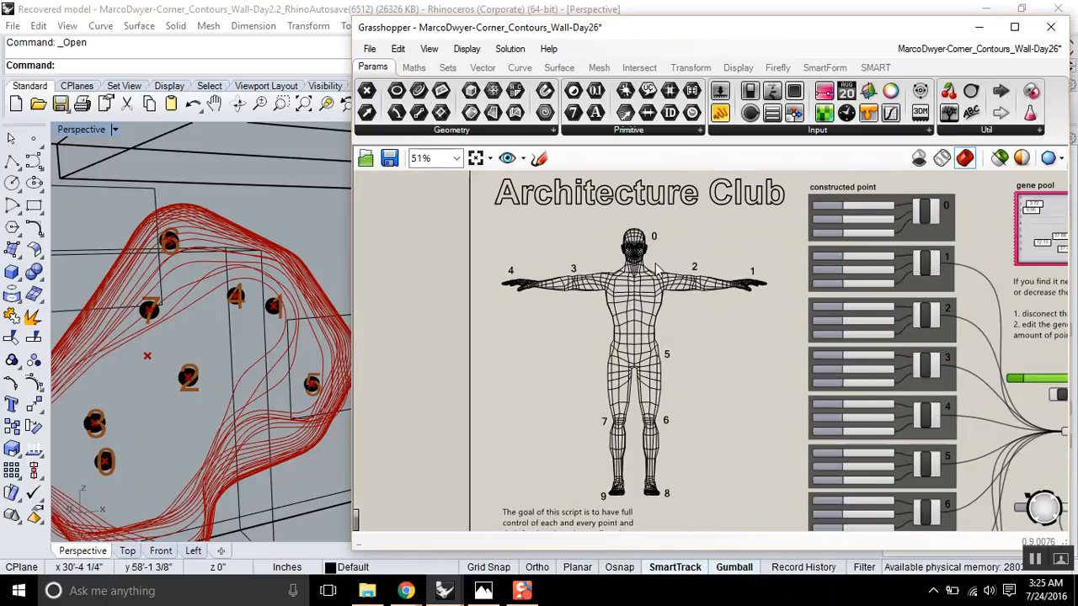
left_click(1013, 27)
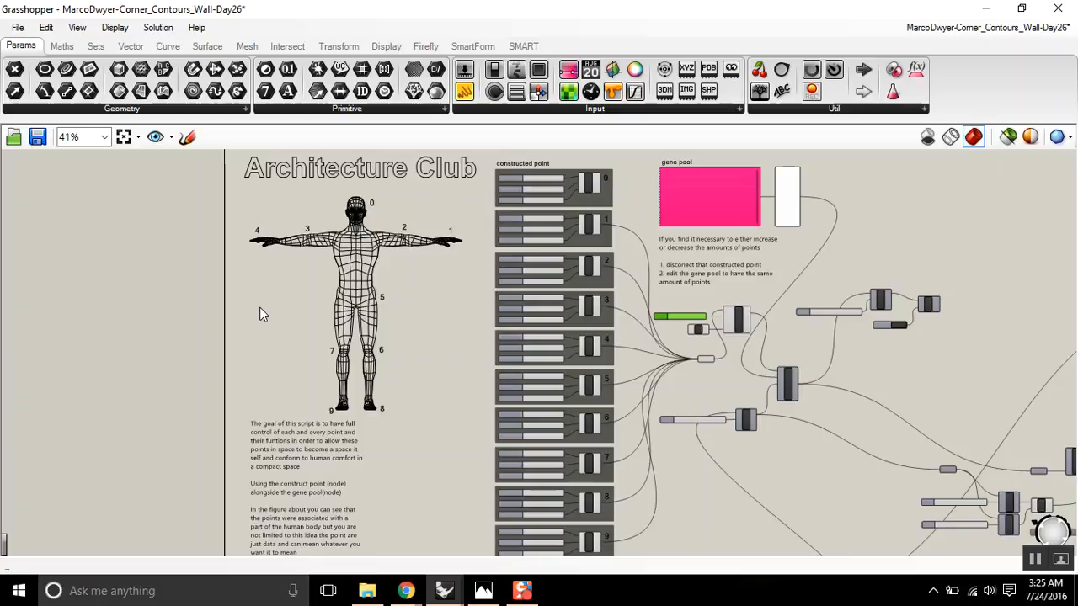
mouse_move(362, 239)
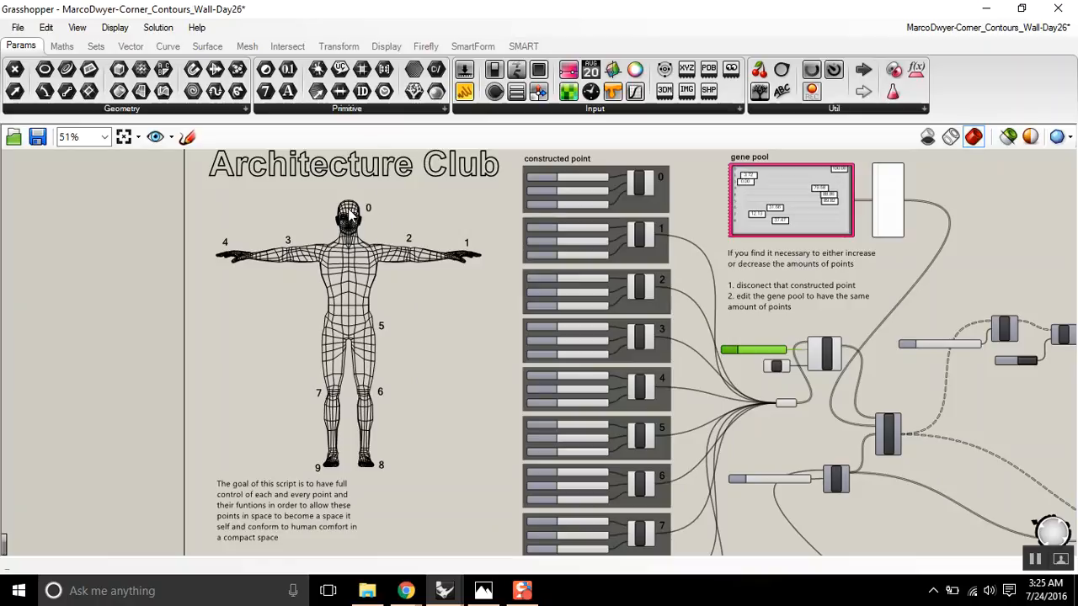
mouse_move(481, 256)
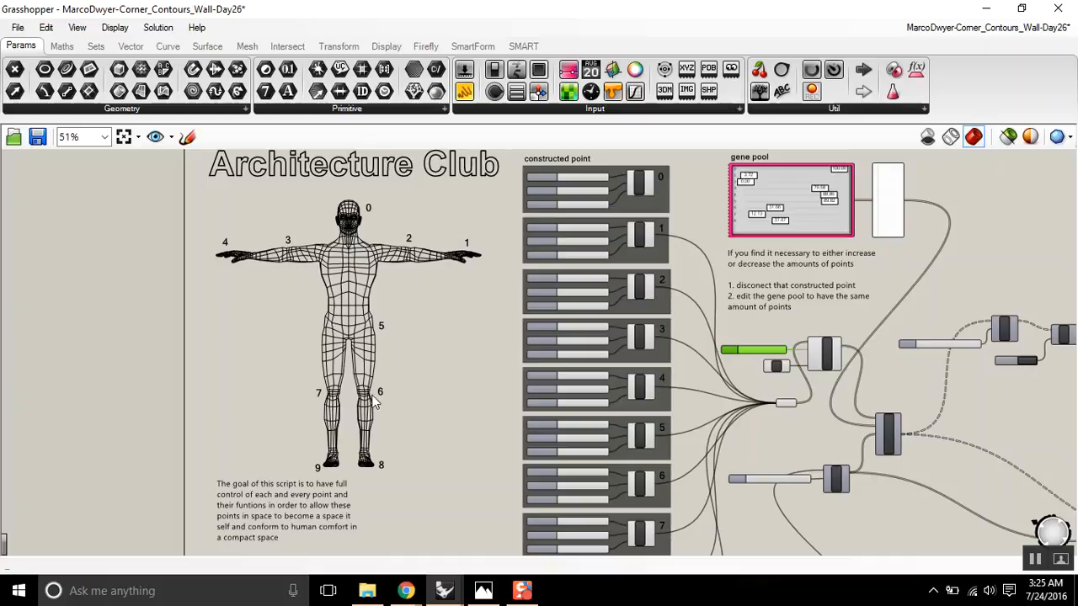
mouse_move(352, 328)
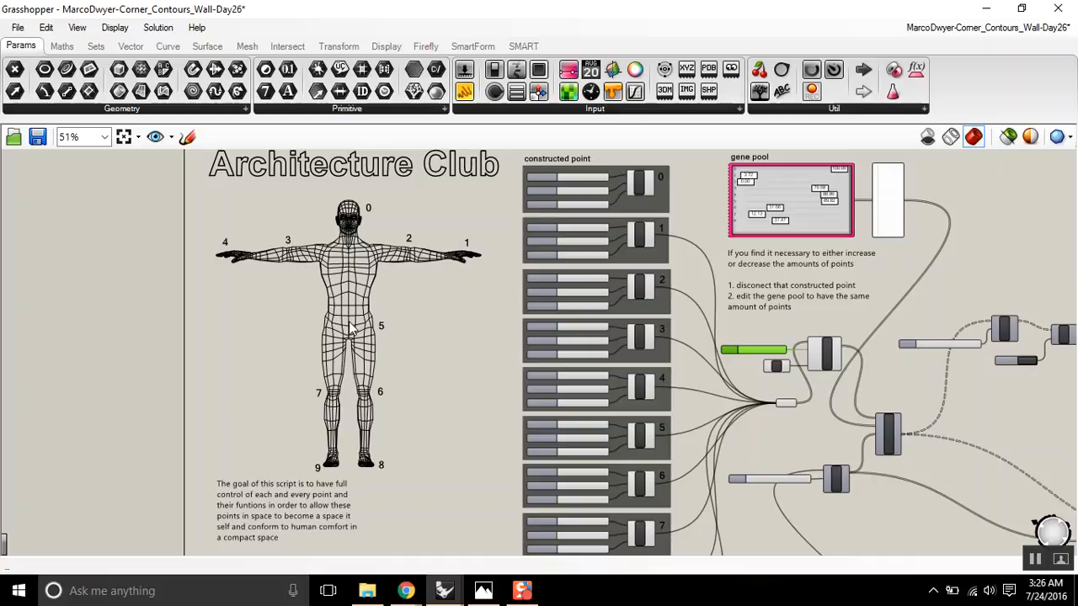
mouse_move(346, 367)
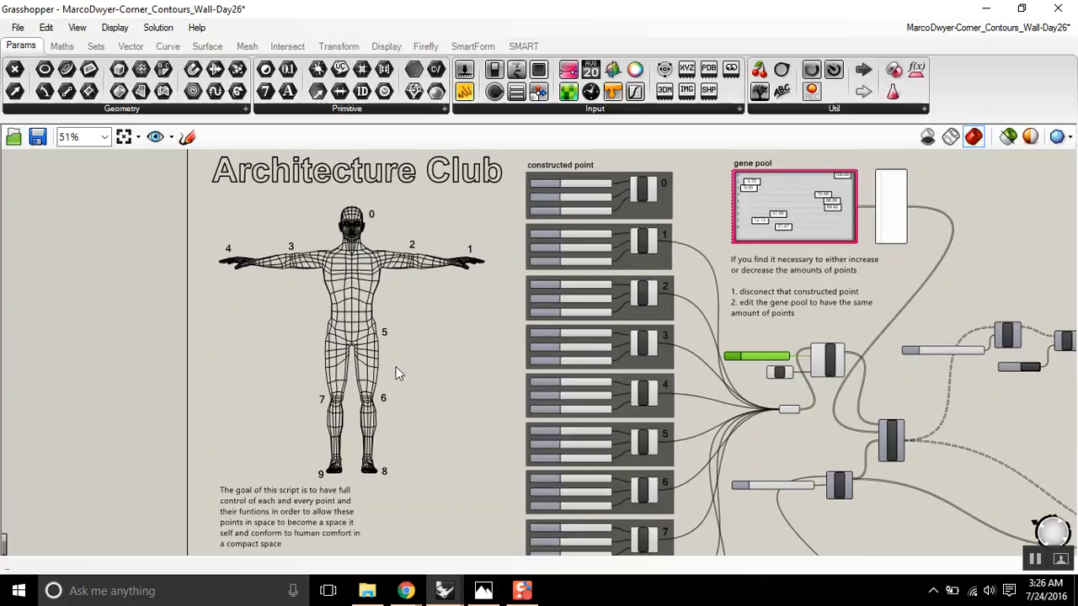
mouse_move(299, 256)
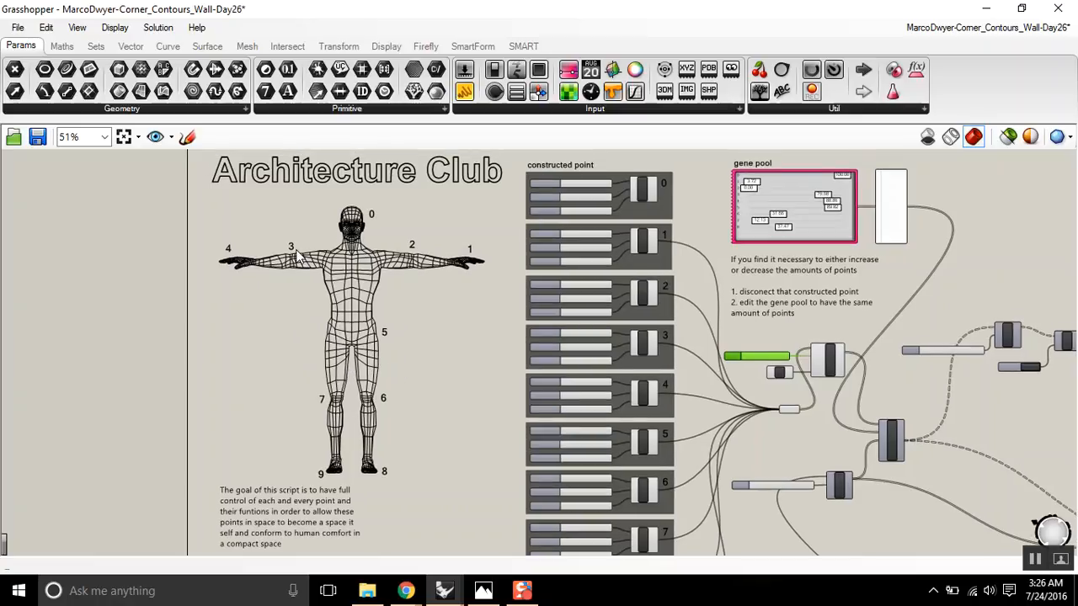
- Pan the canvas toward the gene pool and its notes on changing the point count
scroll("down", 3)
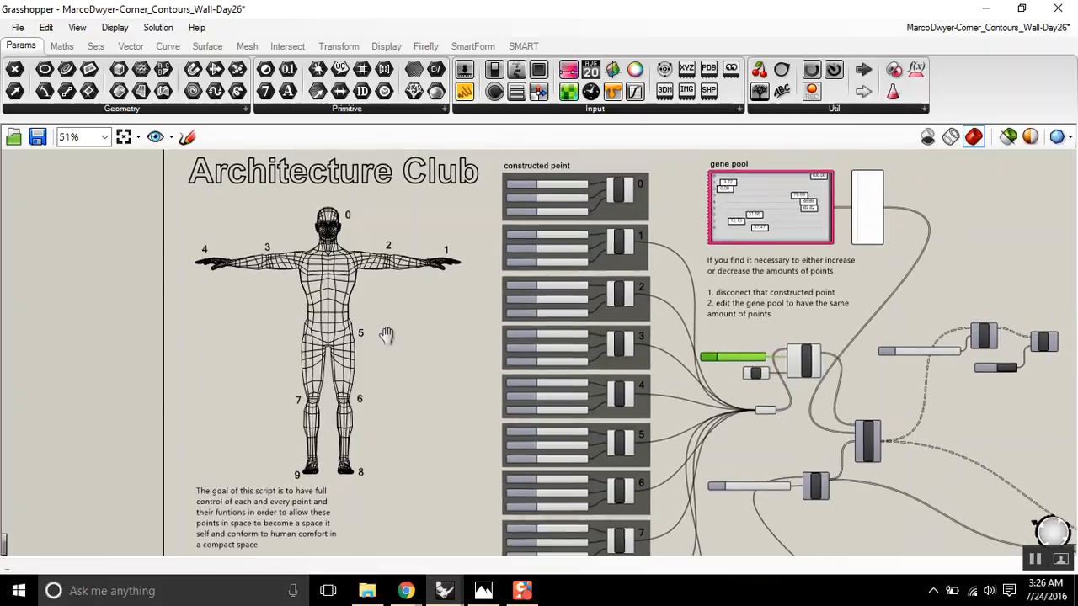
mouse_move(354, 290)
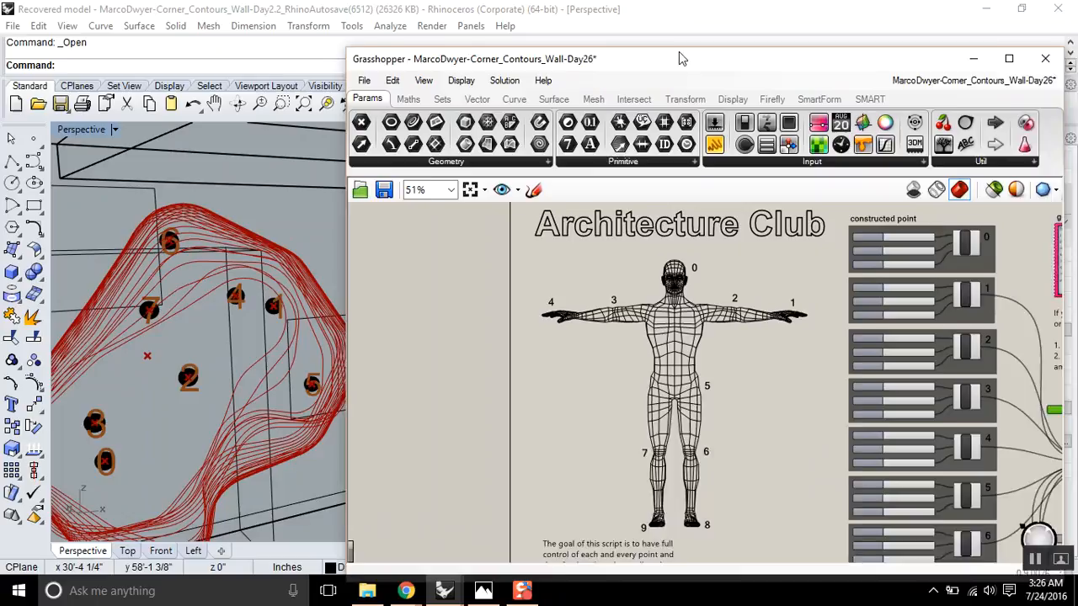
left_click_drag(682, 57, 664, 27)
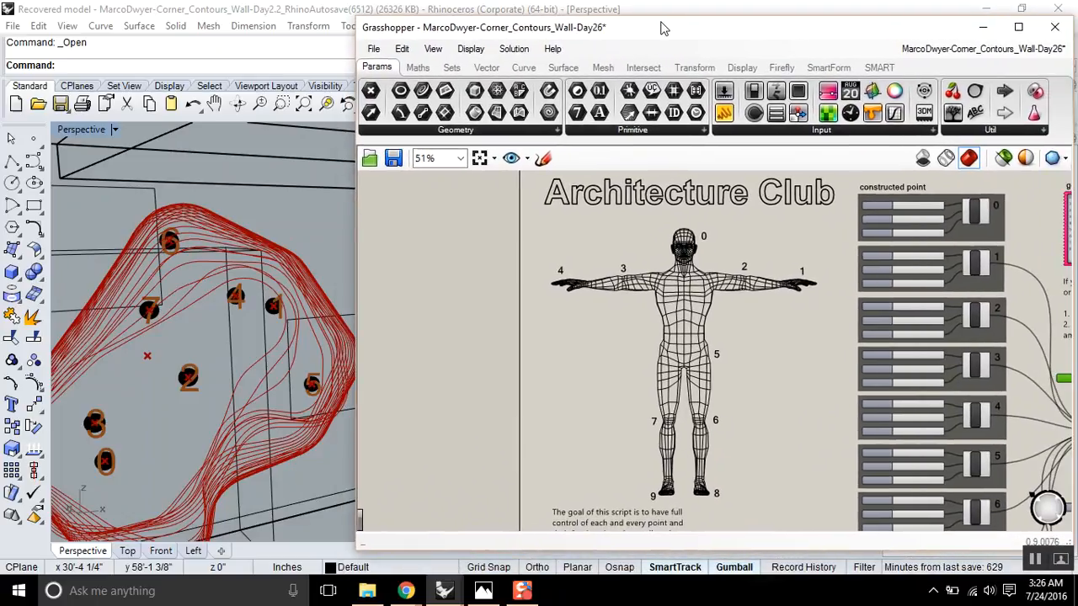
scroll("down", 3)
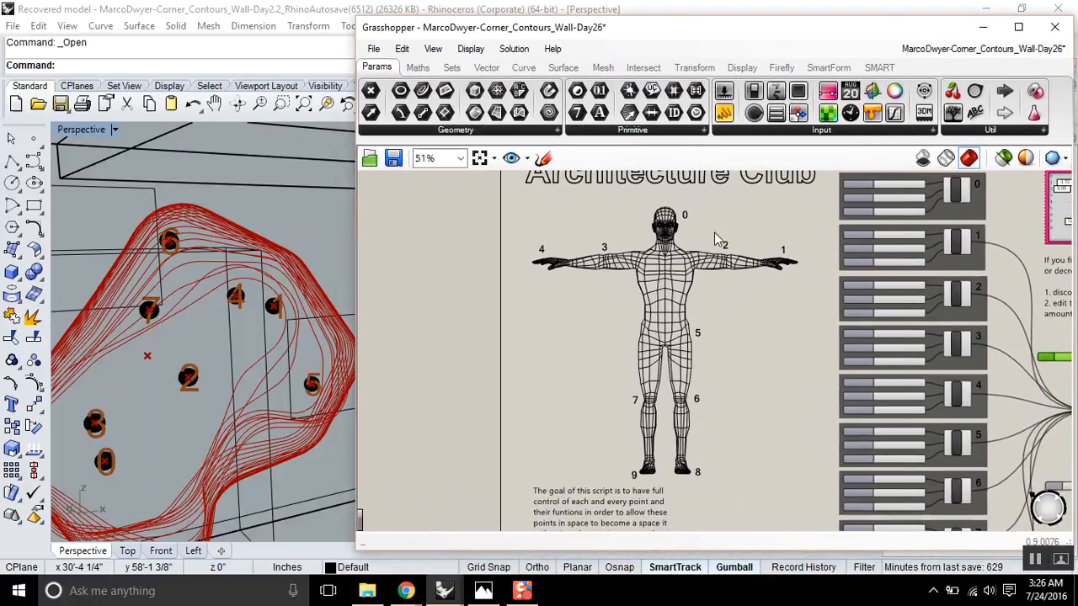
scroll("down", 3)
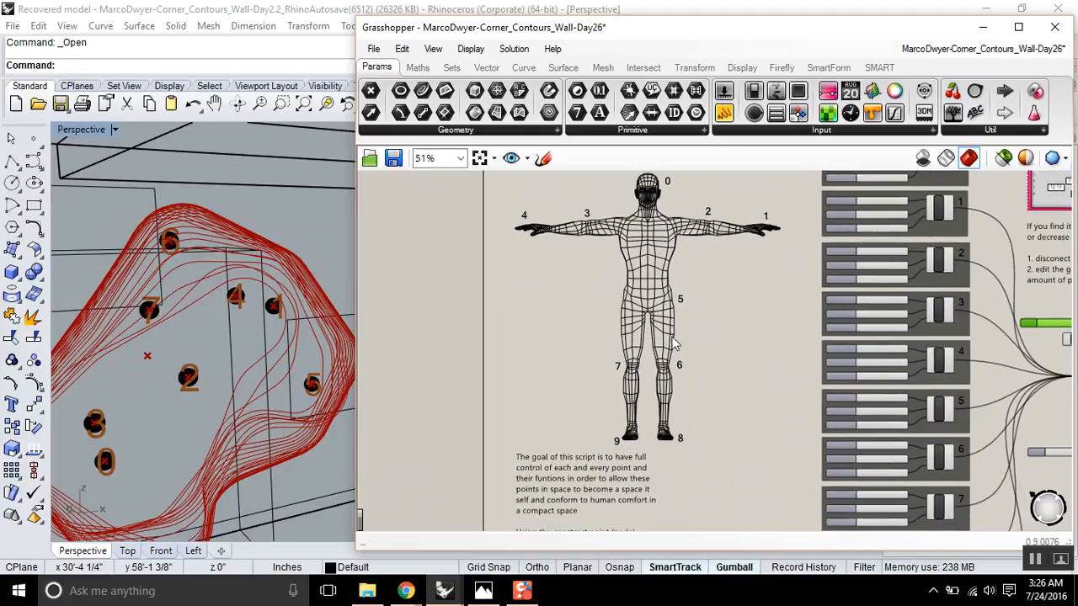
scroll("down", 3)
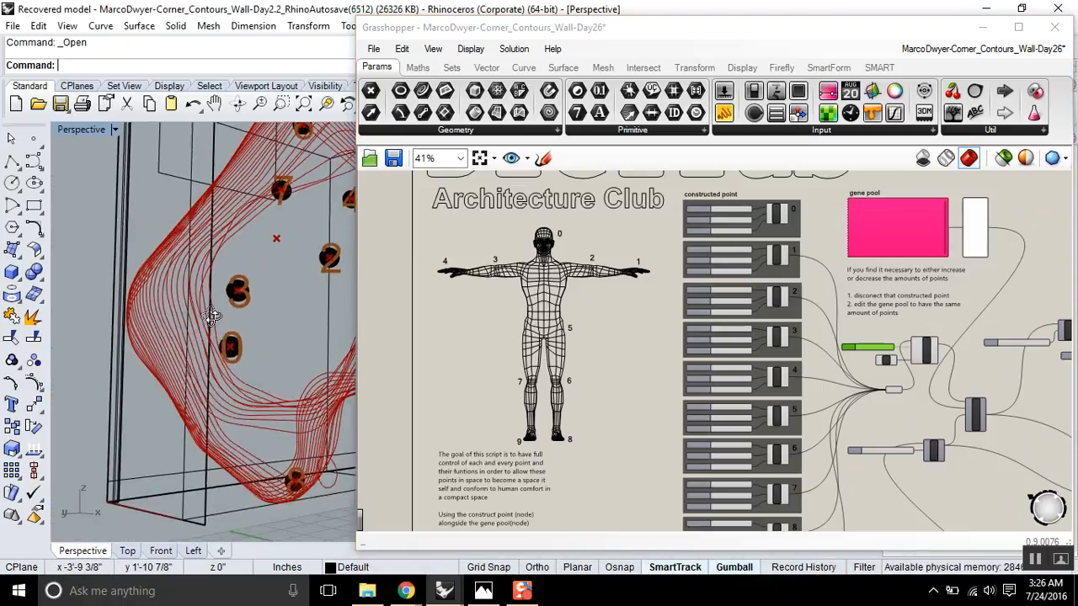
- Face the contoured wall panel and navigate the canvas to the constructed-point and gene pool groups
left_click_drag(210, 318, 655, 319)
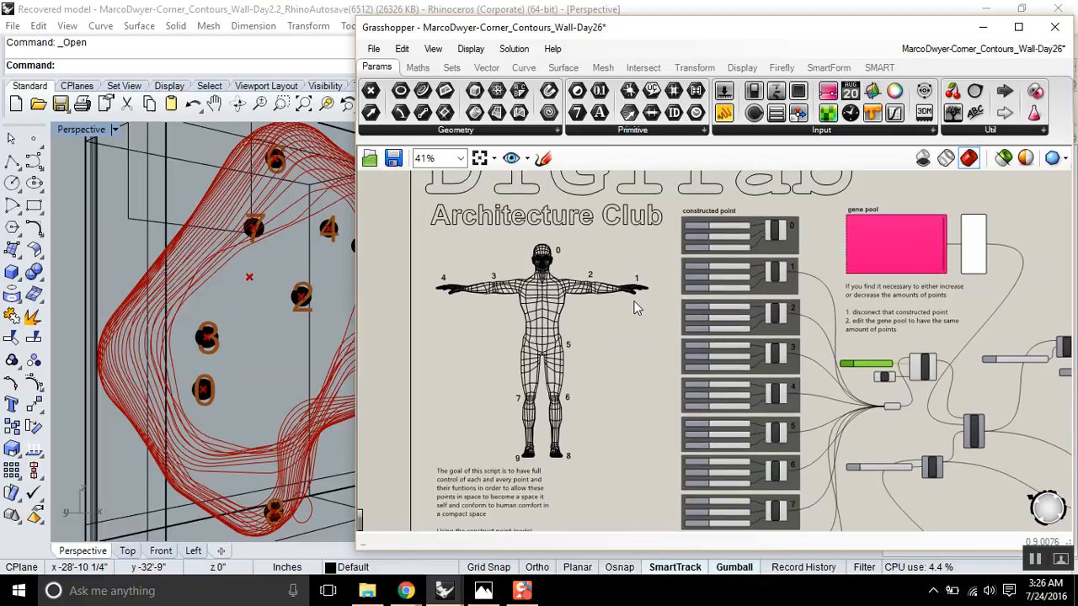
scroll("up", 3)
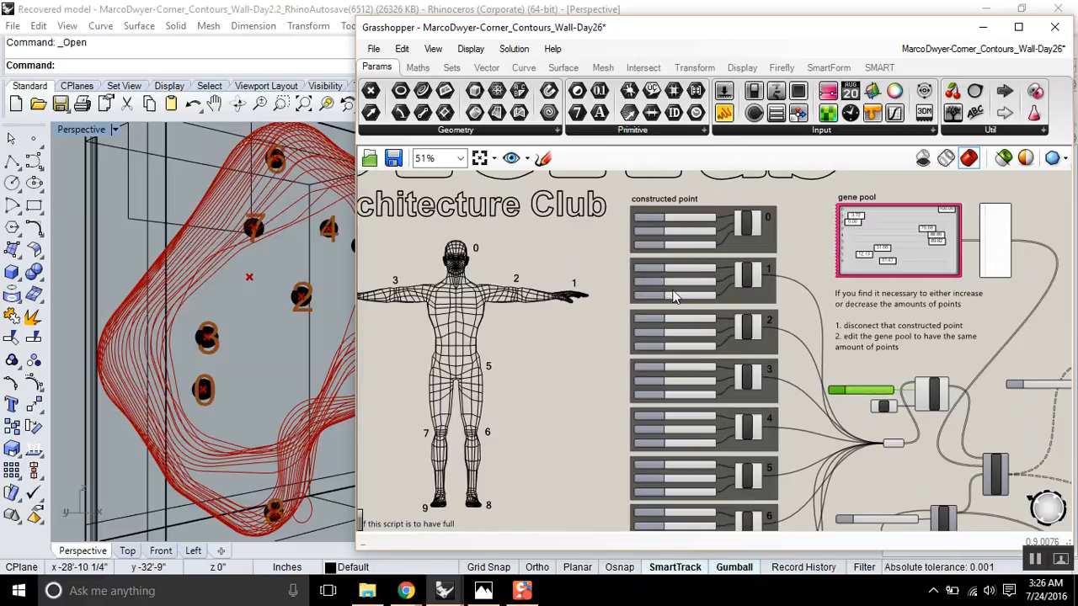
scroll("down", 3)
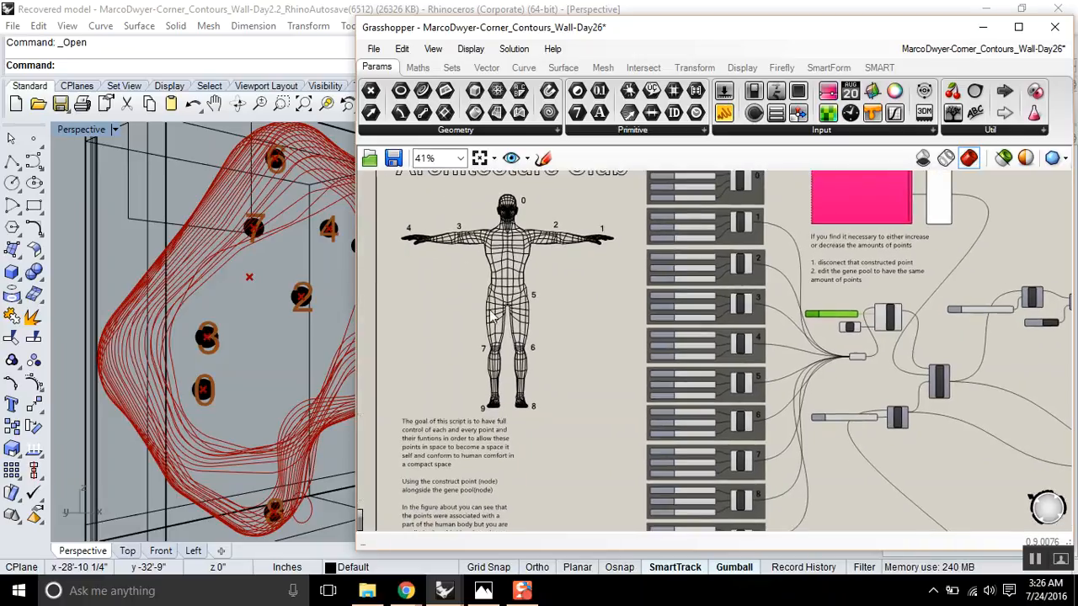
scroll("down", 3)
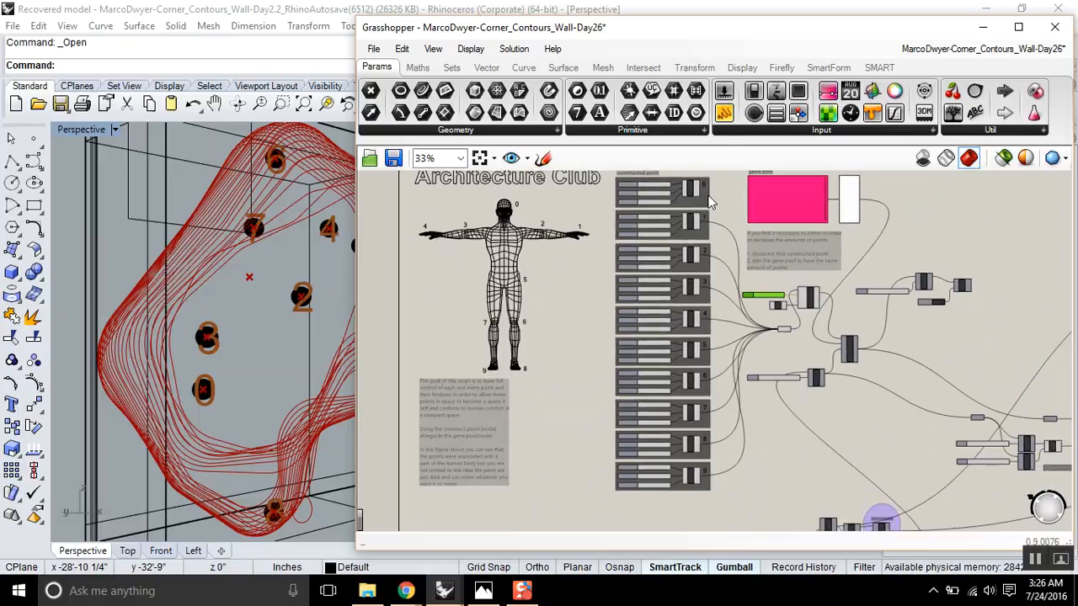
scroll("up", 3)
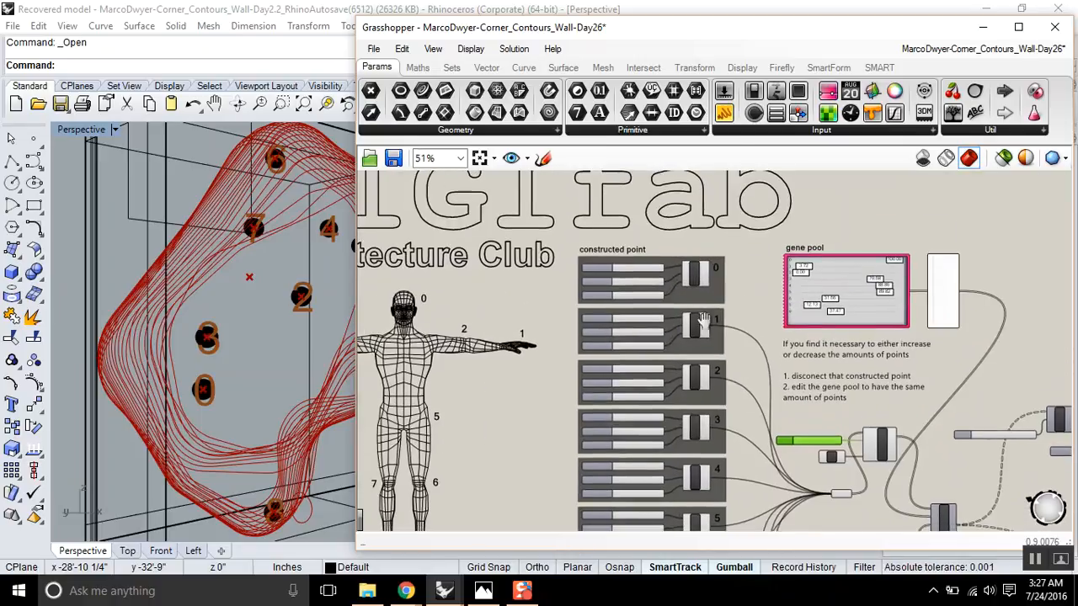
scroll("down", 3)
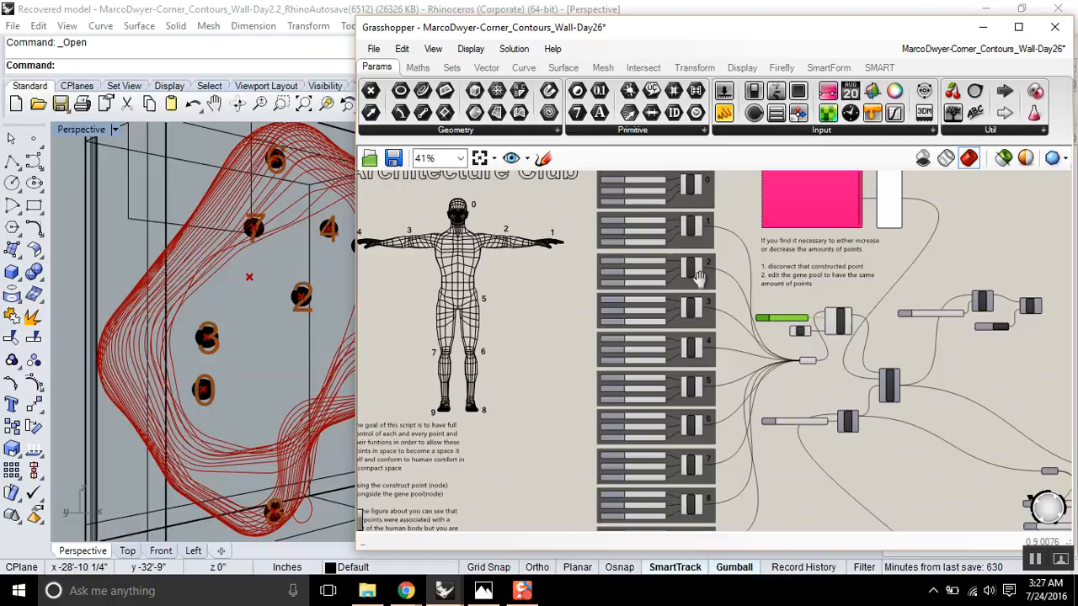
scroll("up", 3)
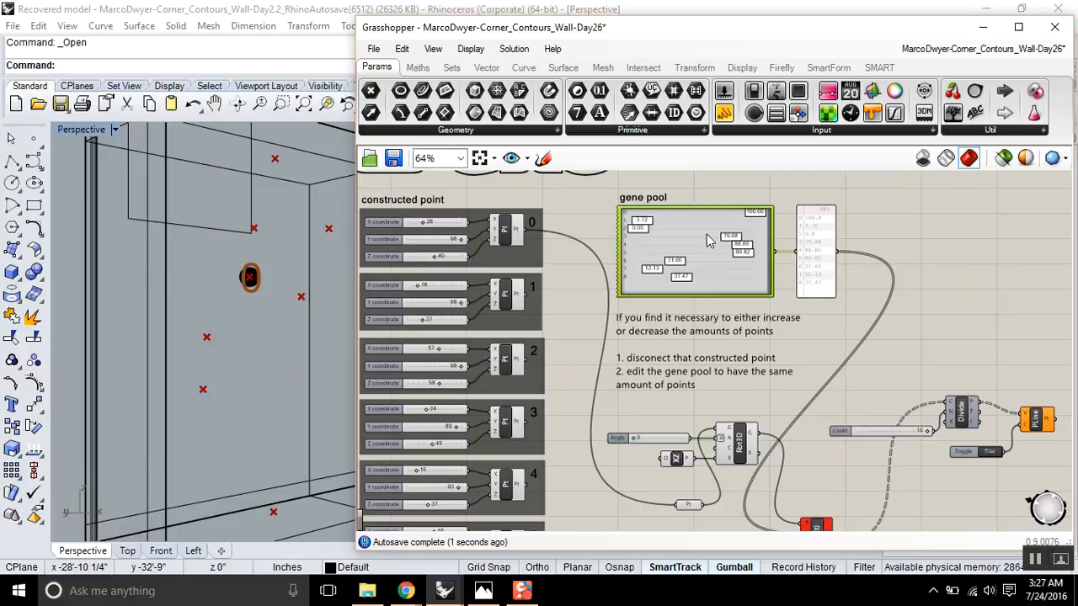
double_click(694, 252)
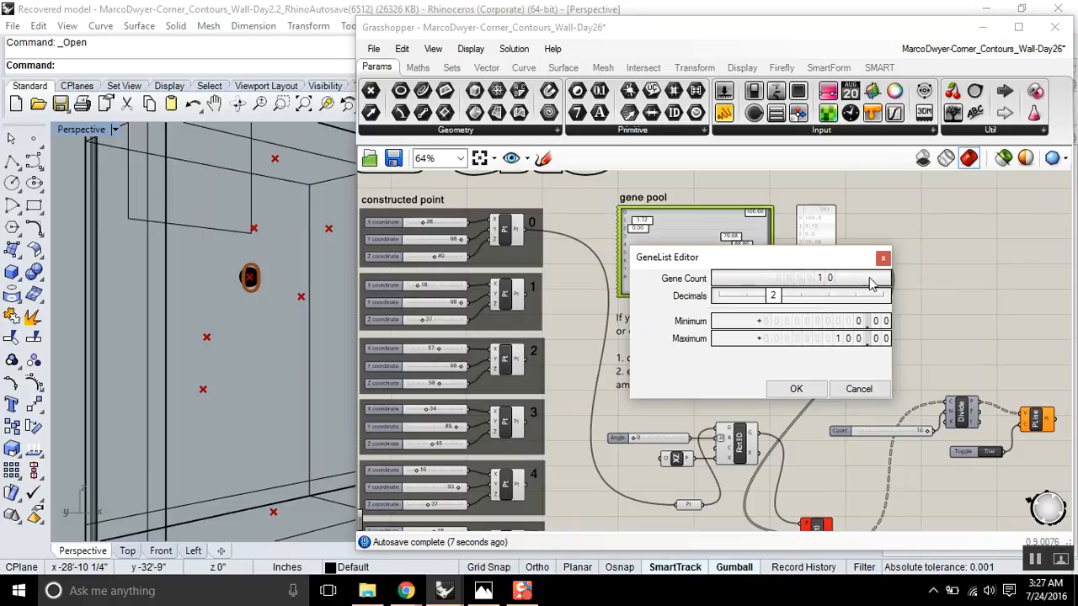
left_click(794, 388)
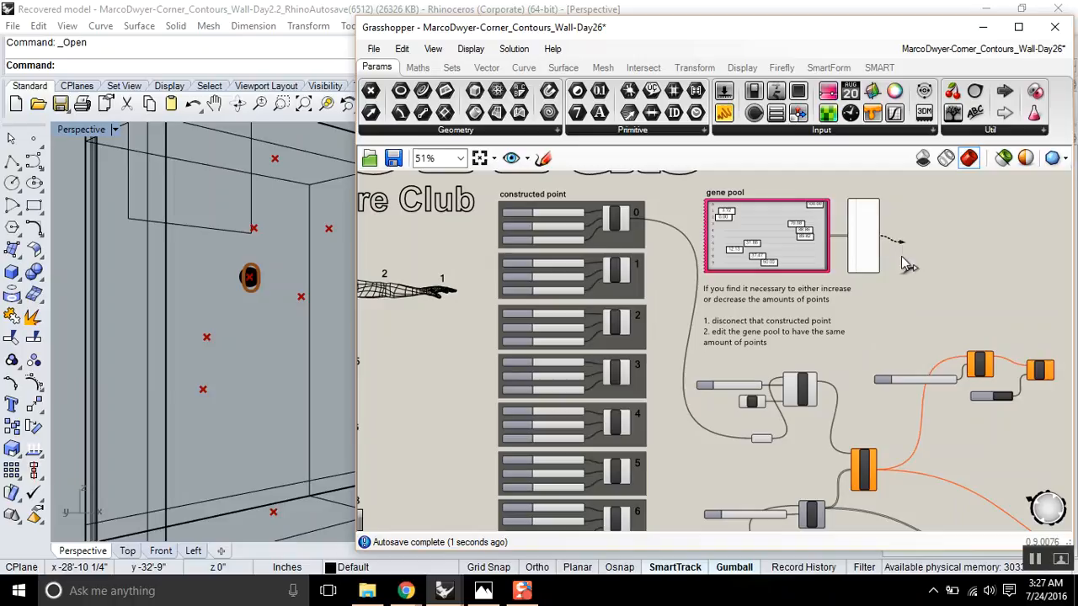
- Zoom in on the Gene Pool's ten values, then out to the constructed point components
scroll("up", 3)
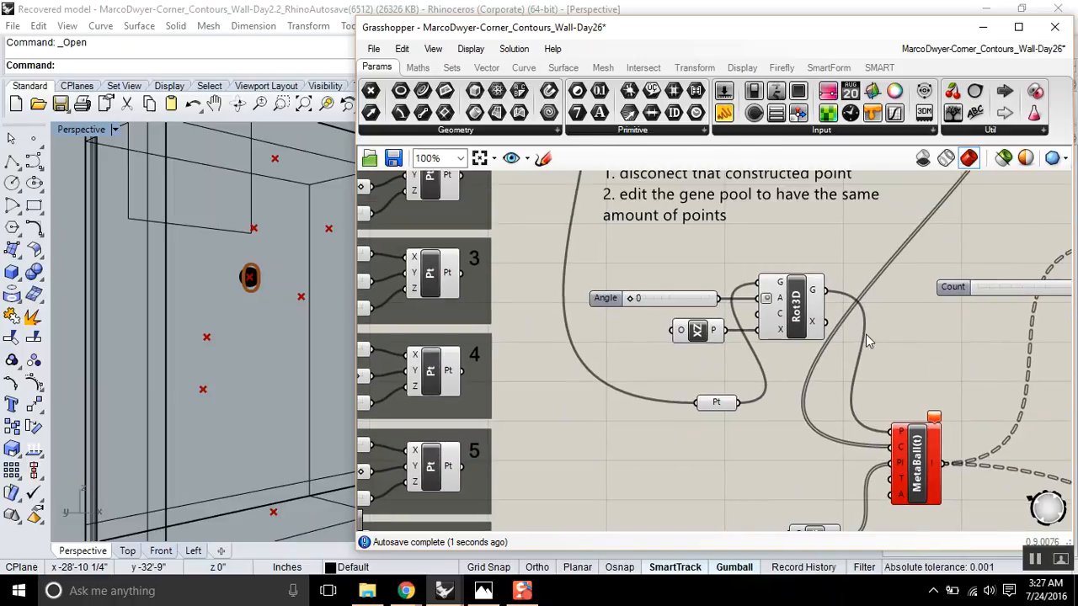
scroll("down", 3)
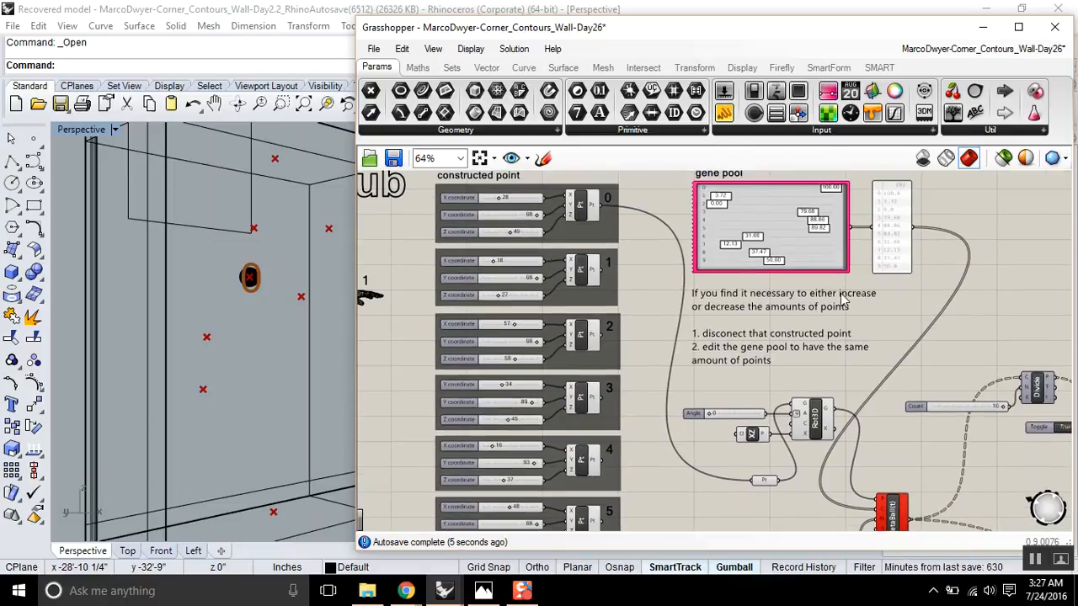
mouse_move(782, 488)
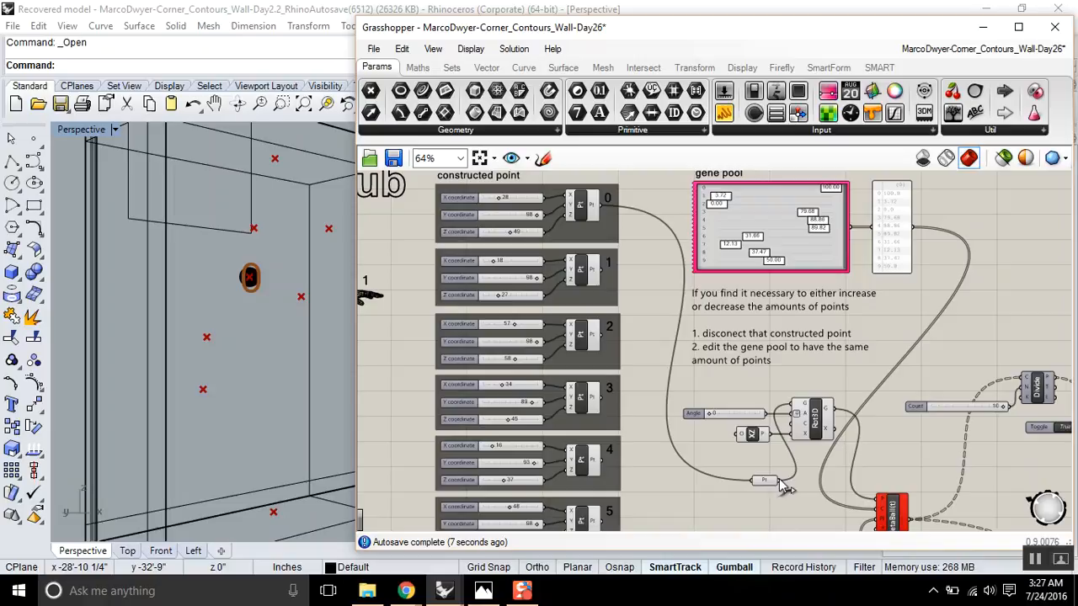
scroll("down", 3)
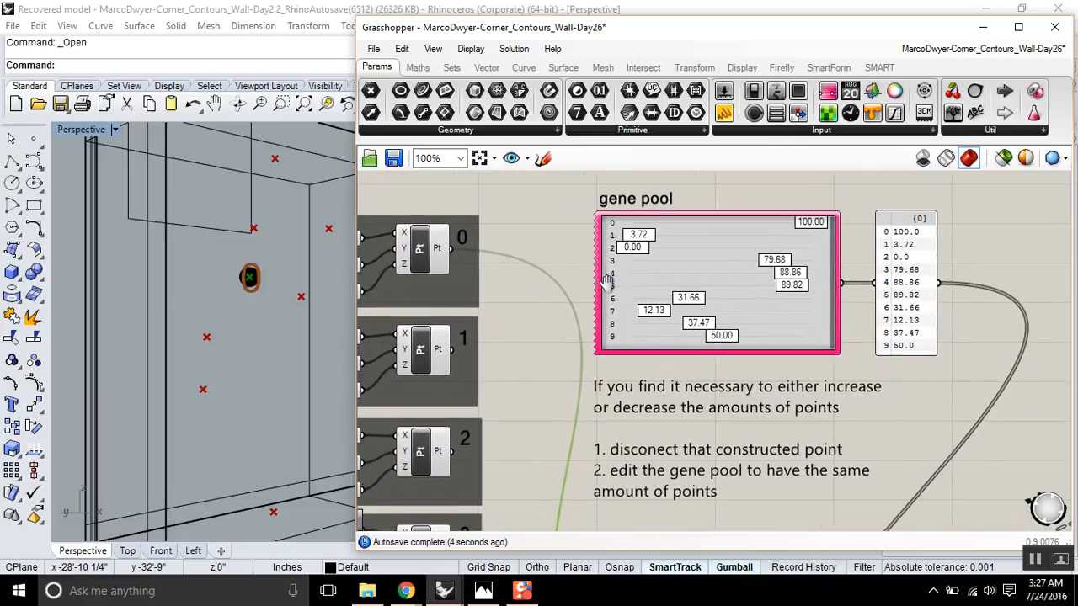
scroll("down", 3)
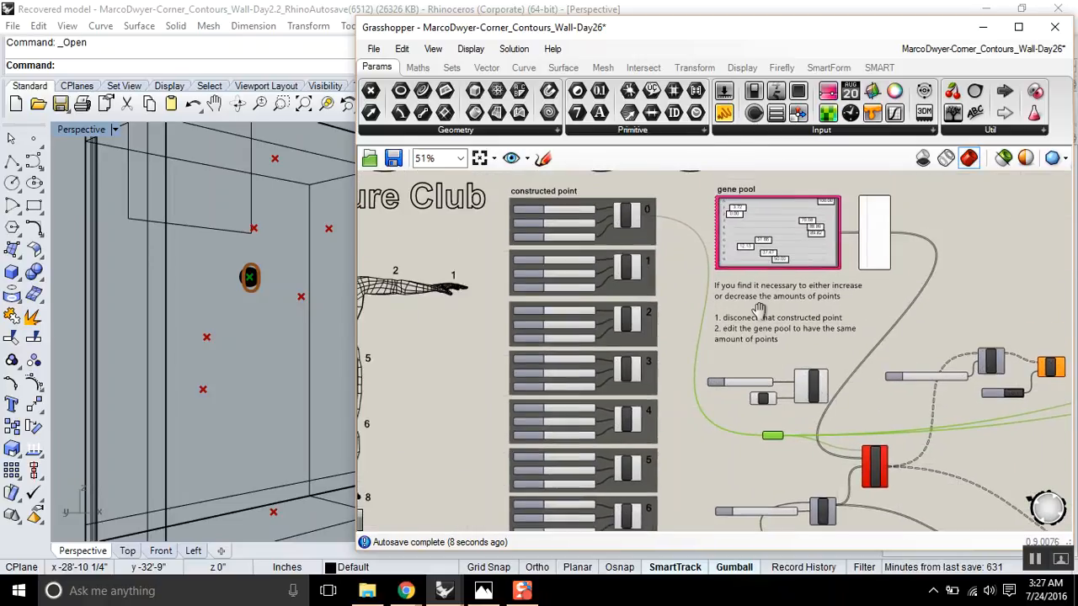
scroll("up", 3)
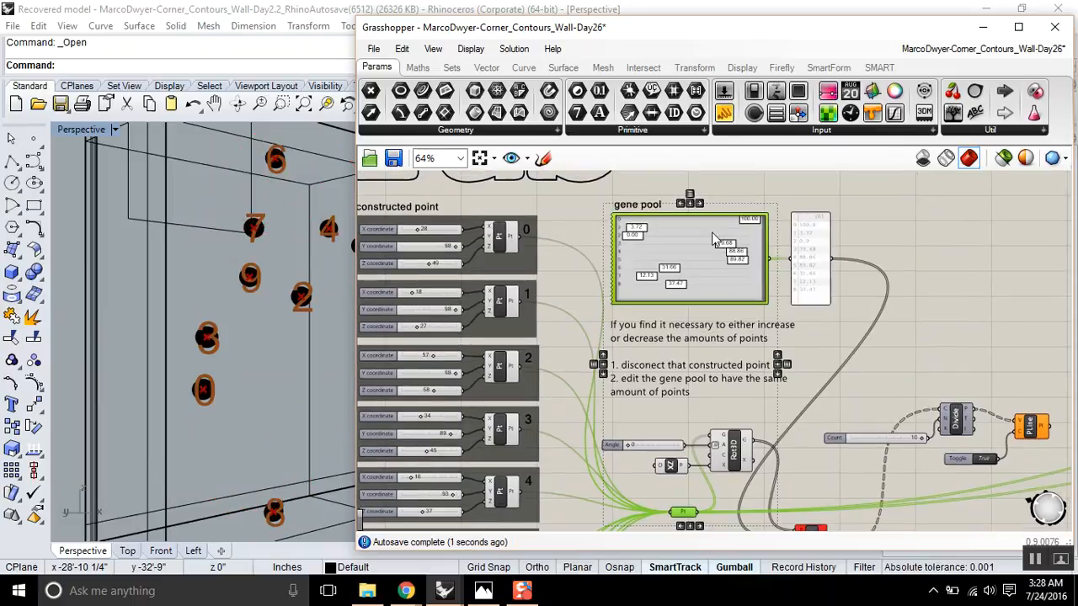
- Review the Gene Pool's GeneList Editor settings and close it, leaving ten genes
double_click(688, 260)
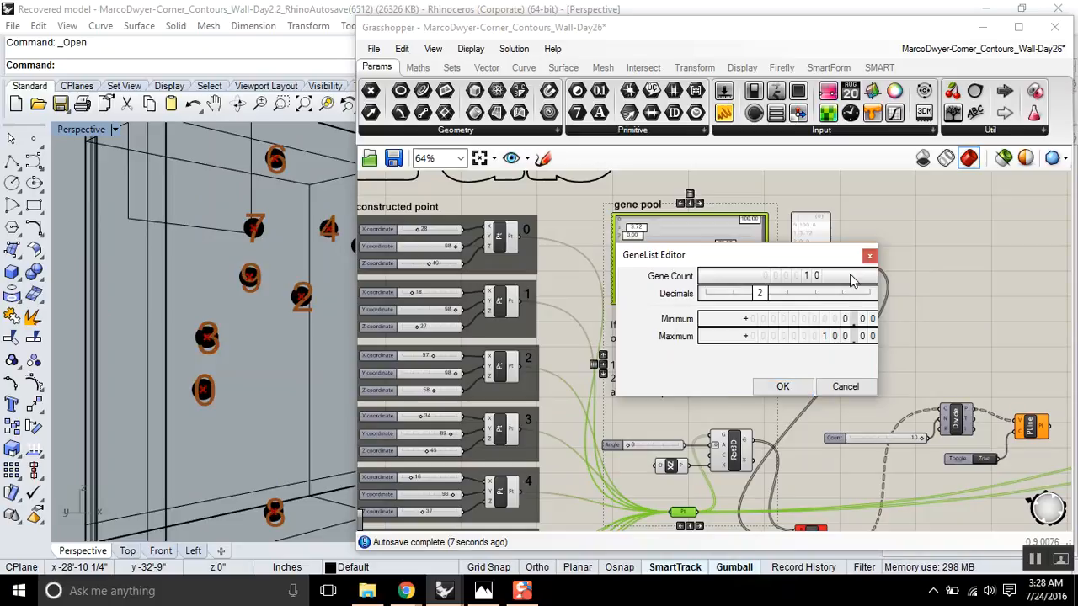
left_click(781, 386)
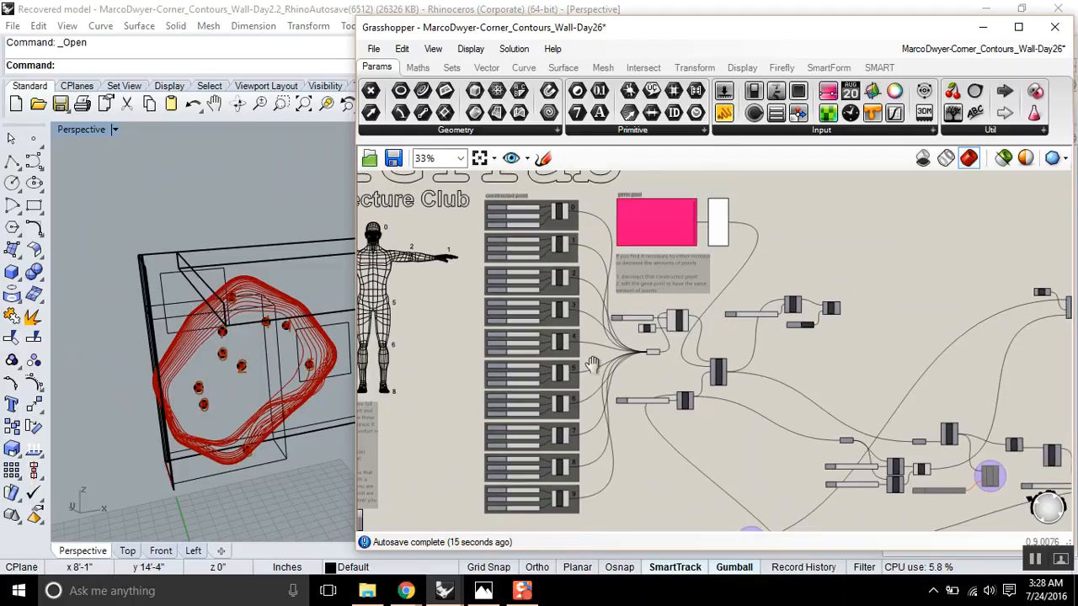
scroll("up", 3)
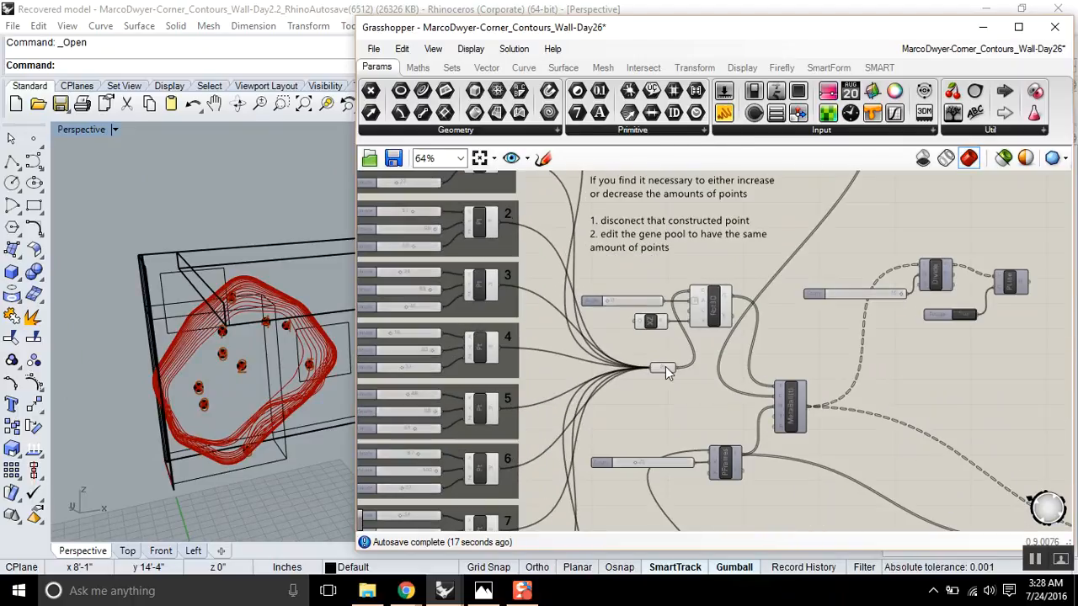
scroll("up", 3)
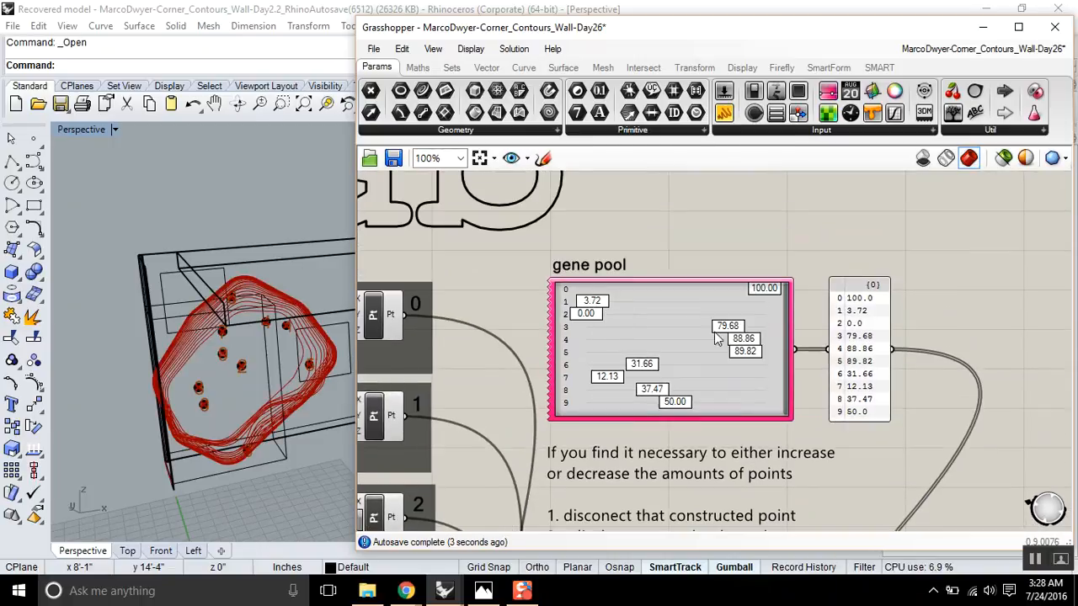
scroll("down", 3)
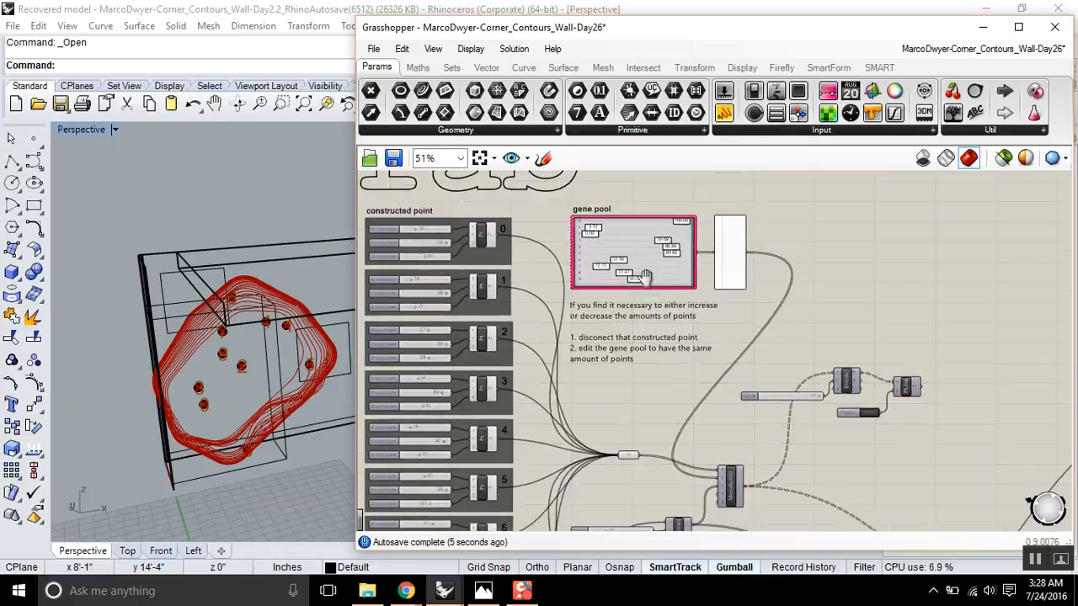
scroll("down", 3)
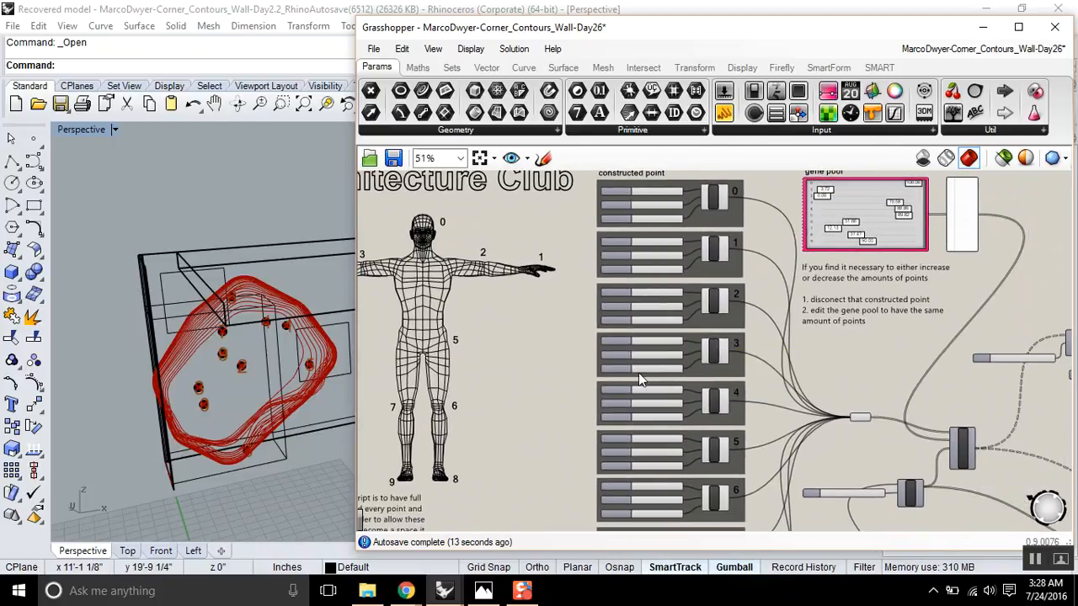
- Disconnect constructed point 9's Pt output from the metaball, then pan to the gene pool
scroll("up", 3)
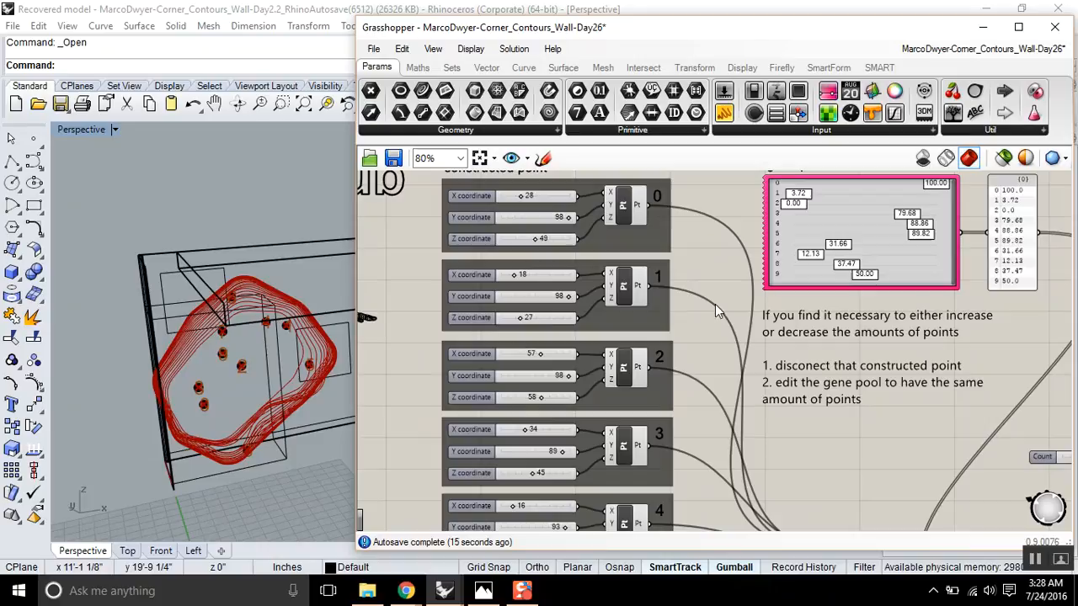
scroll("down", 3)
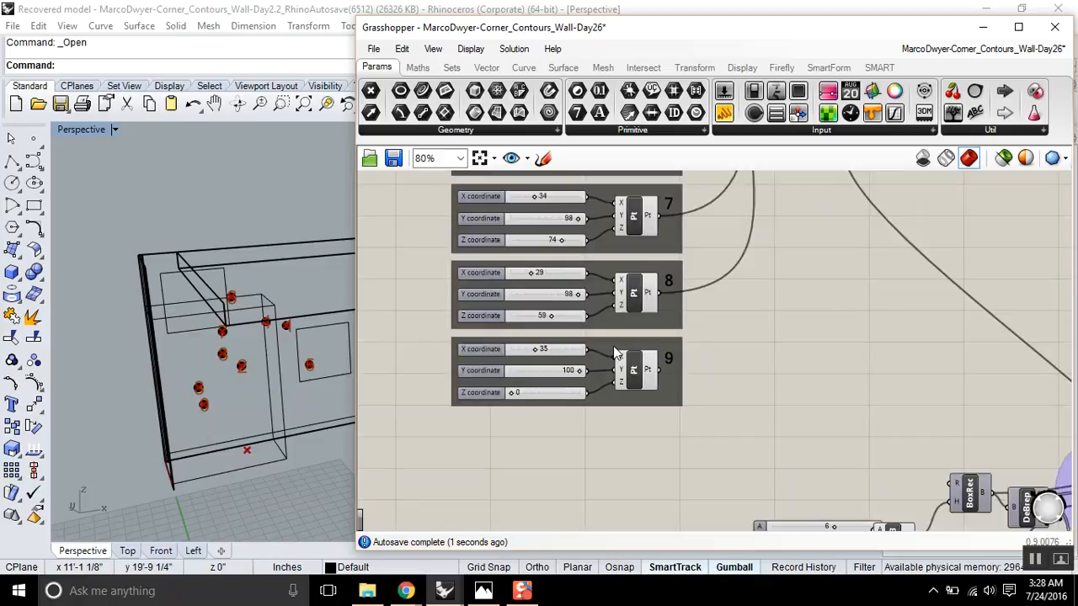
scroll("up", 3)
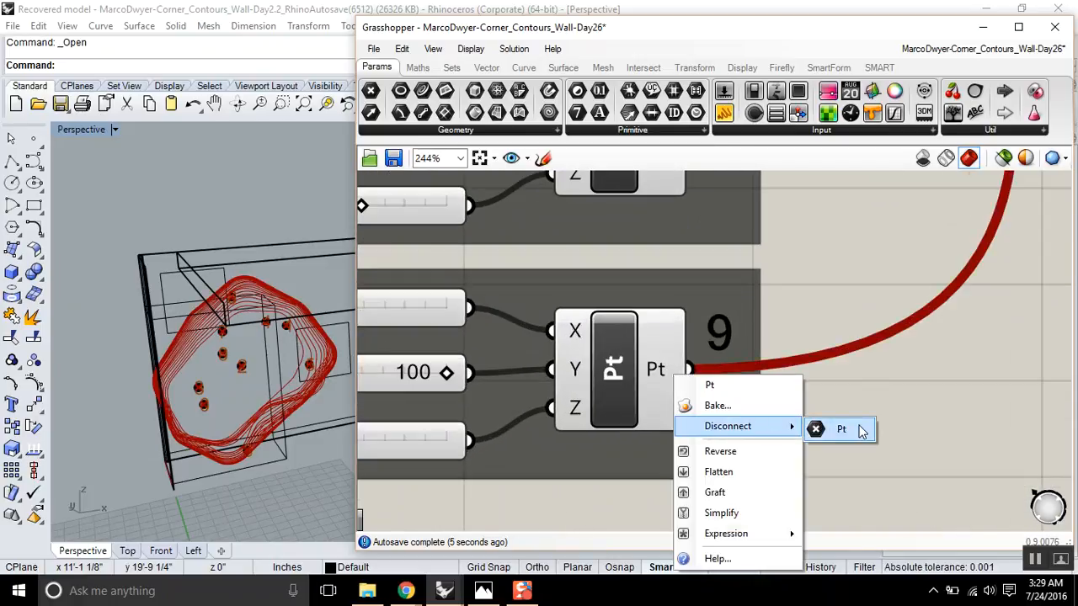
left_click(841, 430)
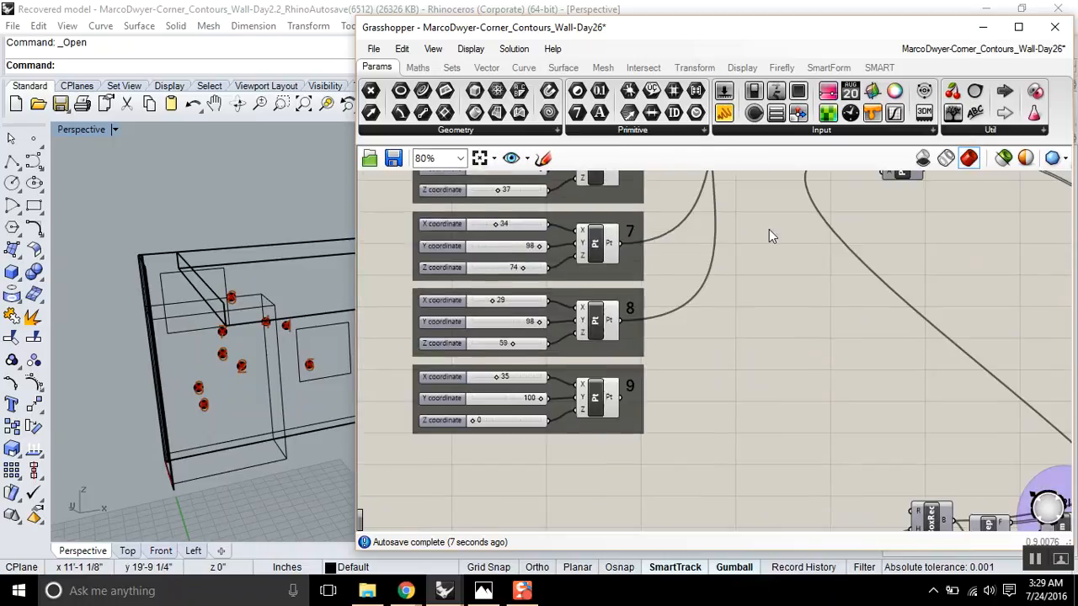
scroll("down", 3)
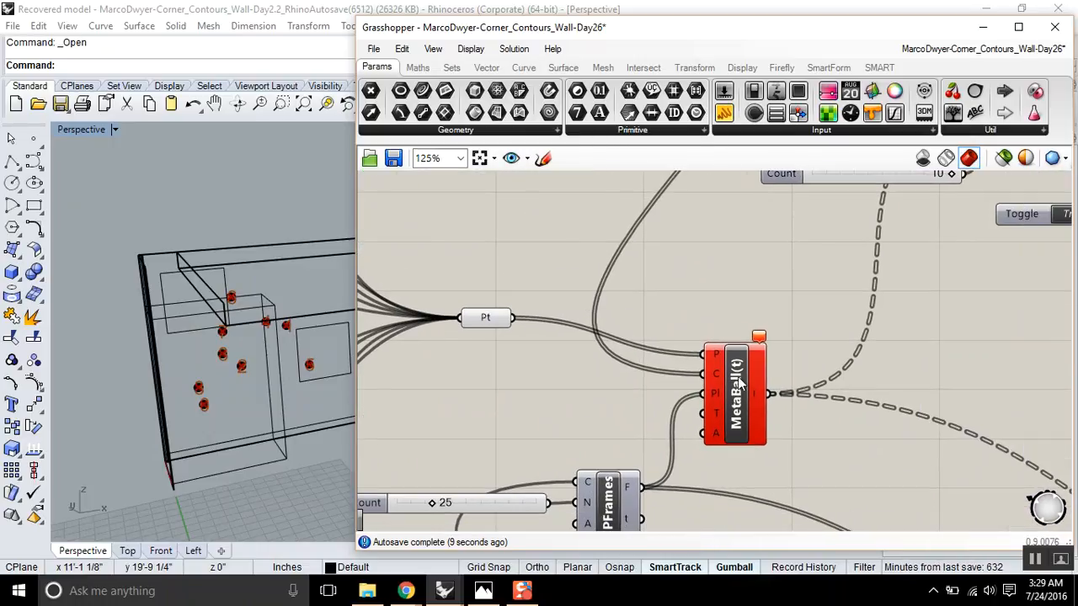
scroll("down", 3)
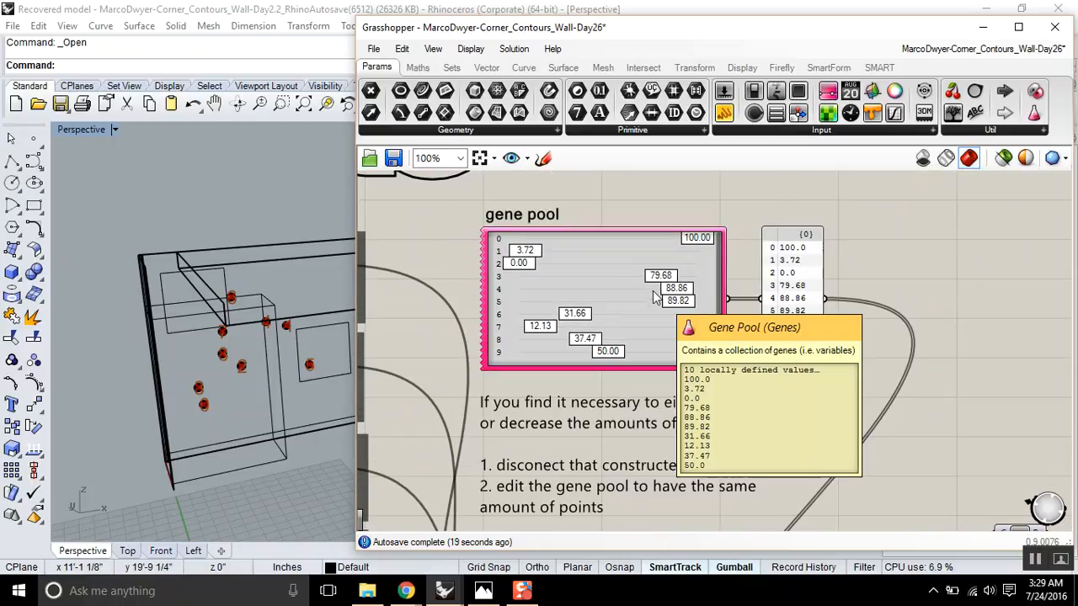
- Set the Gene Pool's Gene Count to 9 via its Edit dialog and confirm
right_click(657, 300)
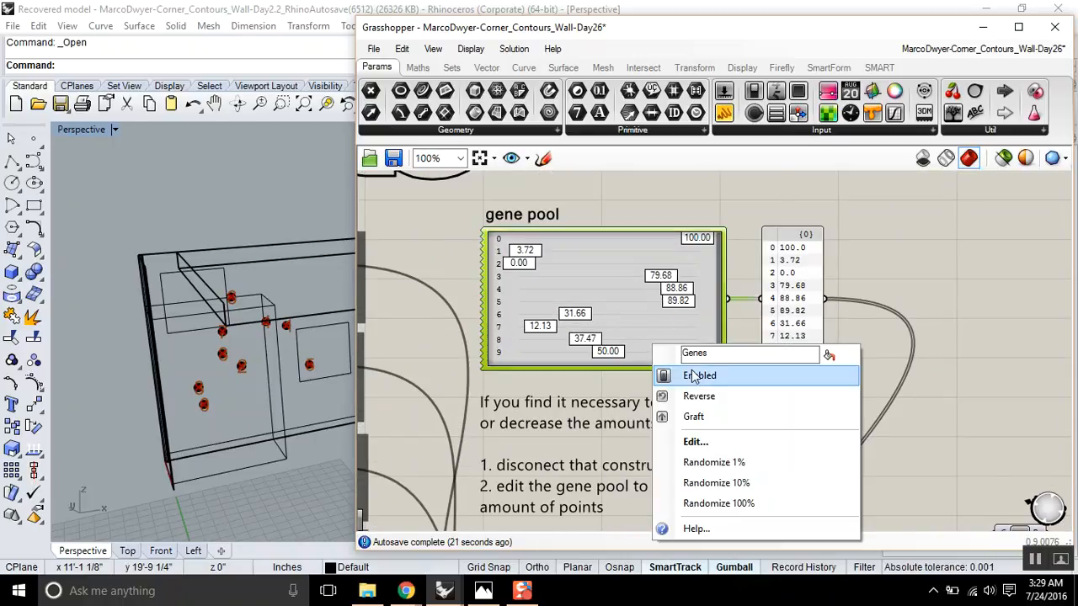
left_click(695, 441)
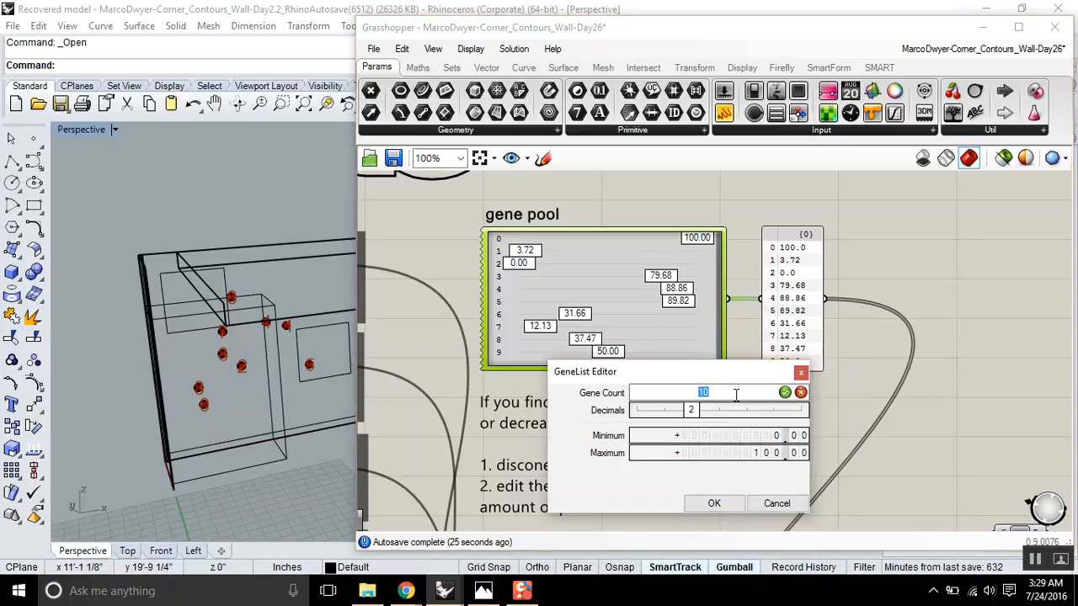
type("9")
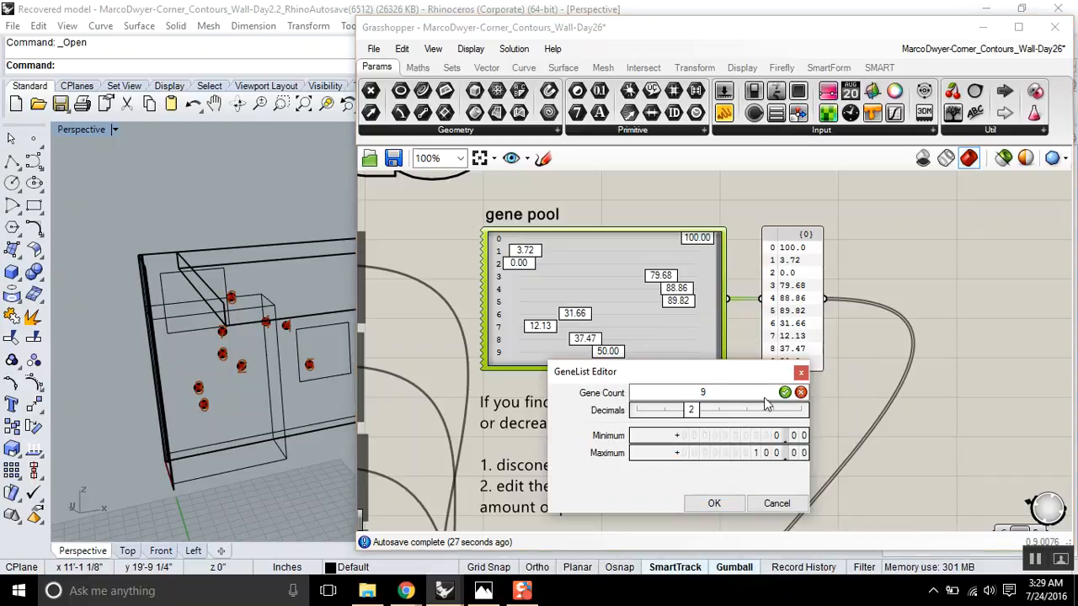
left_click(714, 502)
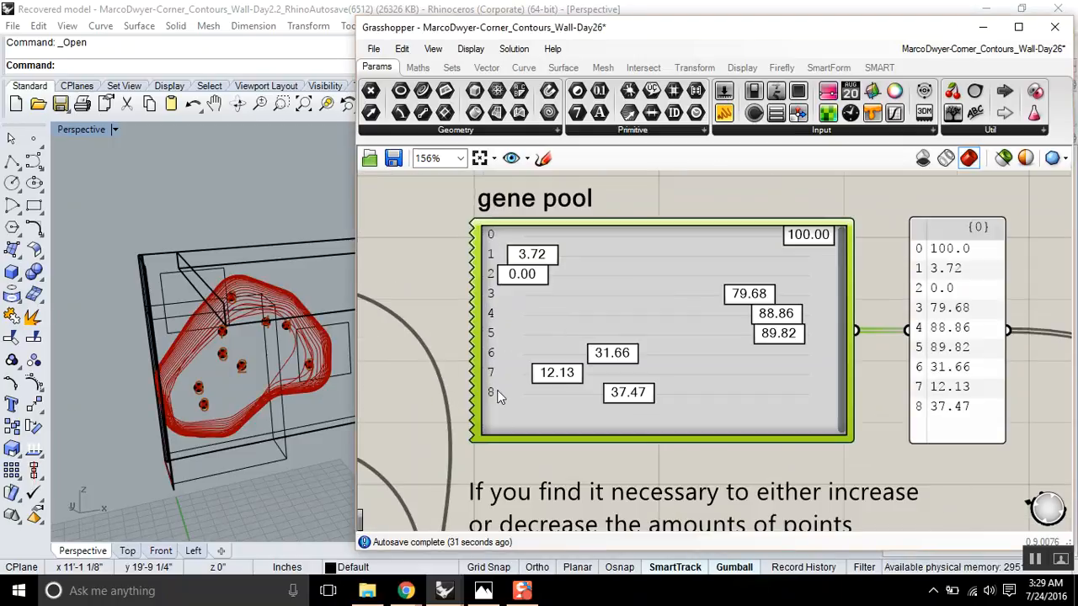
scroll("down", 3)
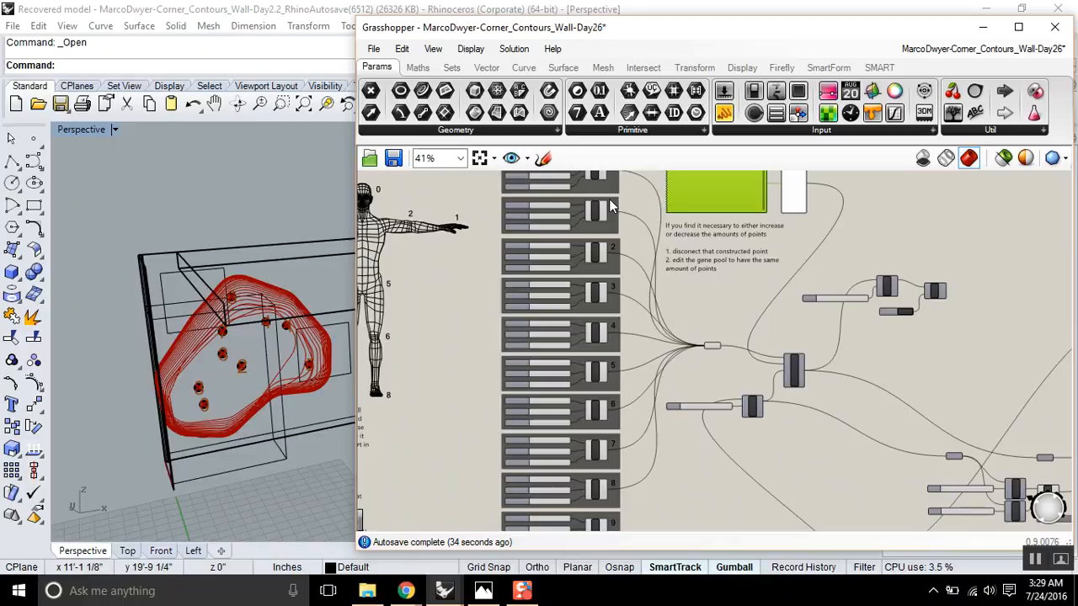
- Pan the canvas to the next constructed point and the Gene Pool
scroll("down", 3)
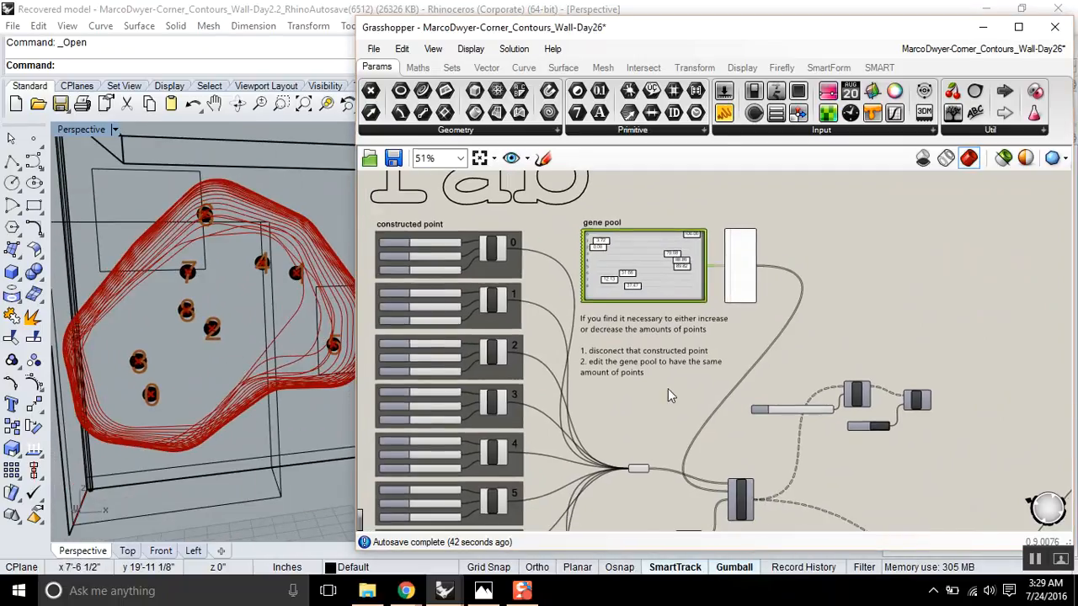
scroll("down", 3)
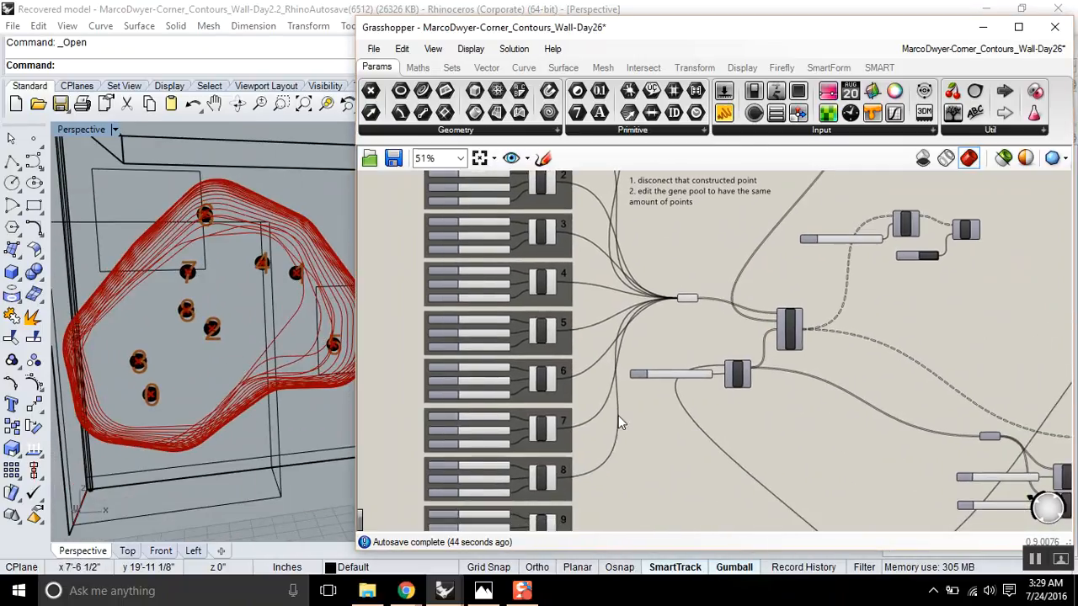
scroll("up", 3)
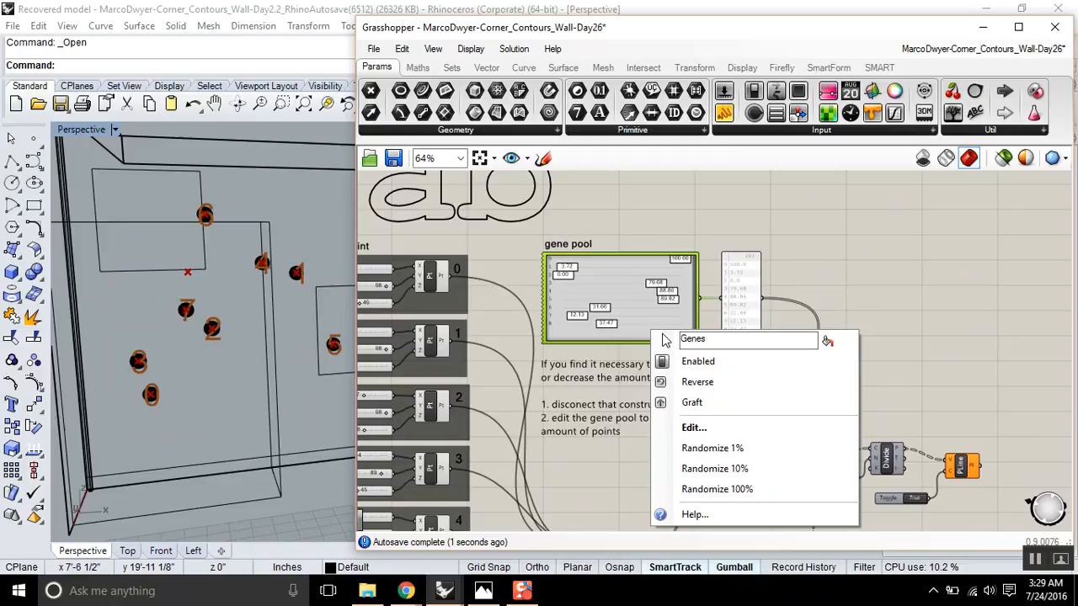
left_click(694, 428)
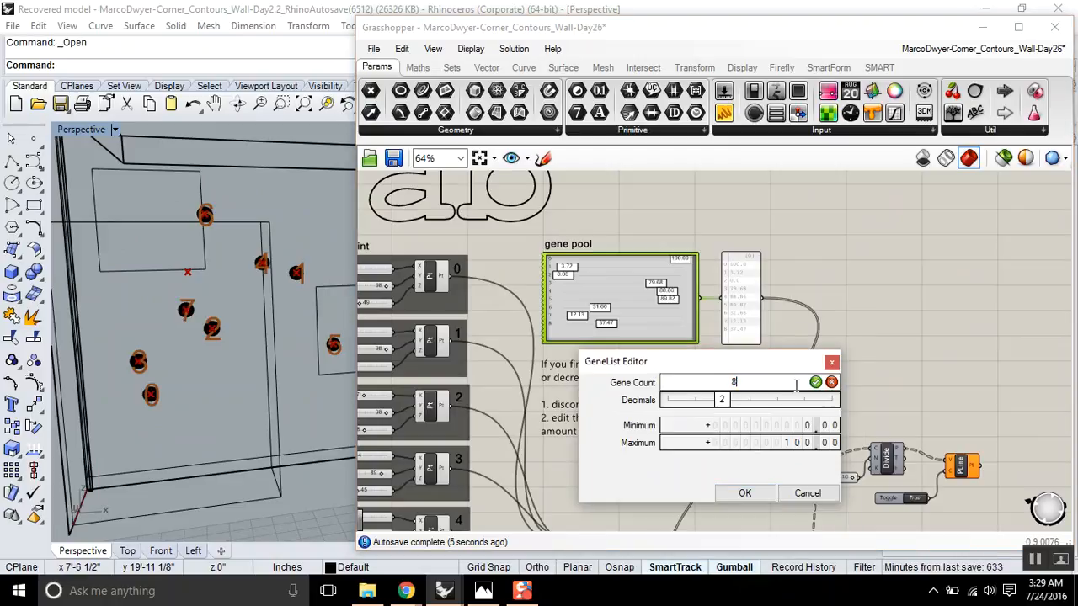
left_click(744, 492)
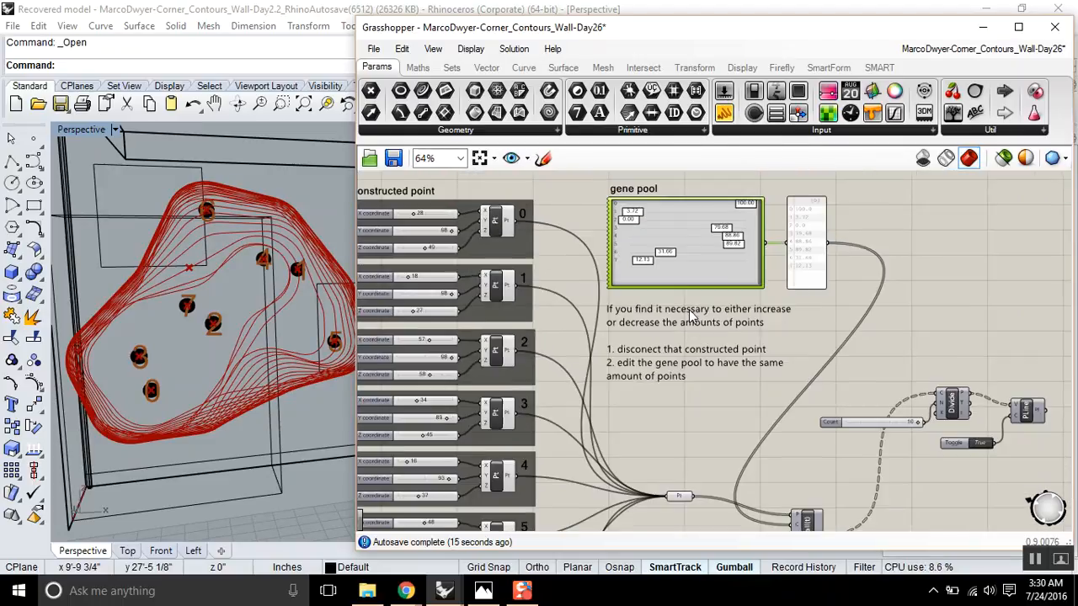
scroll("down", 3)
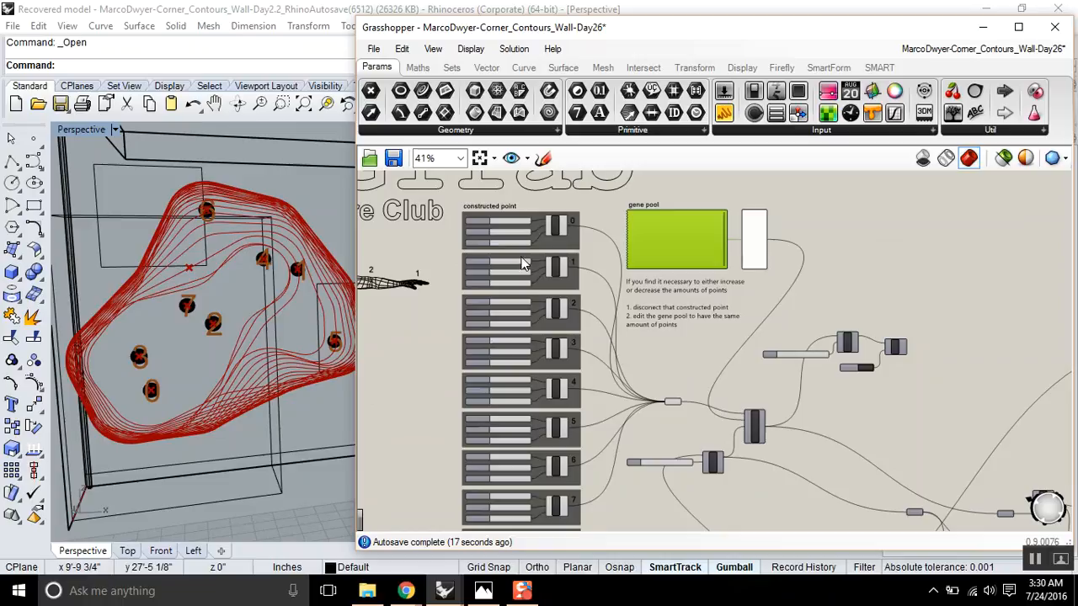
scroll("up", 3)
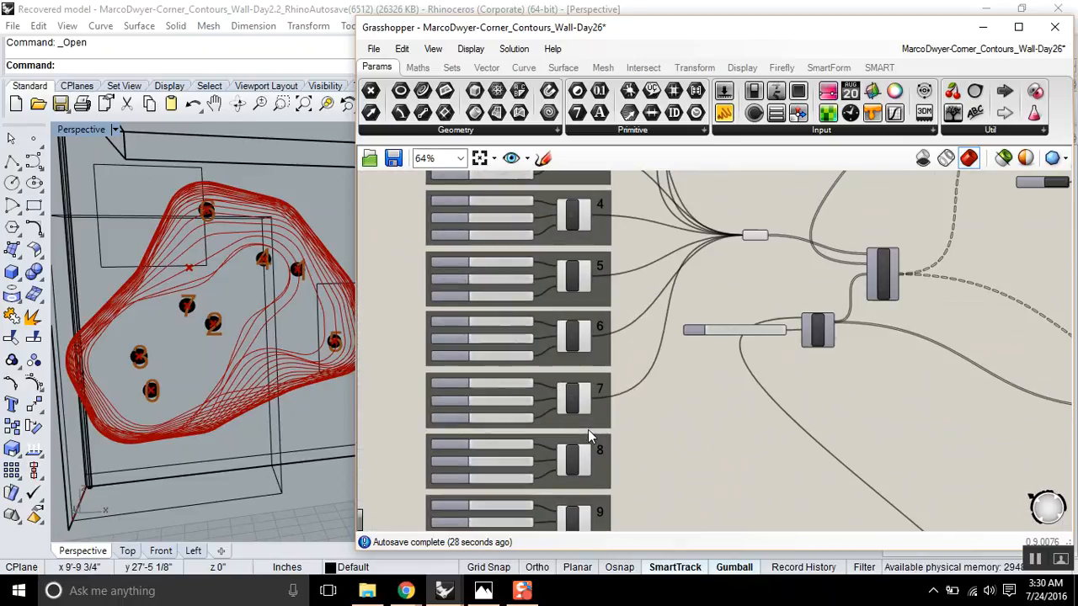
scroll("down", 3)
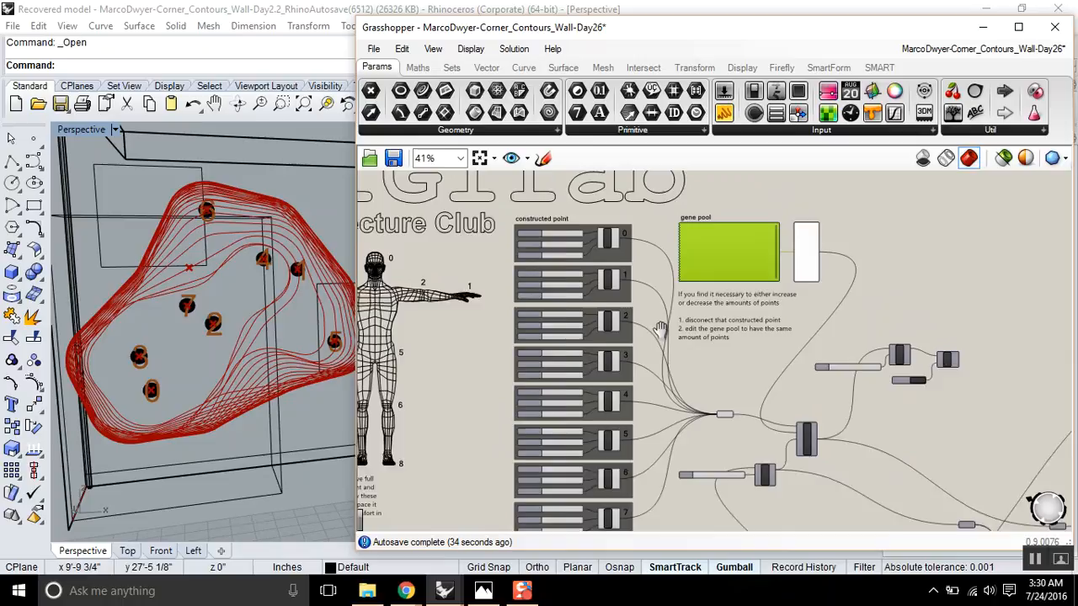
scroll("up", 3)
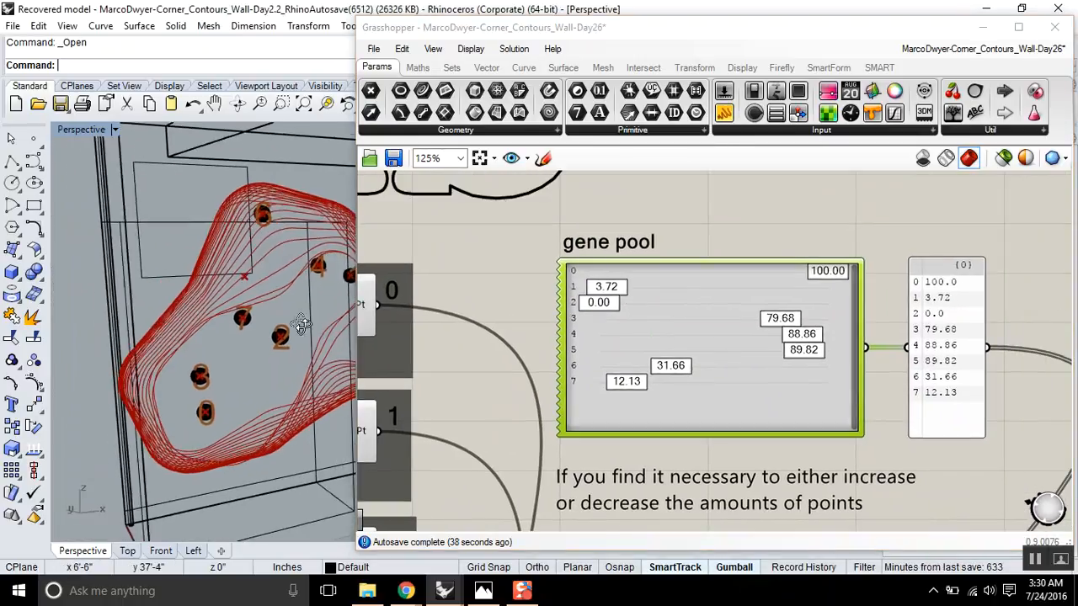
- Zoom in on point 5 and drag gene slider 5 from 89.82 to 100.00
left_click_drag(252, 337, 219, 329)
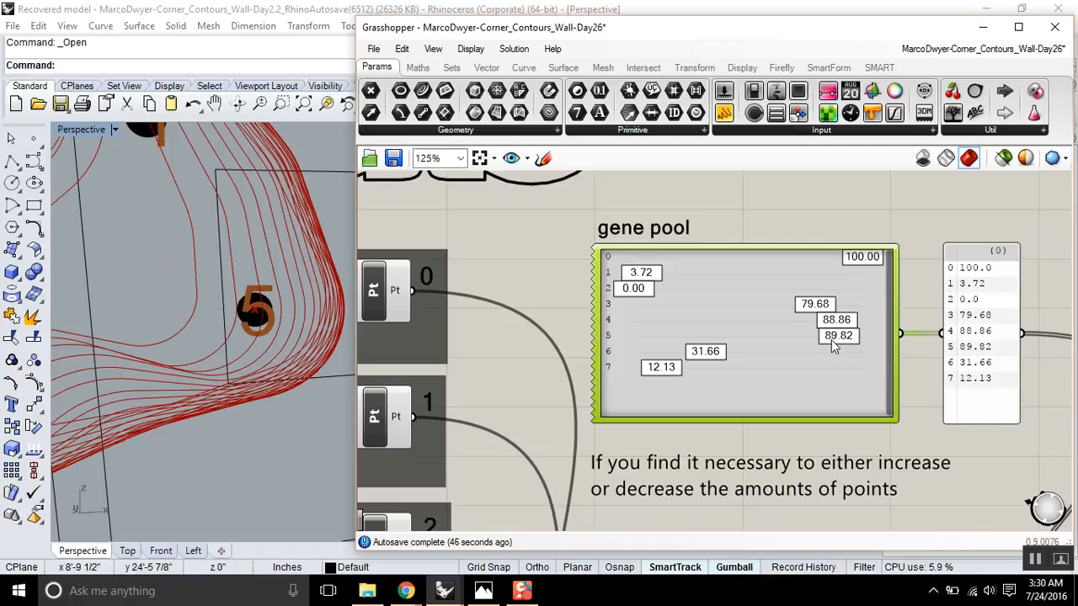
mouse_move(841, 340)
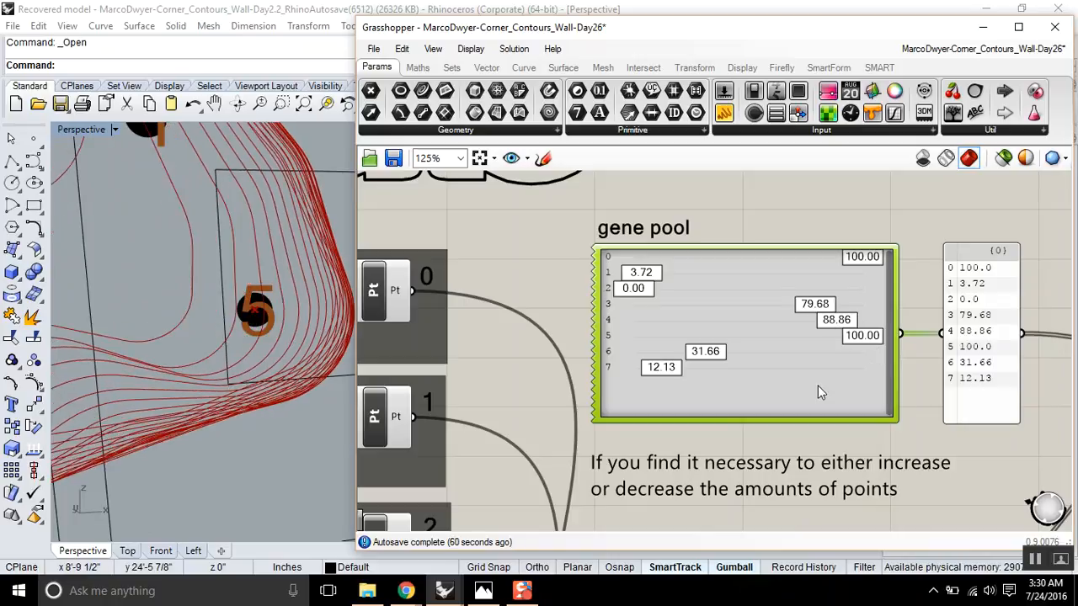
scroll("down", 3)
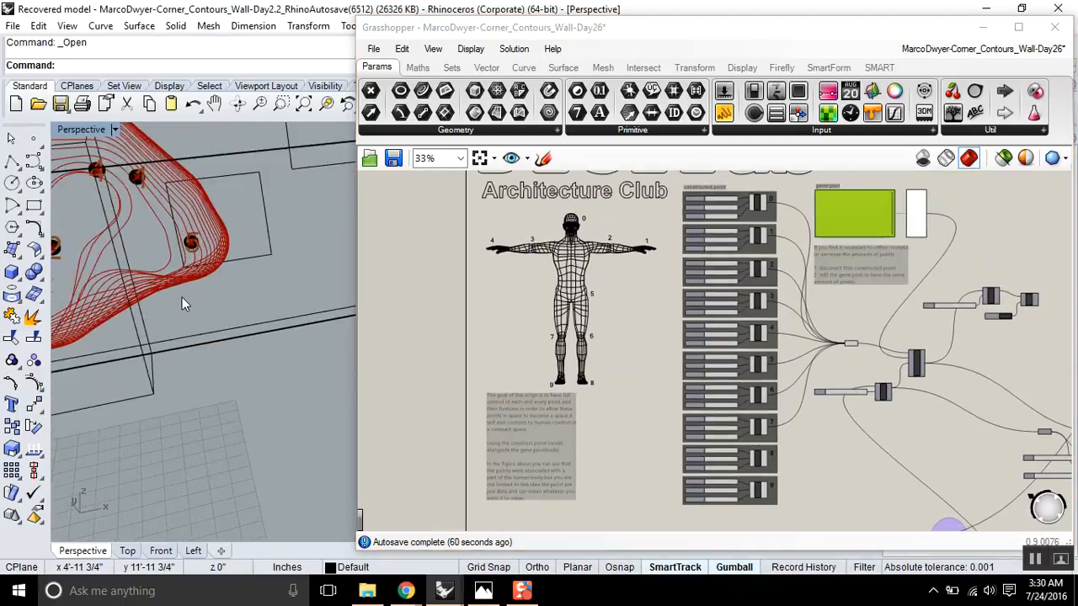
- Orbit and zoom the Rhino view around the red contours on the wall panel
left_click_drag(185, 303, 320, 348)
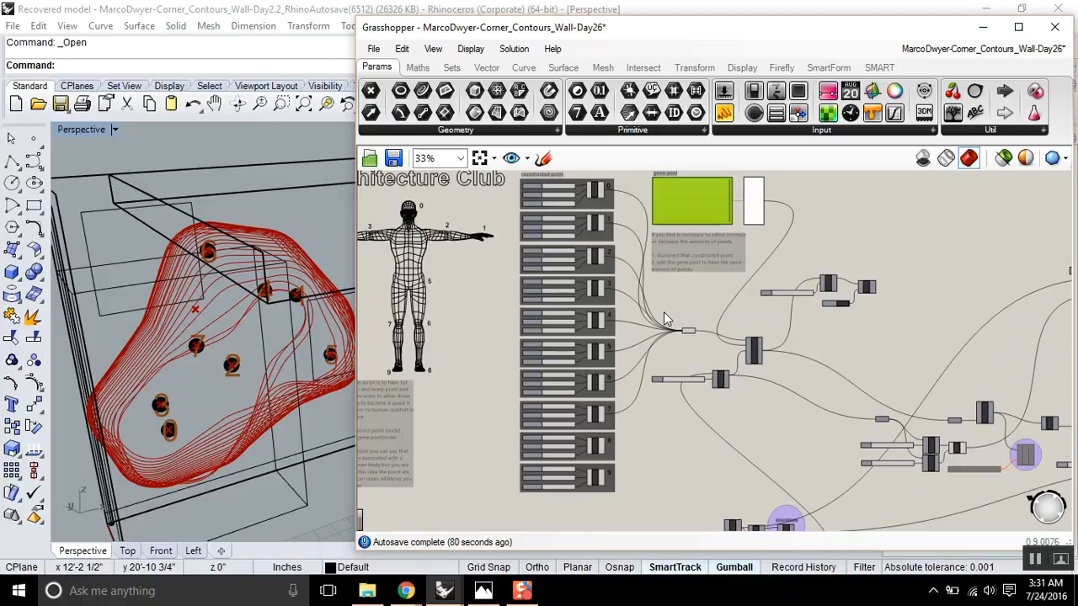
scroll("up", 3)
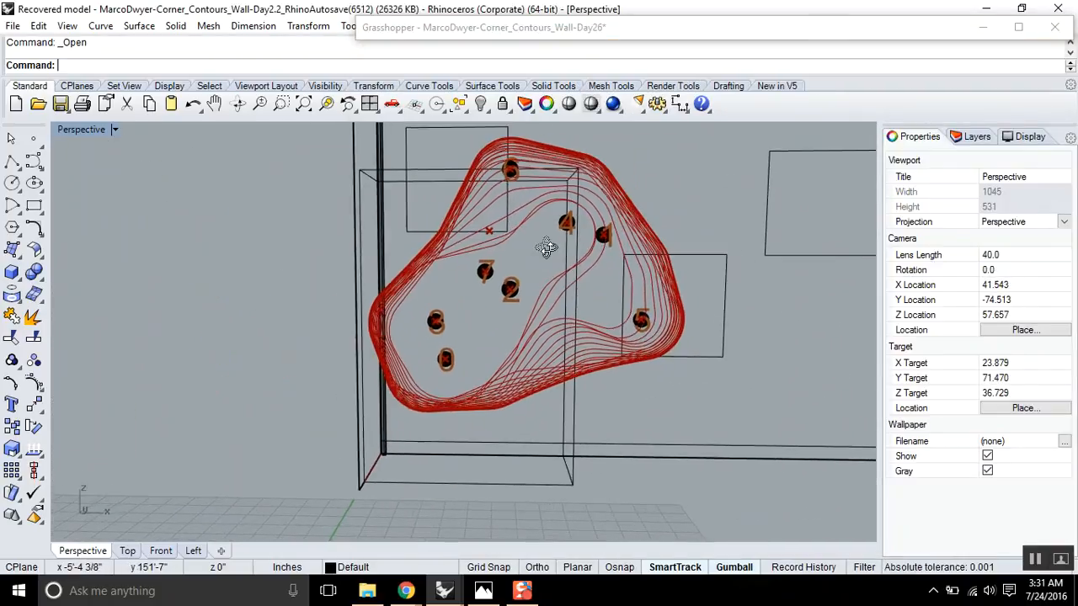
- Orbit the Perspective view to inspect the contours from another side and back toward the panel
left_click_drag(546, 246, 537, 310)
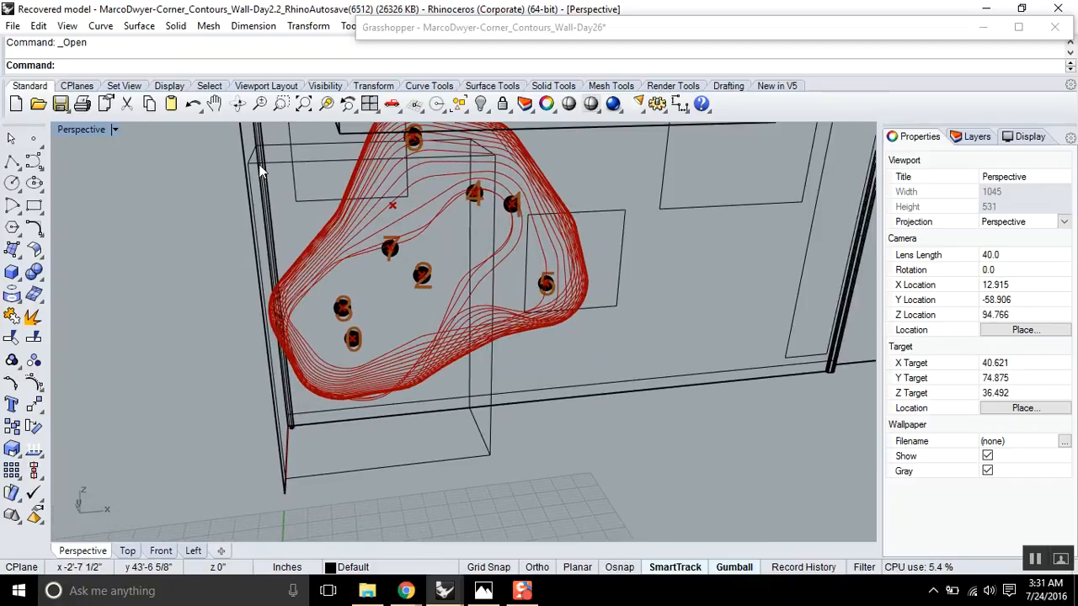
mouse_move(379, 300)
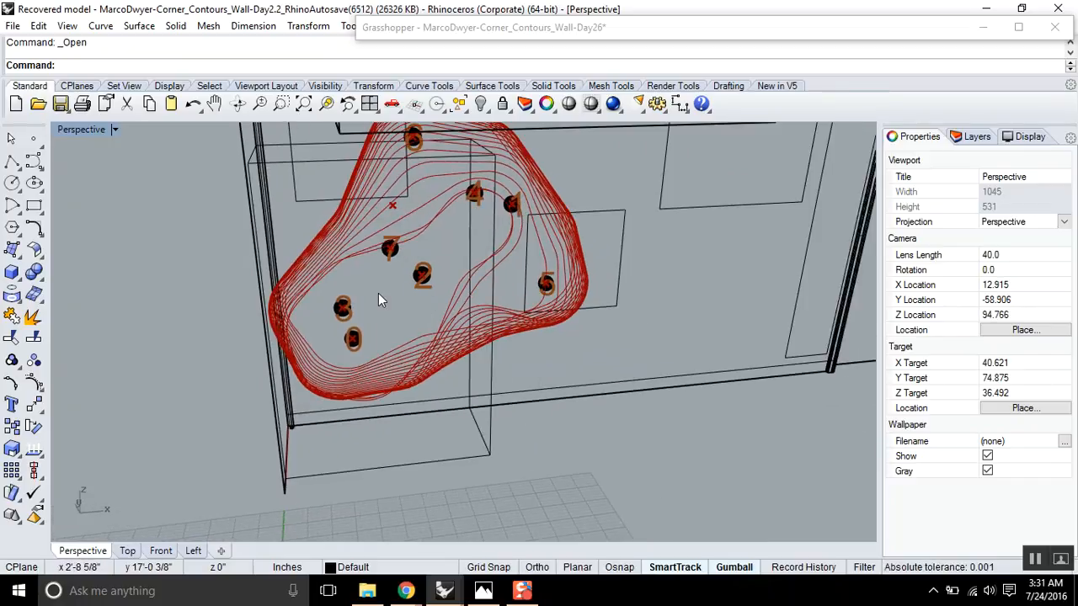
left_click_drag(379, 300, 363, 290)
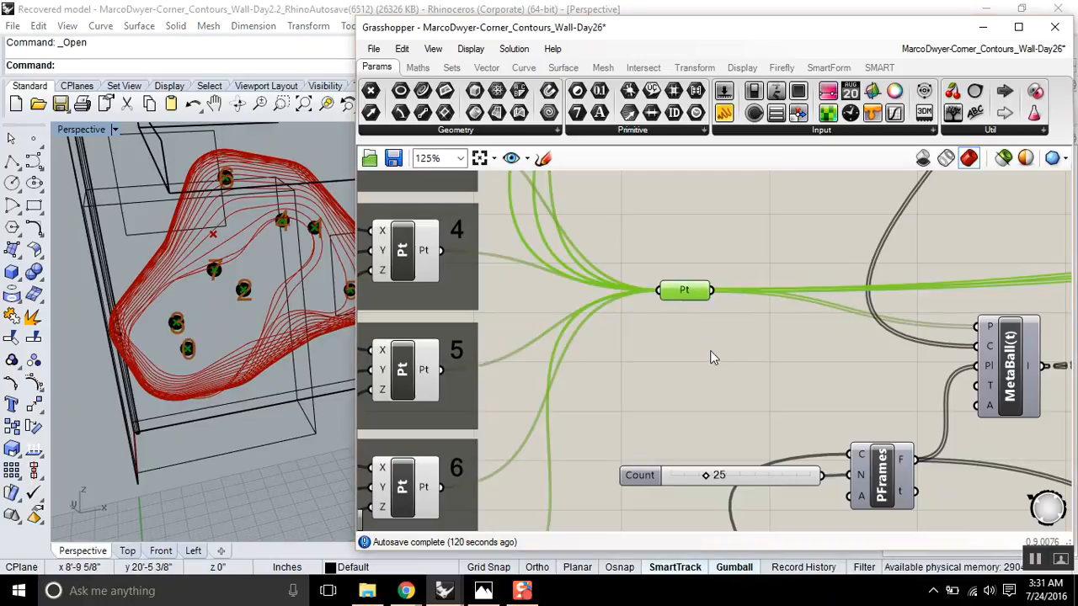
scroll("down", 3)
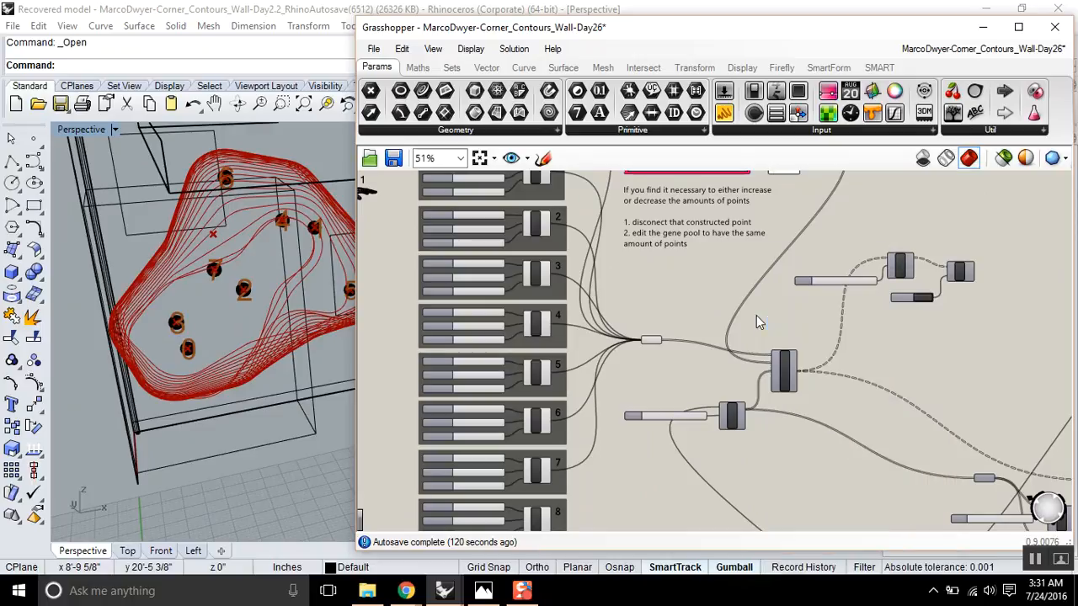
scroll("down", 3)
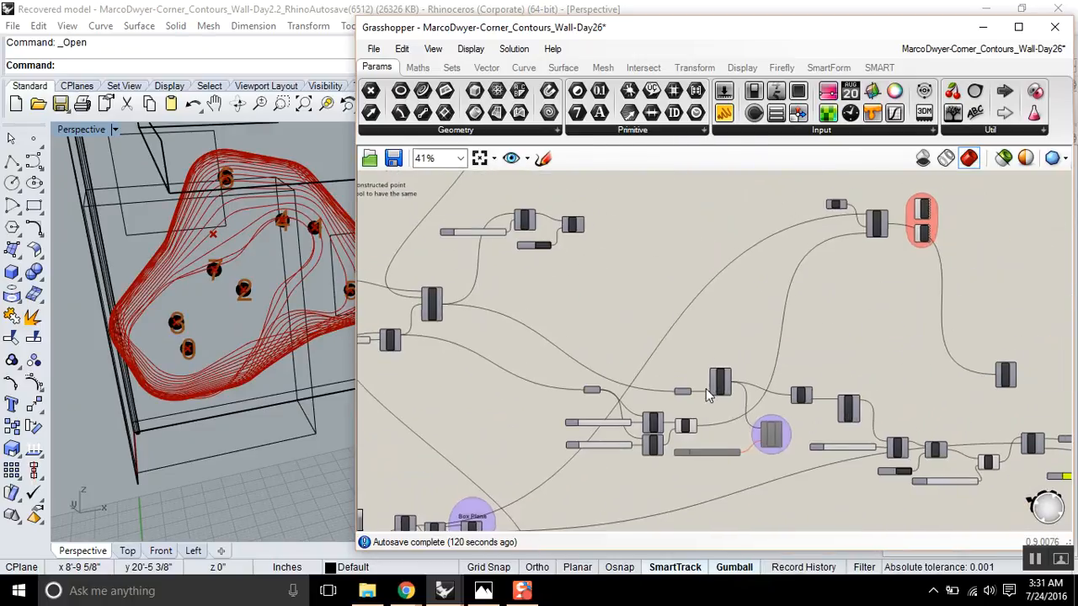
scroll("up", 3)
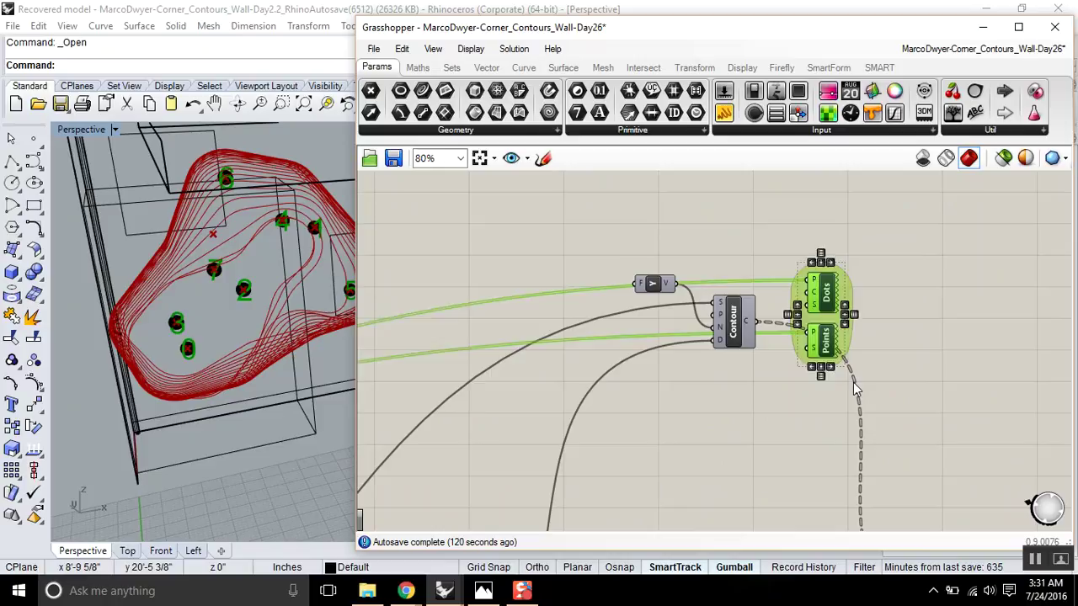
scroll("down", 3)
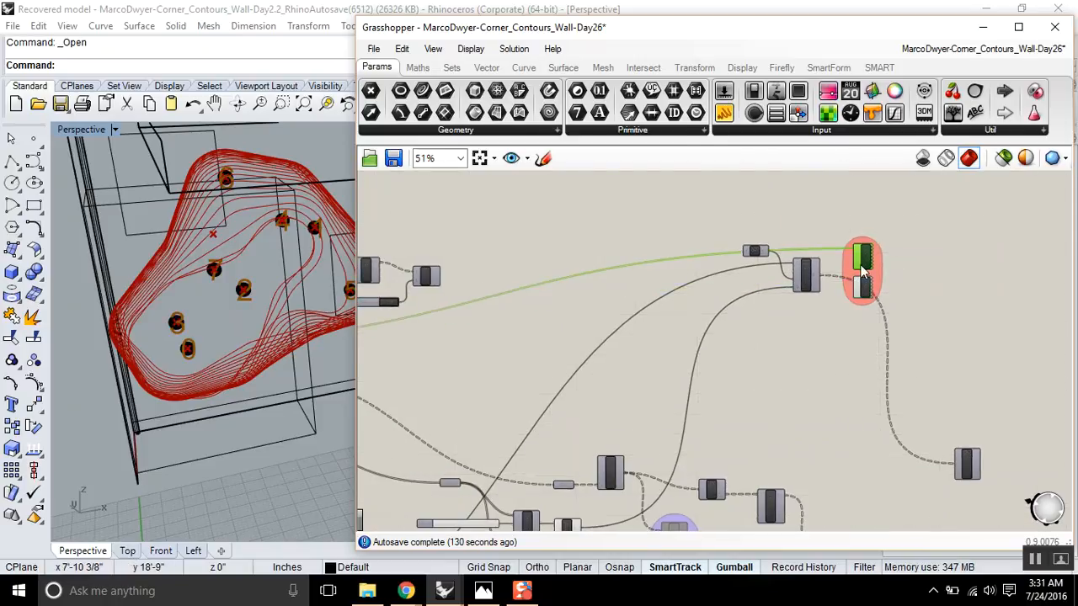
scroll("up", 3)
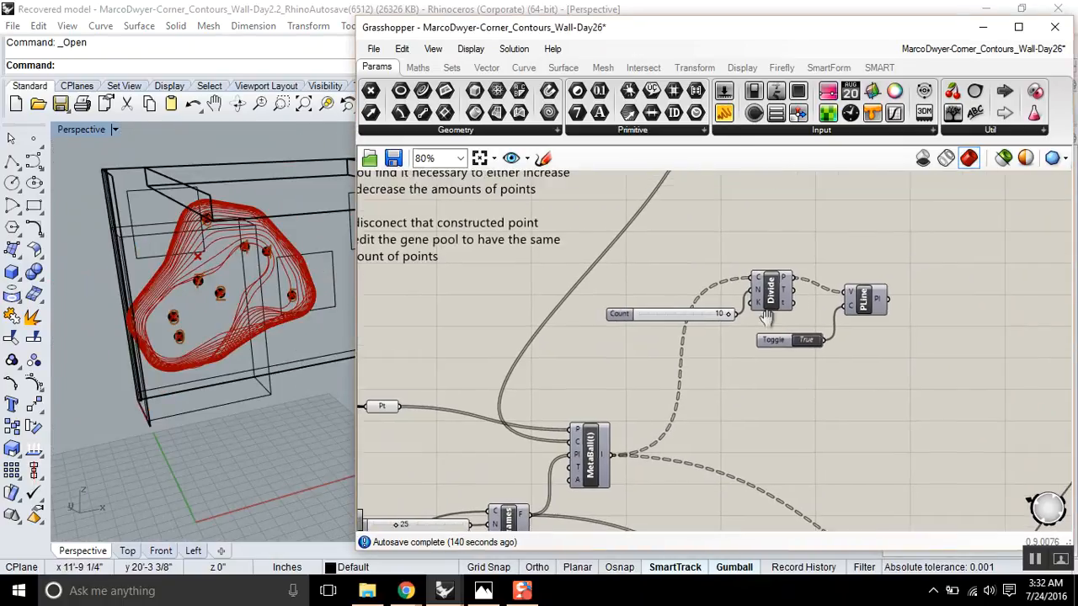
right_click(783, 381)
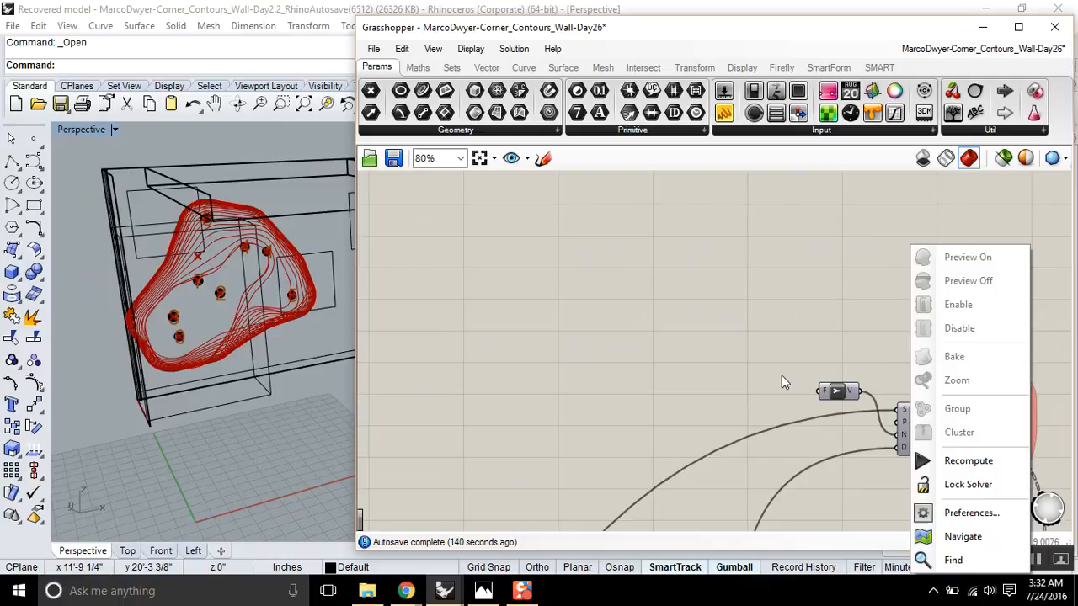
left_click(957, 381)
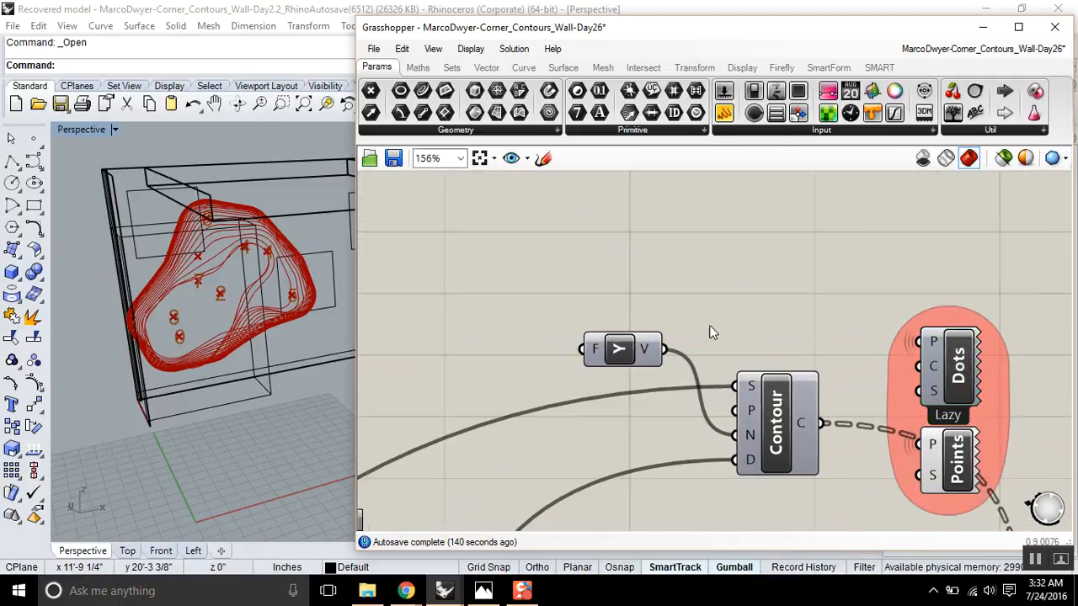
scroll("down", 3)
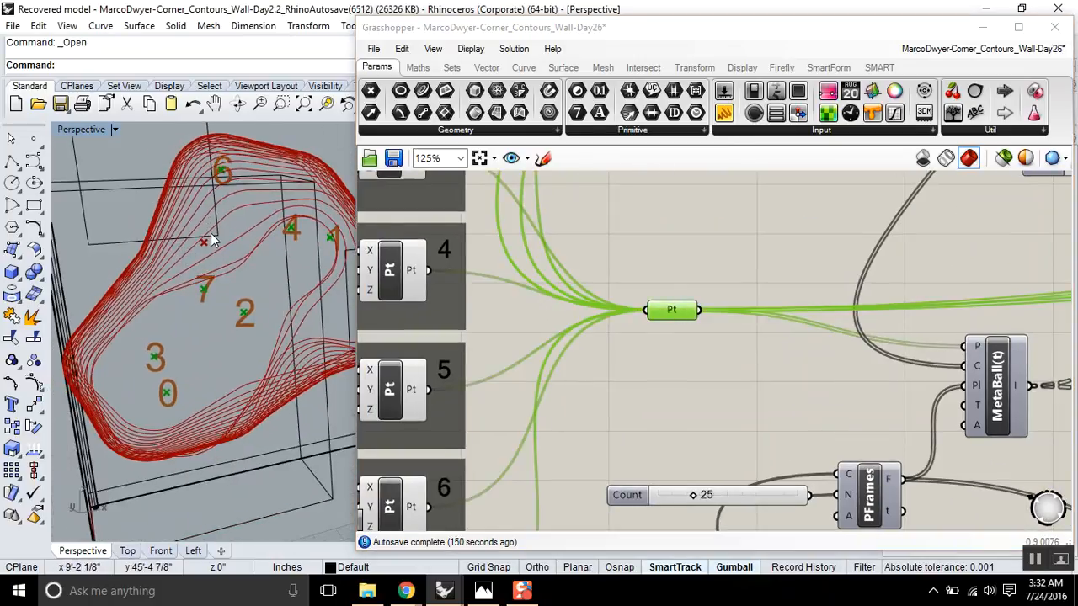
- Set constructed point 0's Z coordinate to 39, then start editing point 1's Z value
left_click_drag(210, 278, 210, 286)
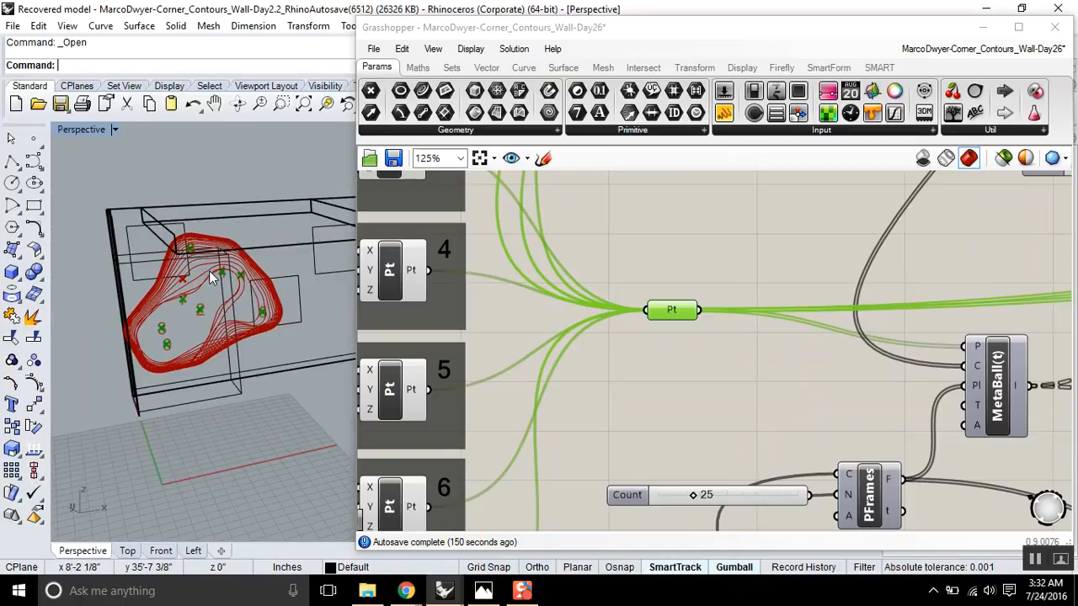
left_click_drag(210, 278, 286, 345)
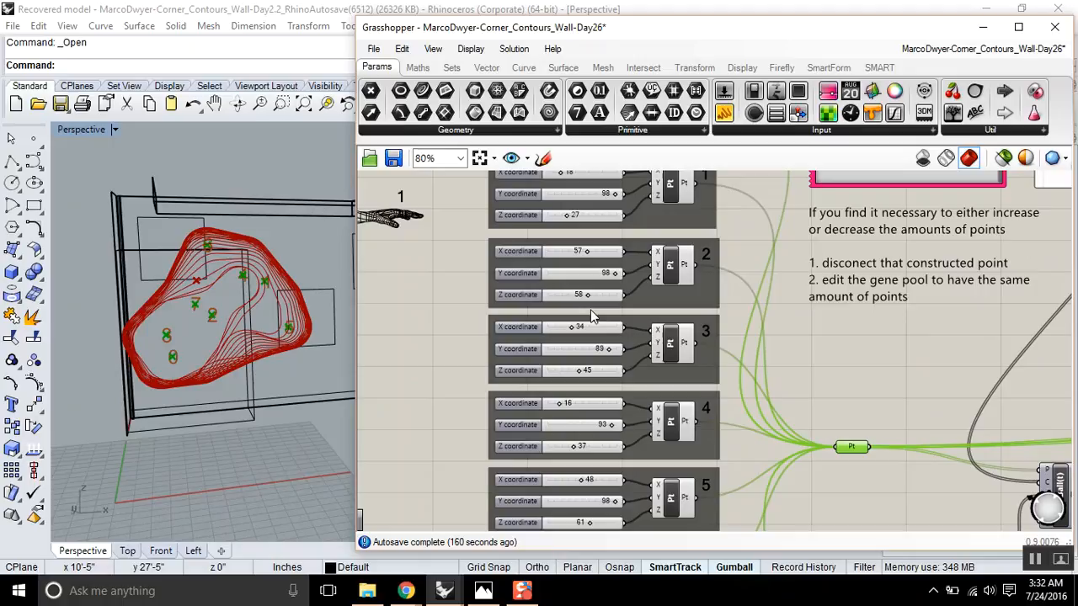
scroll("up", 3)
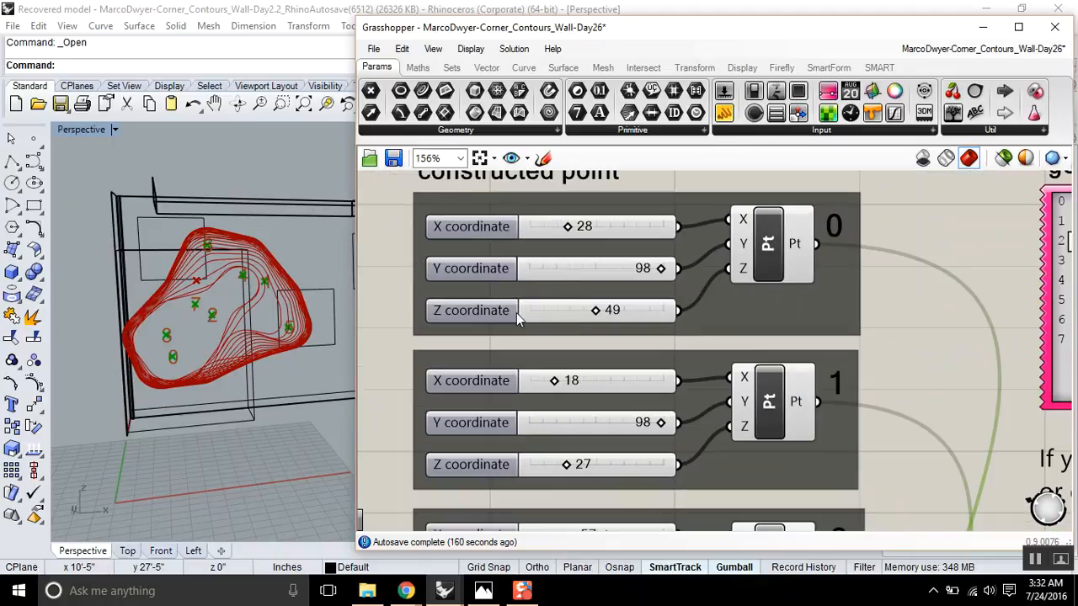
mouse_move(598, 315)
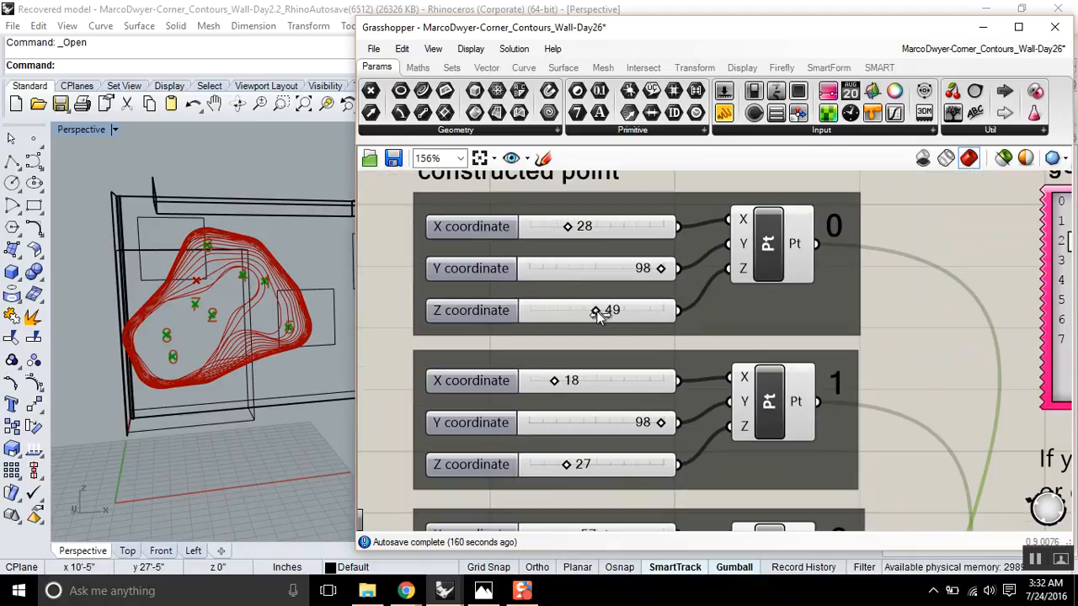
double_click(581, 310)
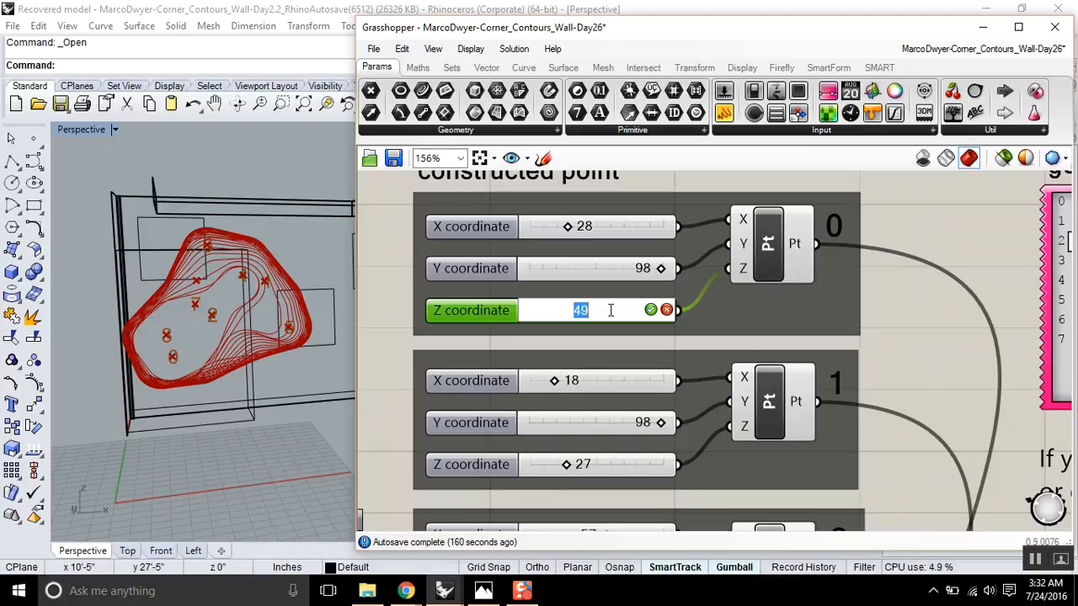
type("39")
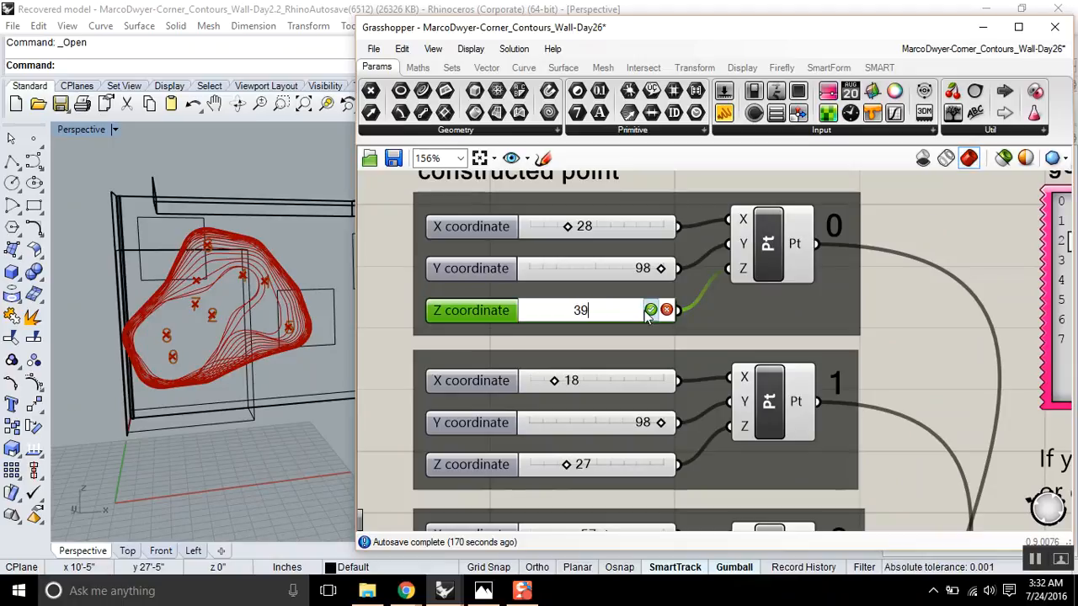
scroll("down", 3)
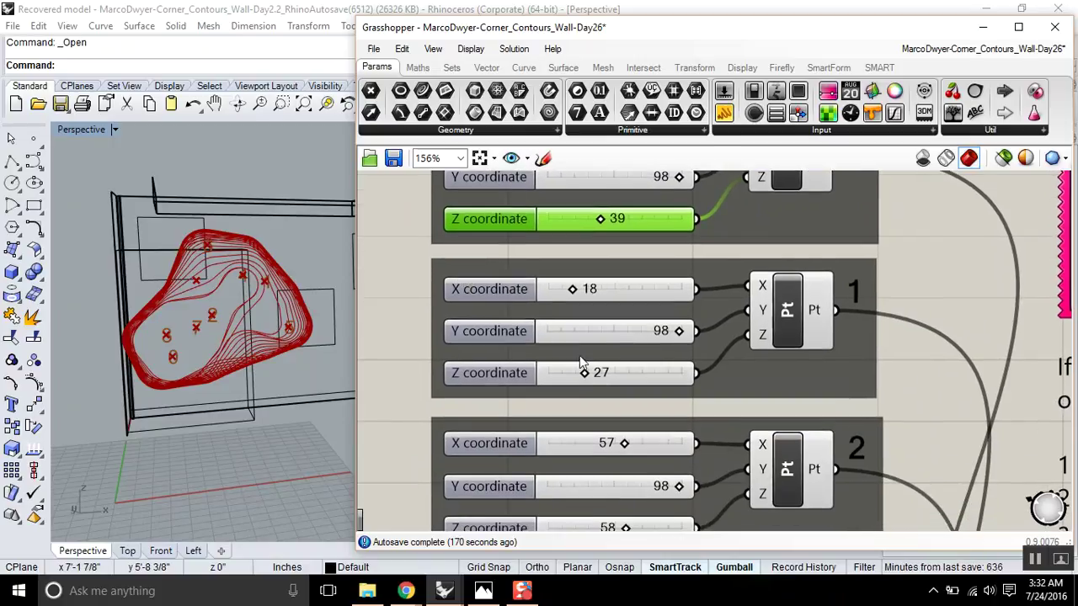
double_click(599, 374)
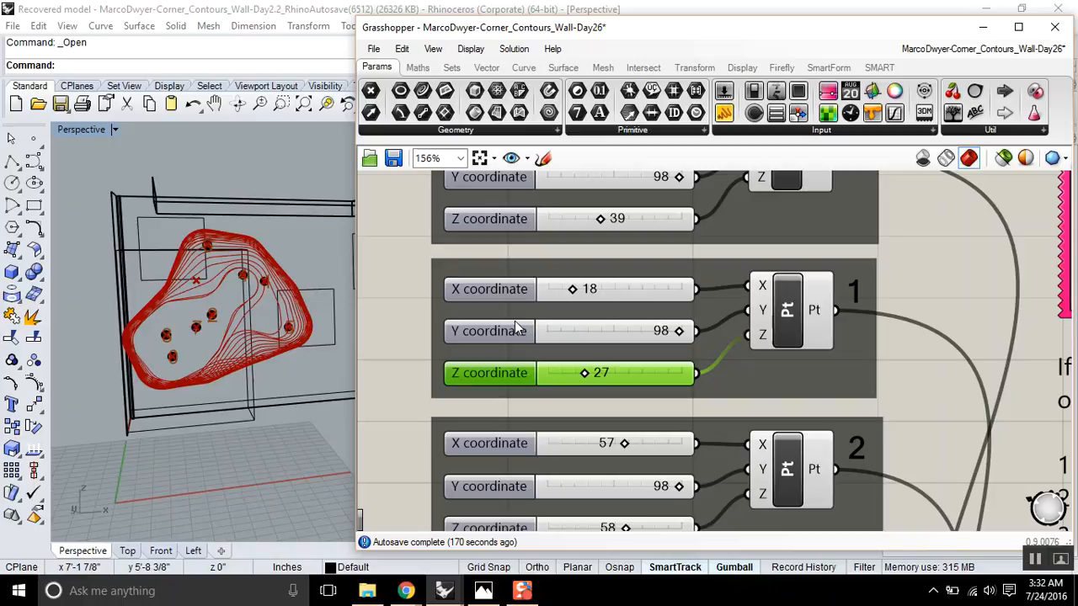
scroll("down", 3)
type("move")
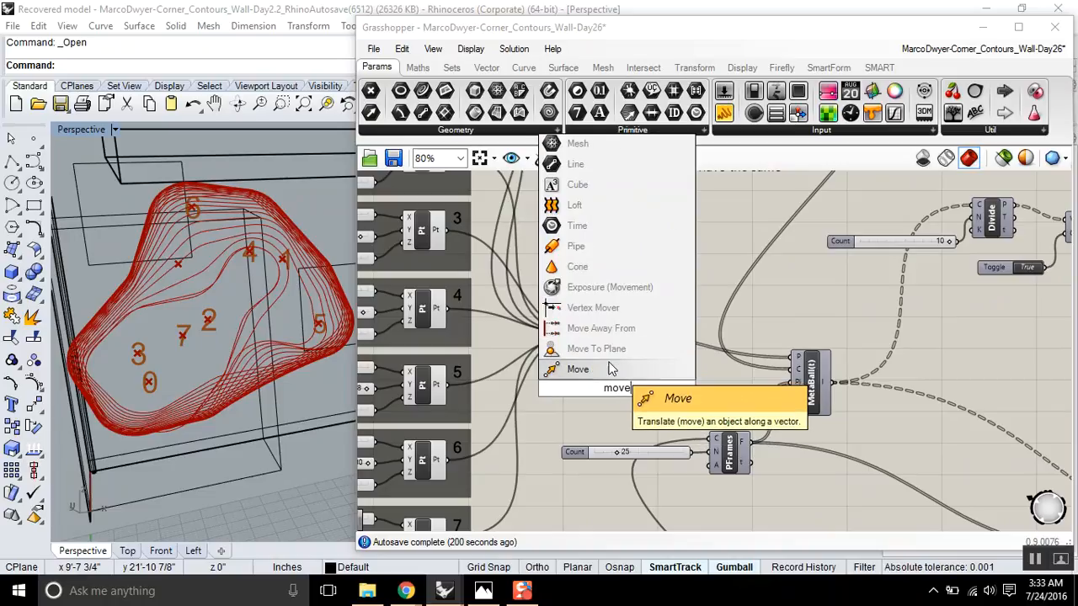
- Move the gathered points by a Unit Z vector scaled by a Factor slider of 10
left_click(578, 369)
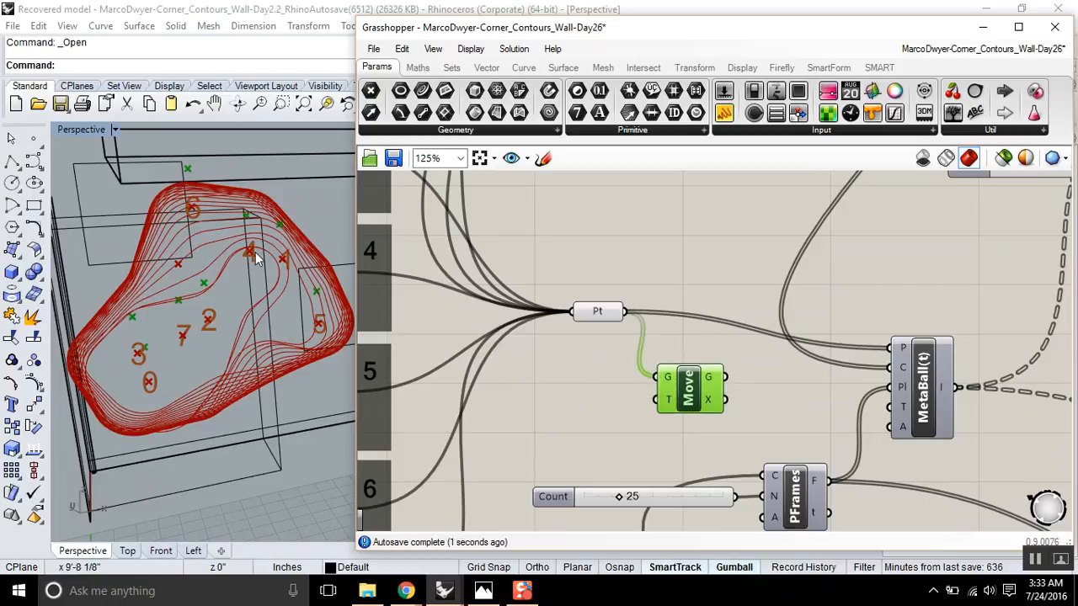
mouse_move(674, 401)
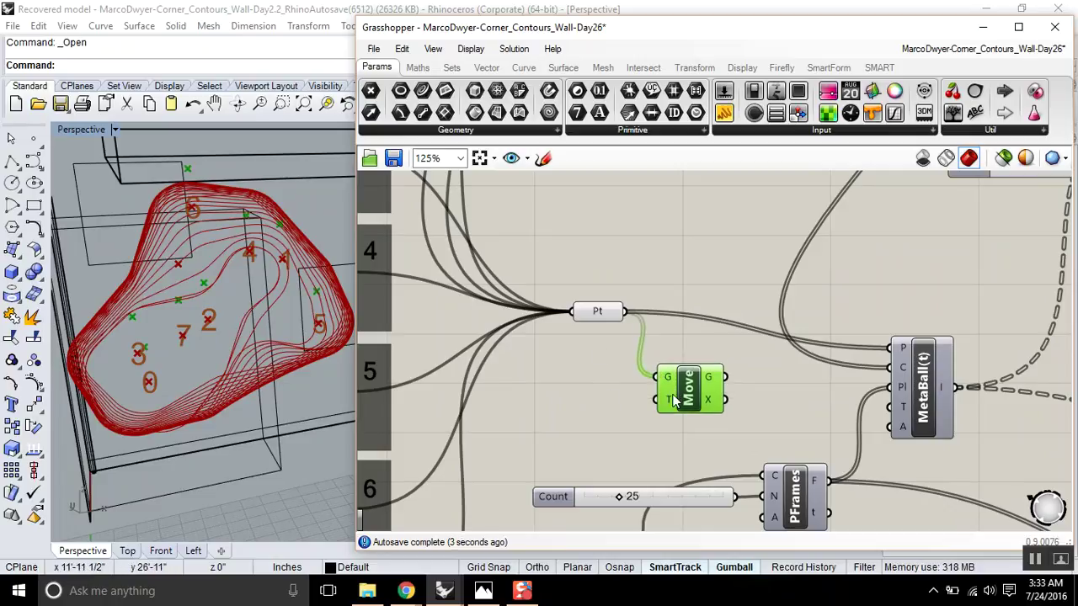
mouse_move(592, 409)
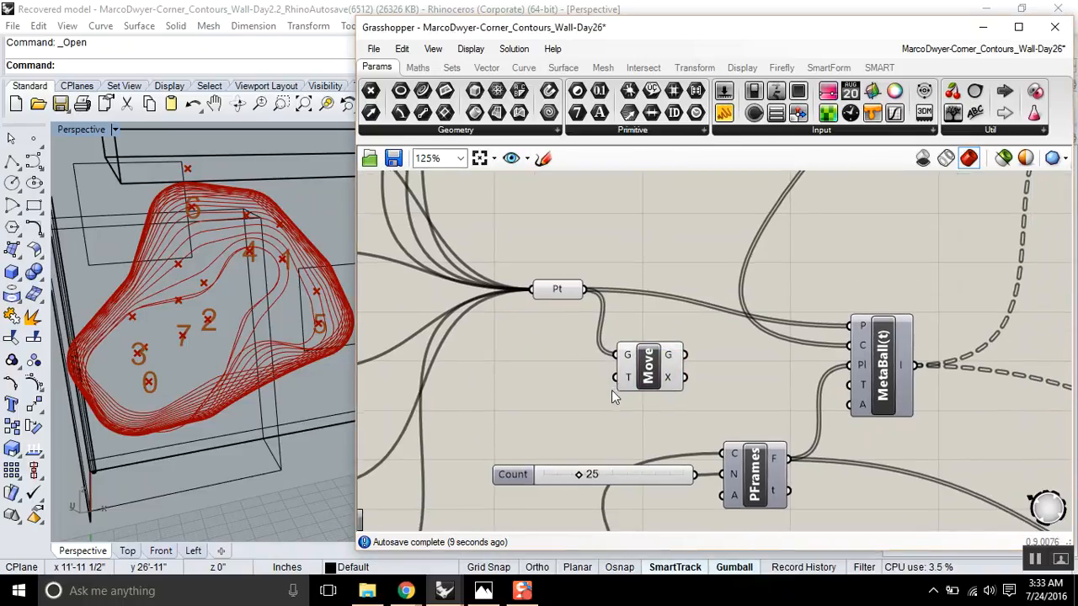
mouse_move(579, 403)
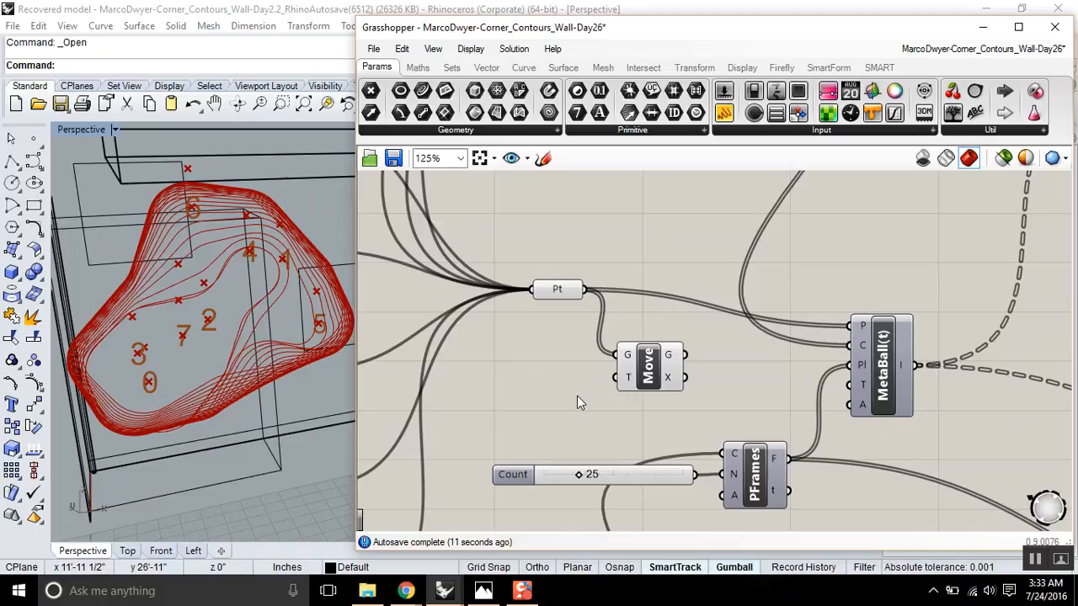
double_click(581, 403)
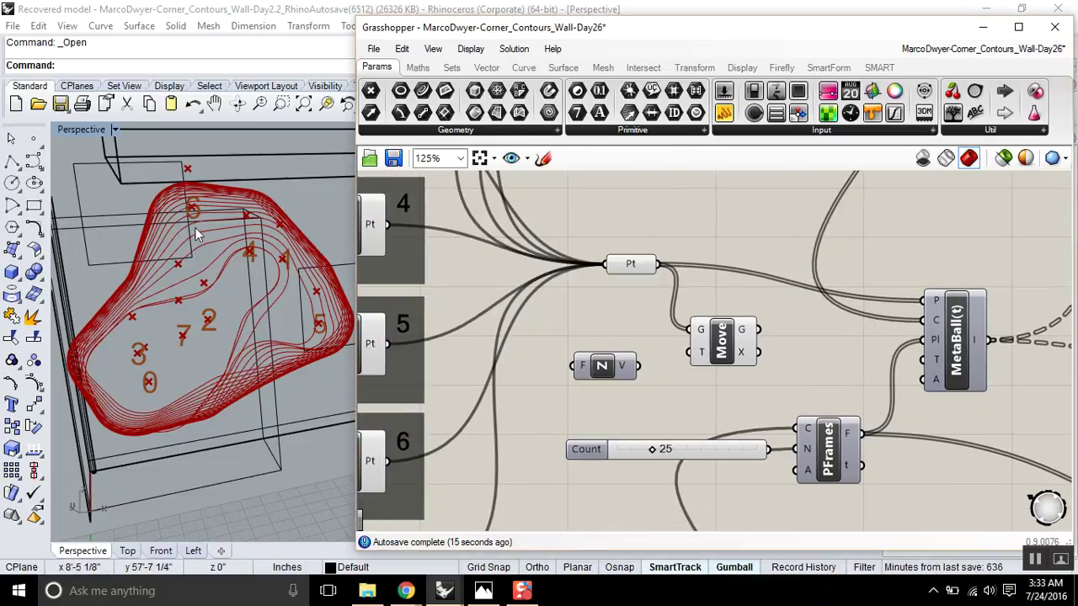
left_click(603, 365)
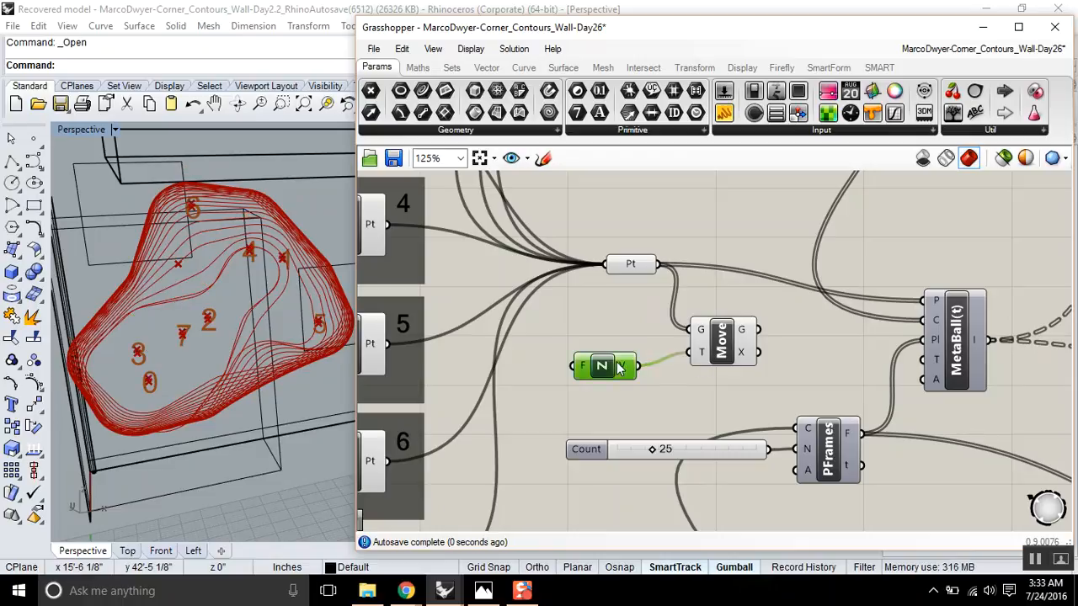
double_click(603, 365)
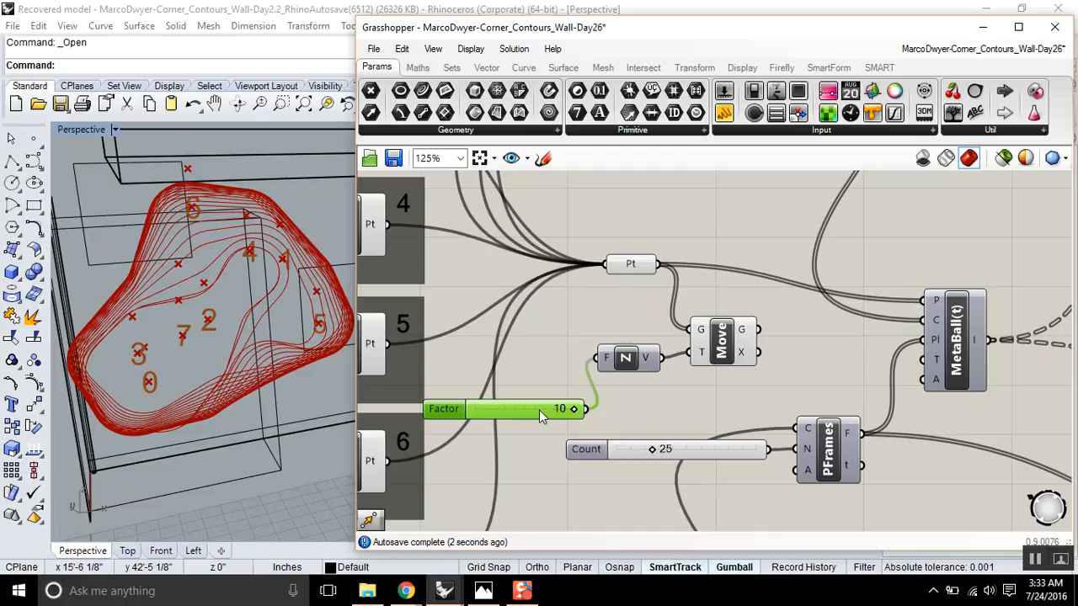
- Lower the Factor slider's minimum and drag the Z factor to about -10
right_click(497, 409)
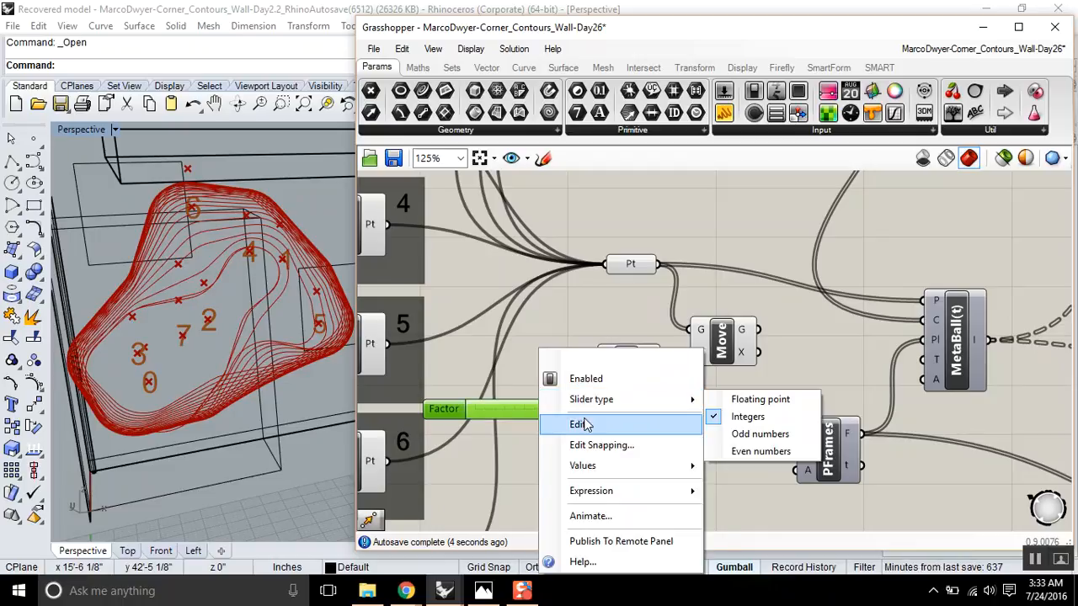
left_click(579, 425)
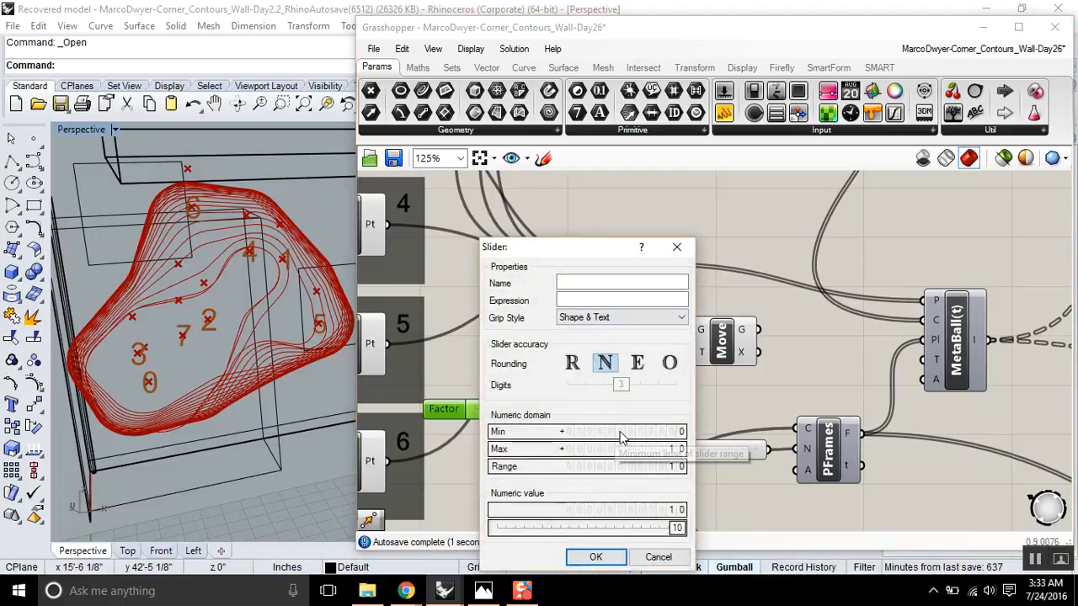
left_click(622, 431)
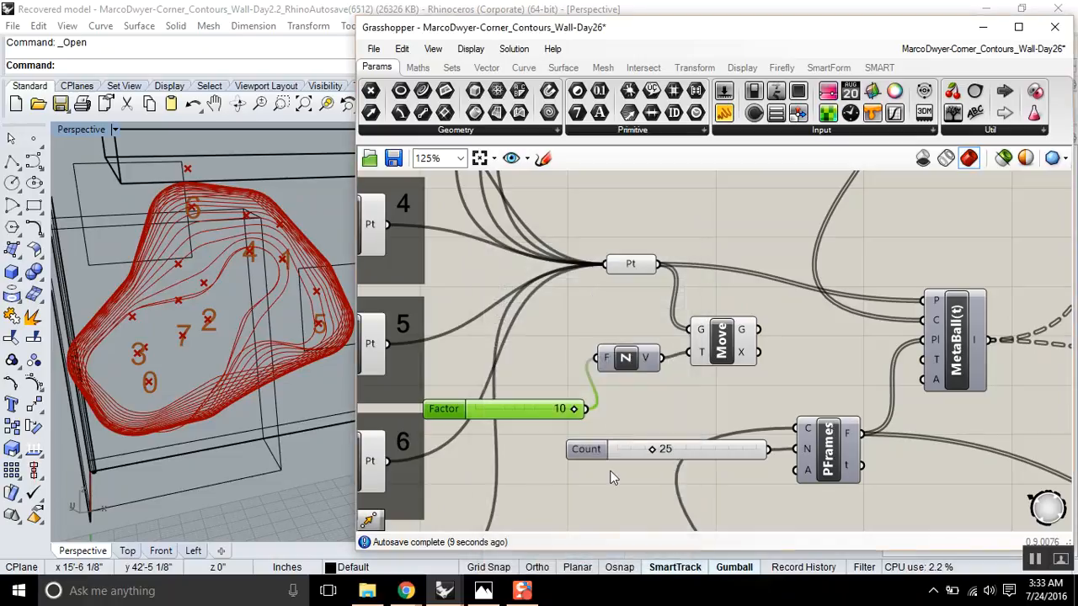
left_click_drag(572, 409, 472, 409)
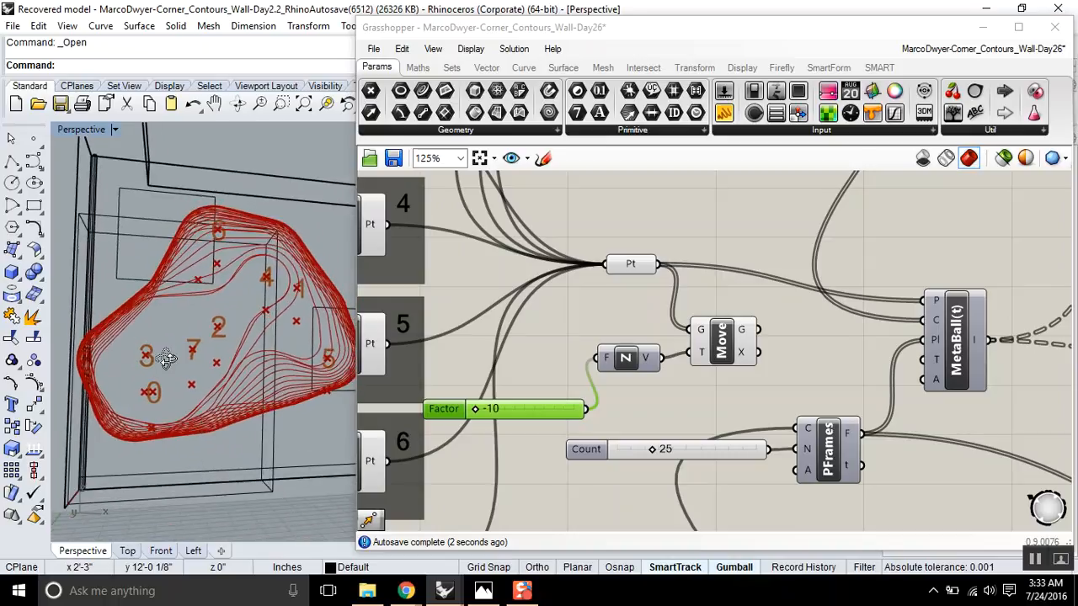
left_click_drag(475, 409, 491, 409)
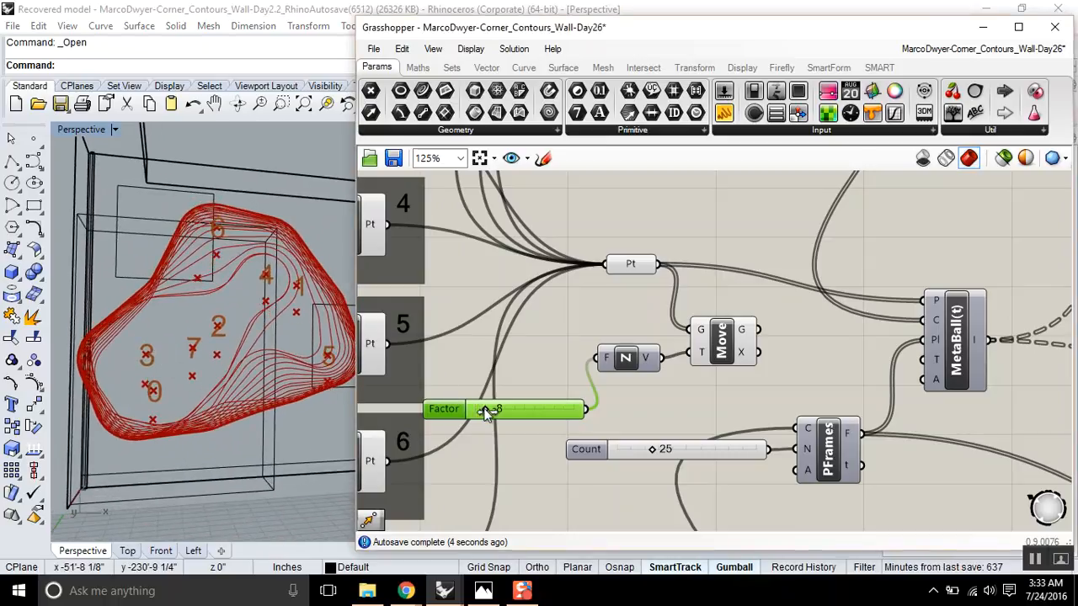
left_click_drag(488, 409, 475, 409)
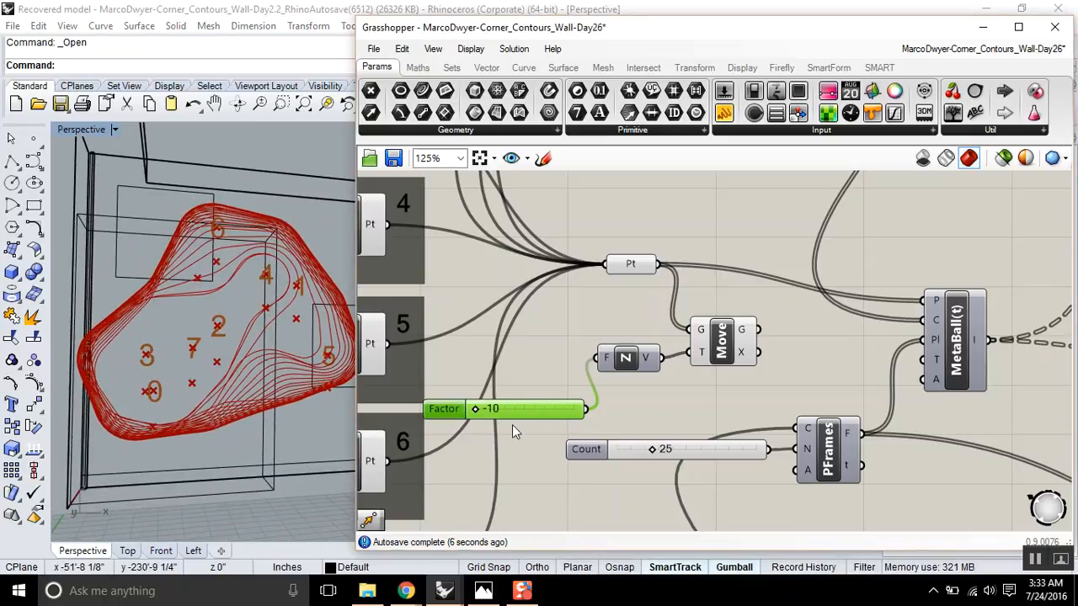
- Set the Factor slider's minimum to -50 and push the Z factor further negative
right_click(516, 409)
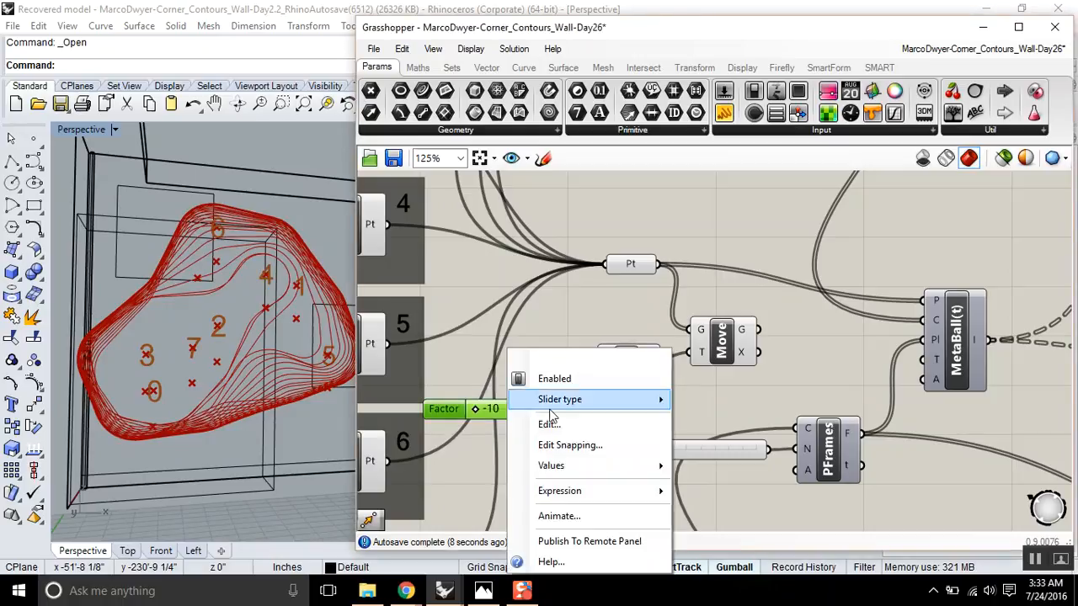
left_click(549, 424)
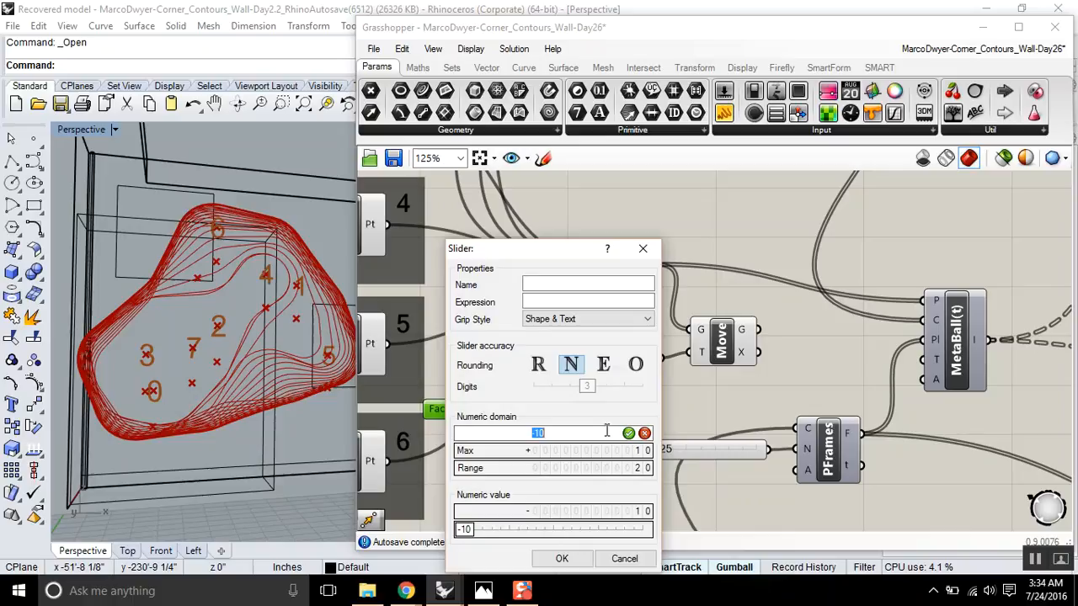
type("-50")
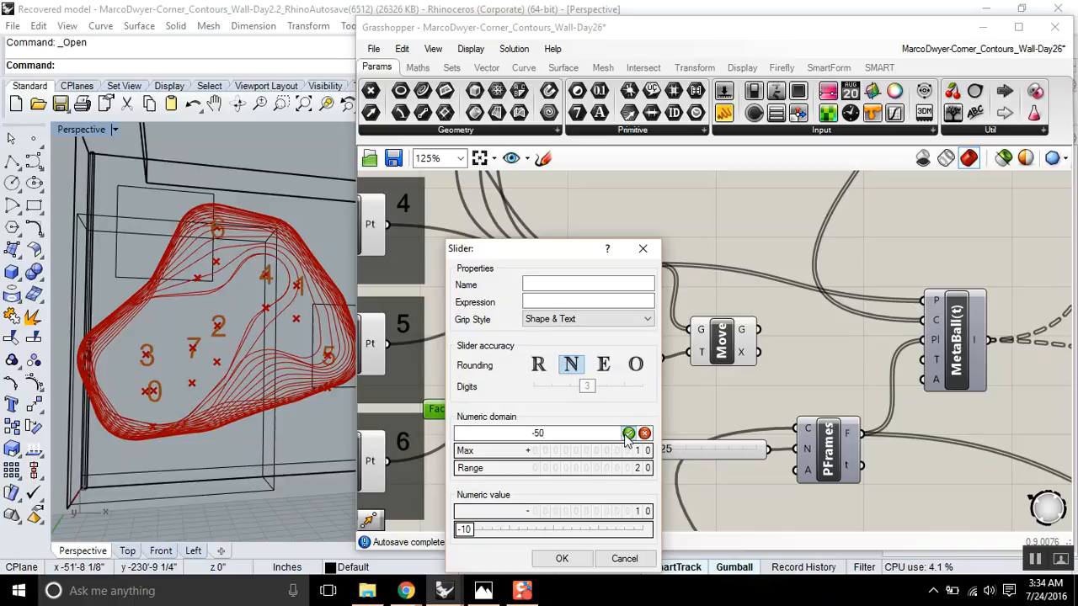
left_click(563, 559)
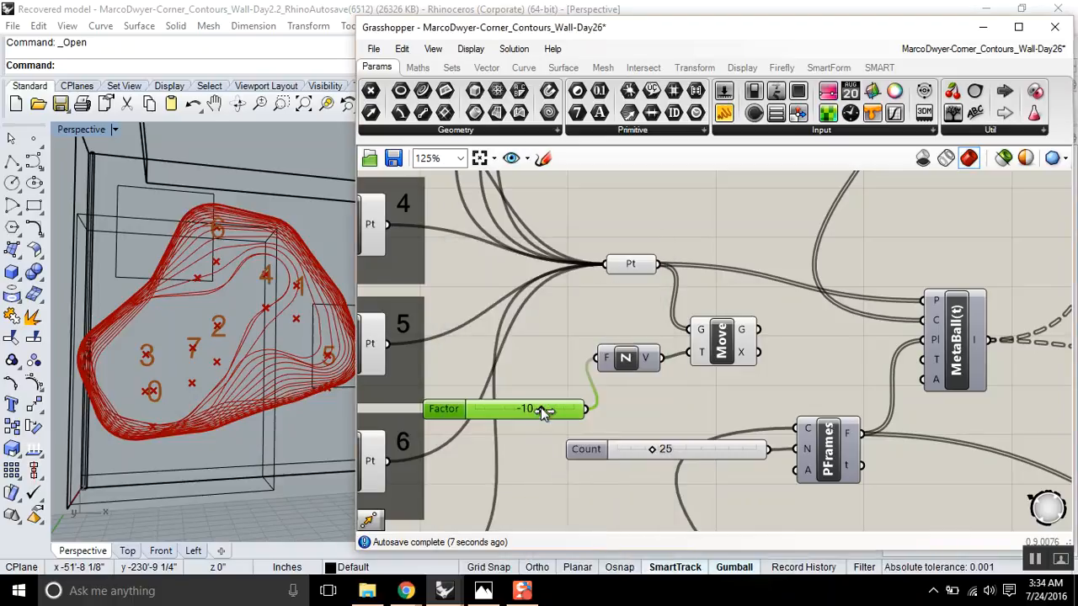
left_click_drag(556, 411, 513, 411)
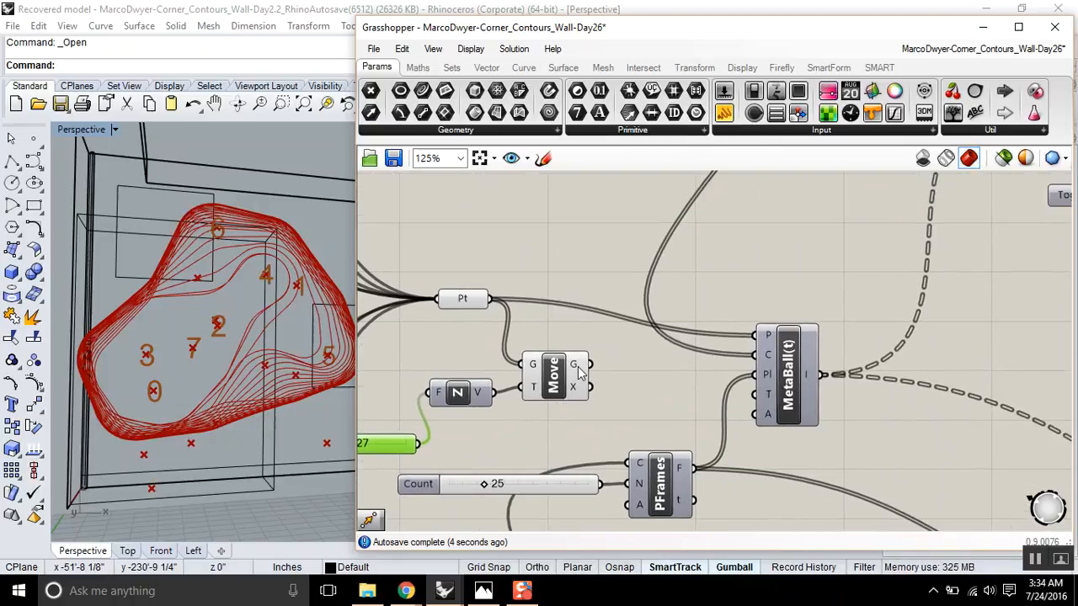
mouse_move(576, 365)
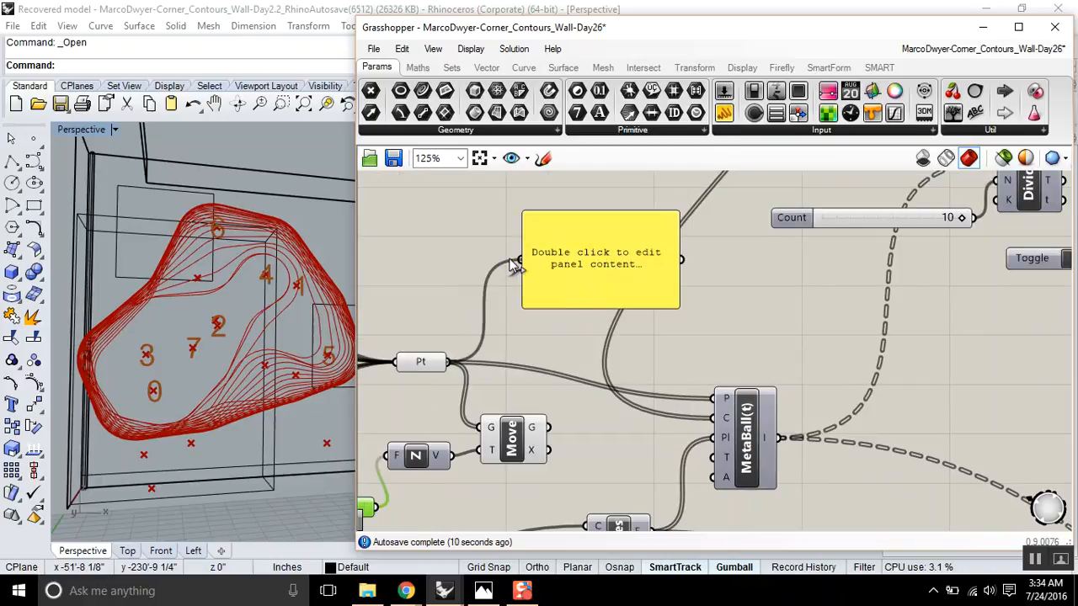
double_click(599, 259)
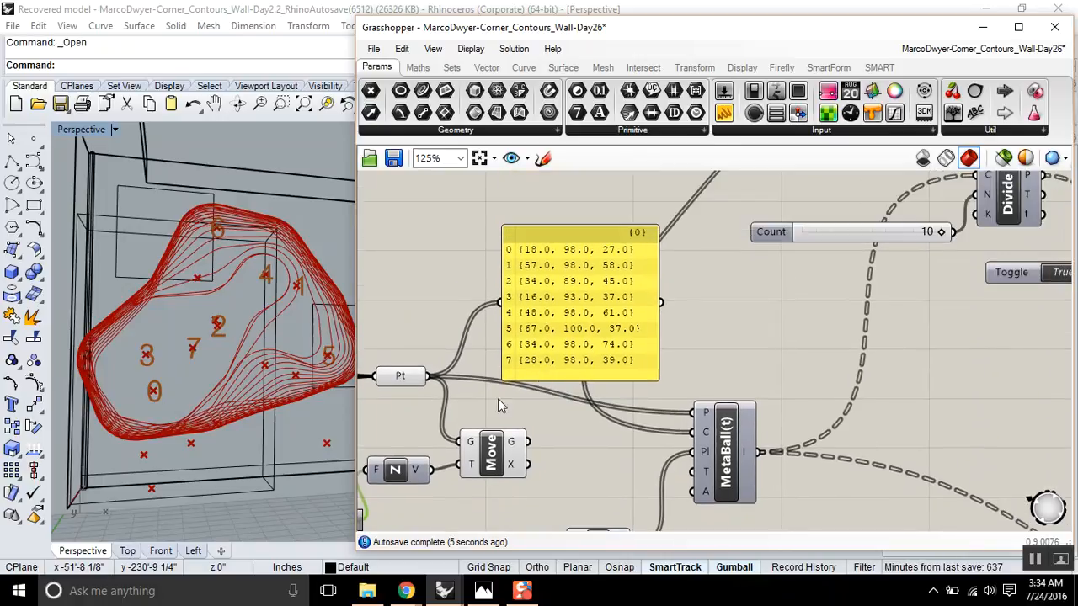
mouse_move(532, 255)
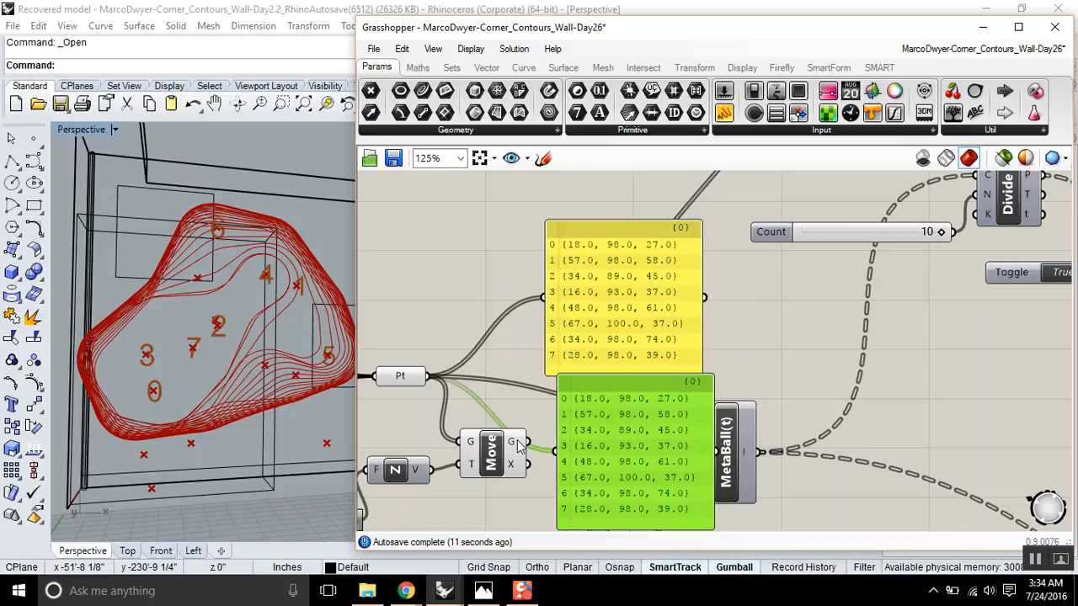
mouse_move(547, 454)
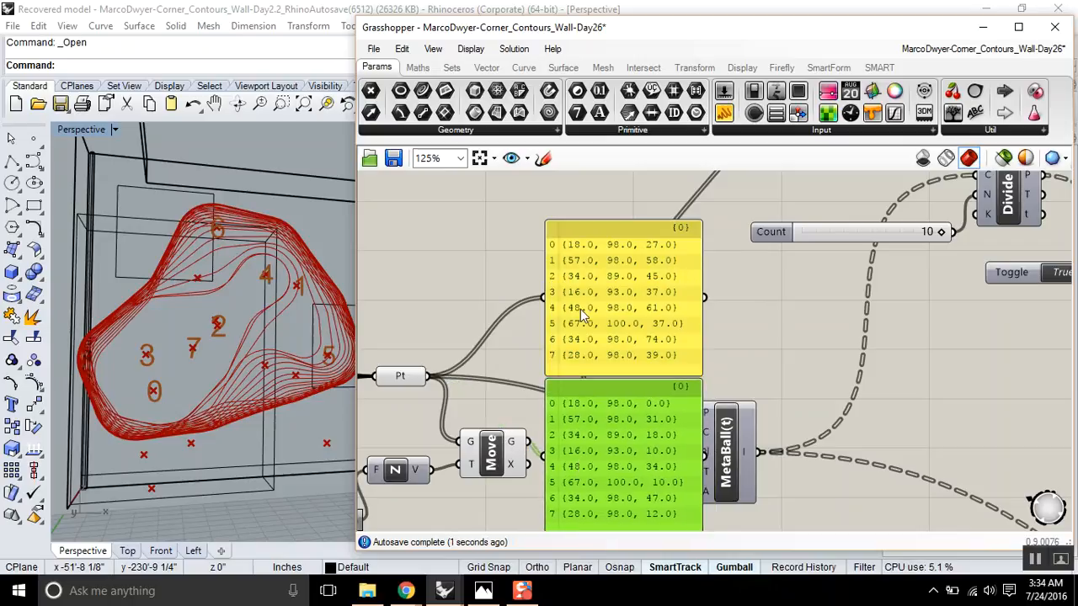
scroll("down", 3)
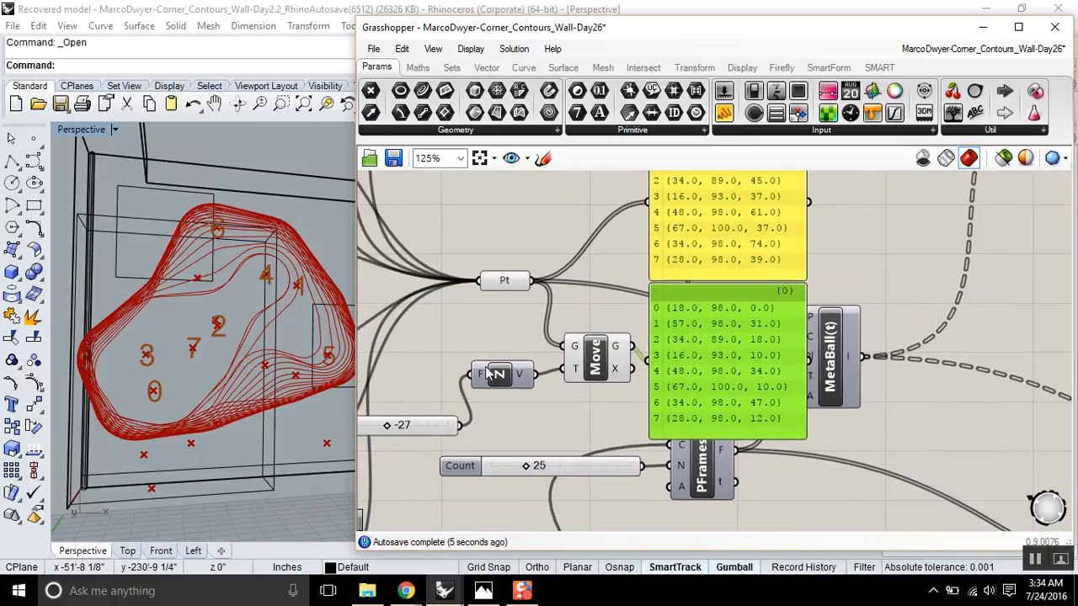
mouse_move(499, 373)
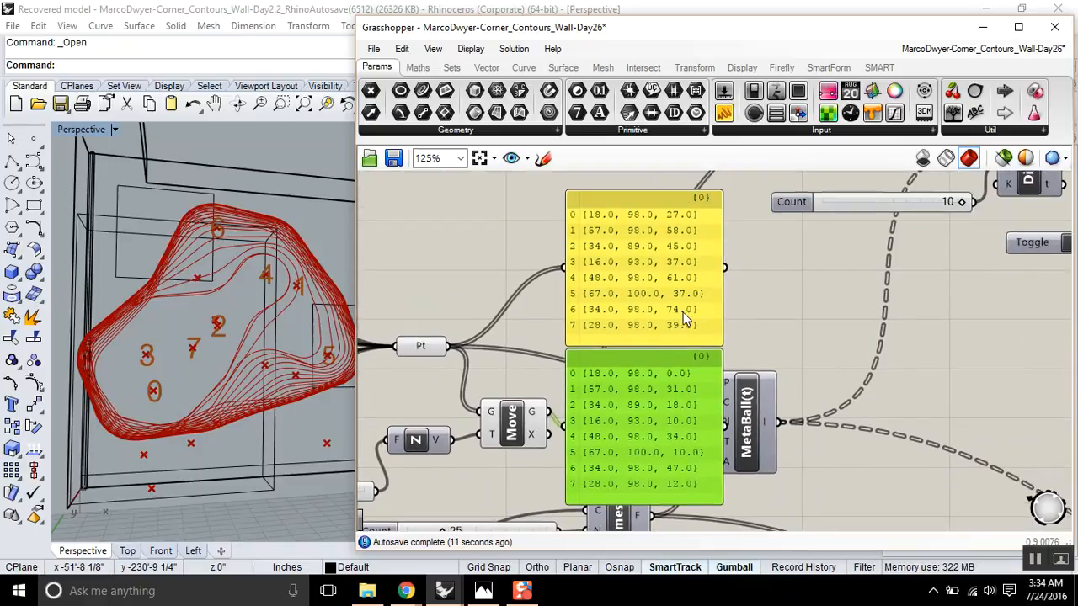
mouse_move(630, 293)
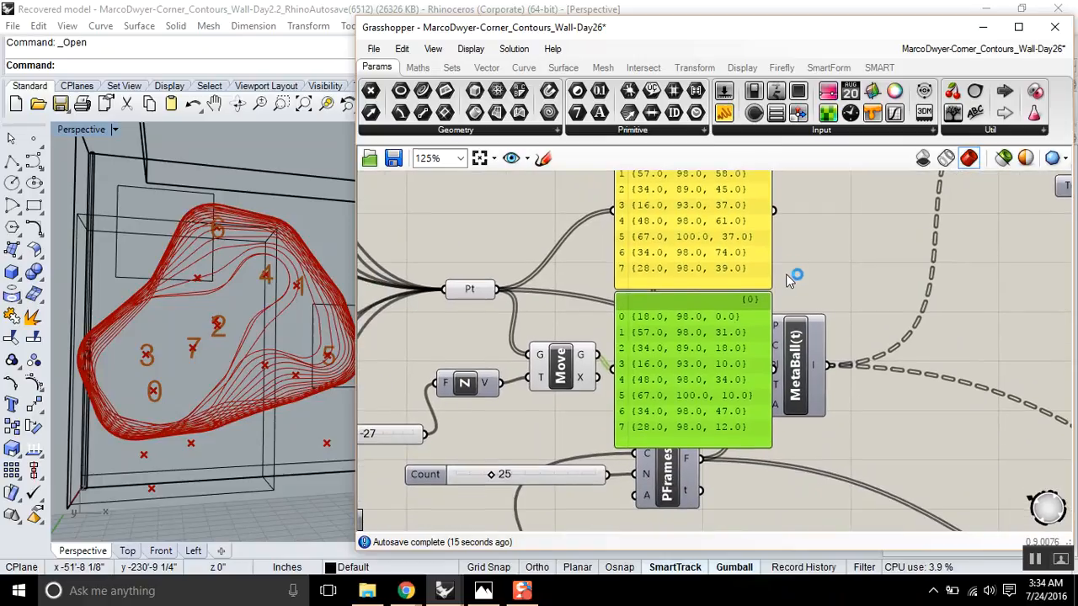
mouse_move(754, 310)
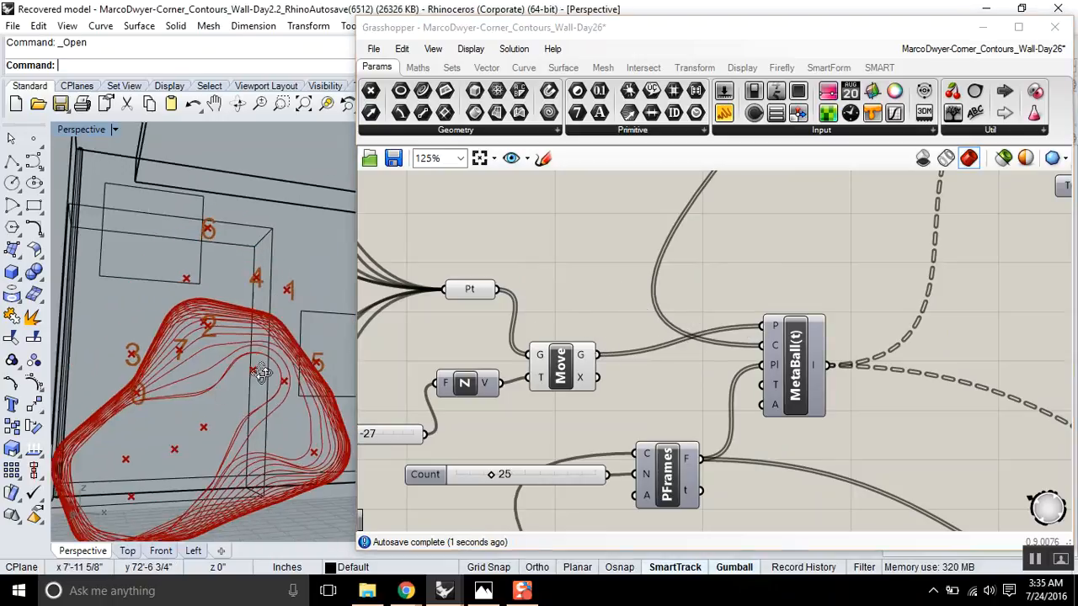
- Inspect the shifted contours from above, then list the Transform Euclidean components for Rotate 3D
left_click_drag(261, 370, 219, 323)
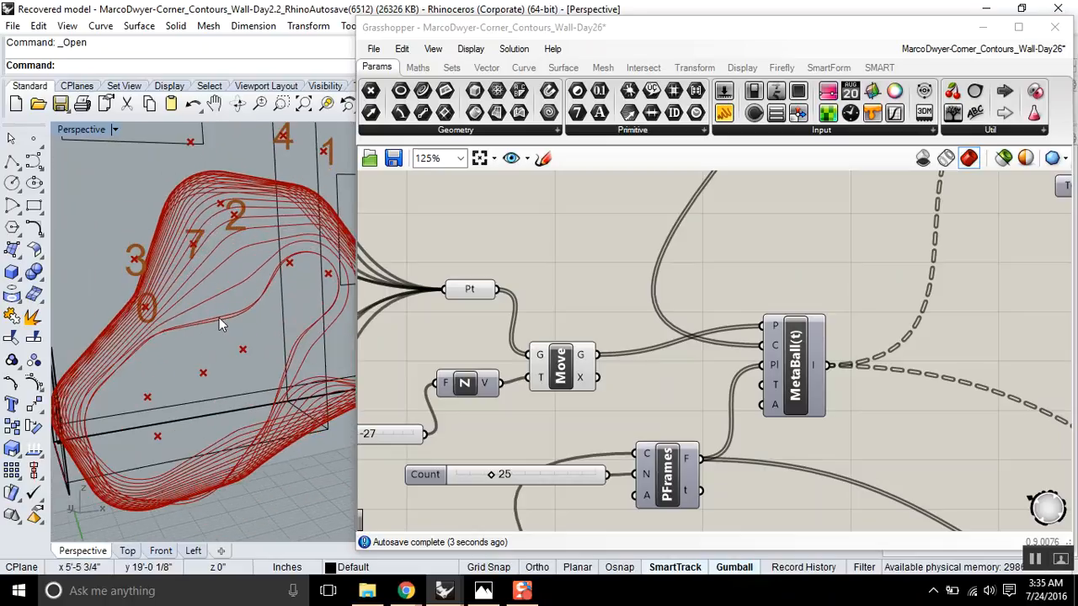
left_click_drag(219, 324, 223, 295)
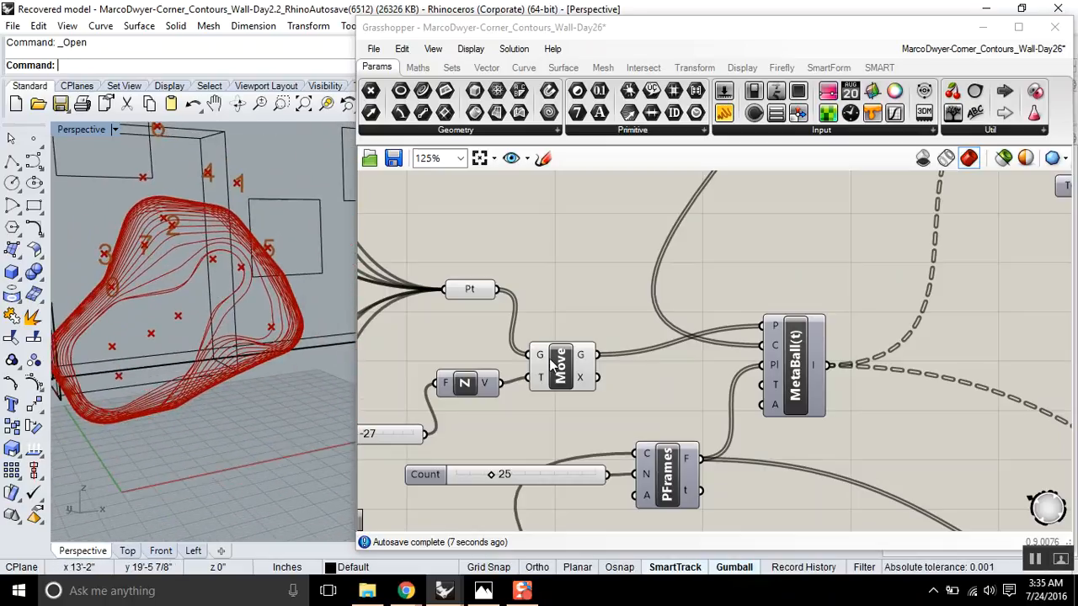
left_click(559, 364)
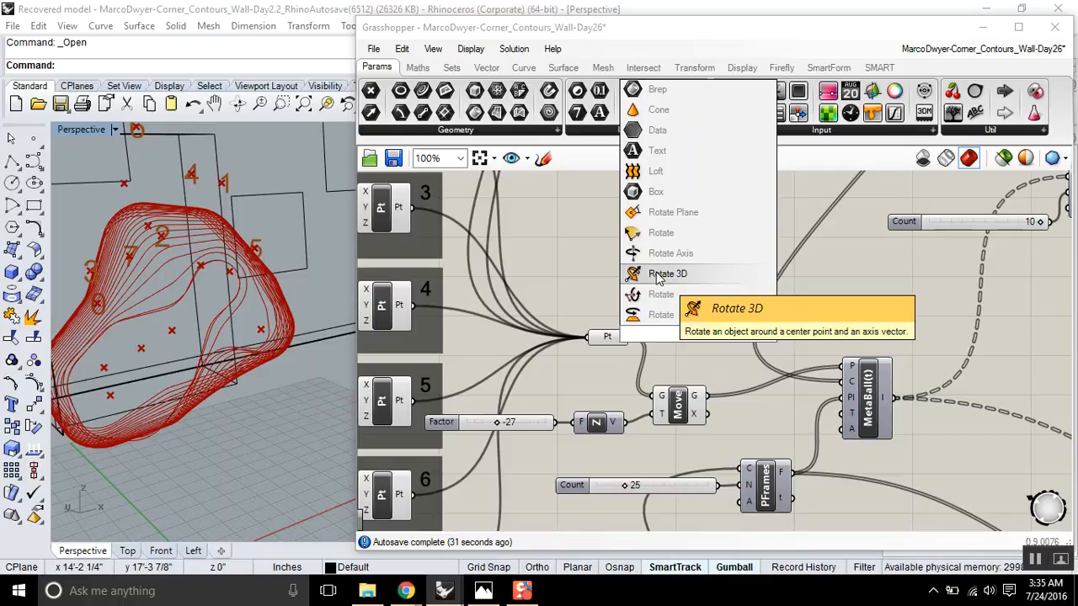
- Add a Rotate 3D component with an XZ Plane axis and an Angle slider at 0
left_click(666, 273)
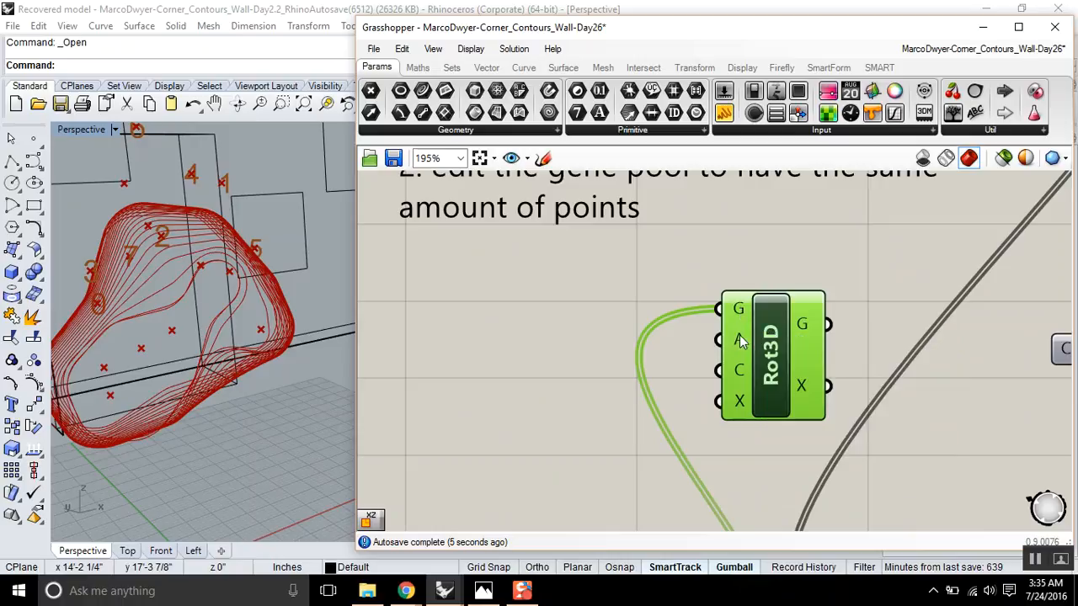
mouse_move(741, 385)
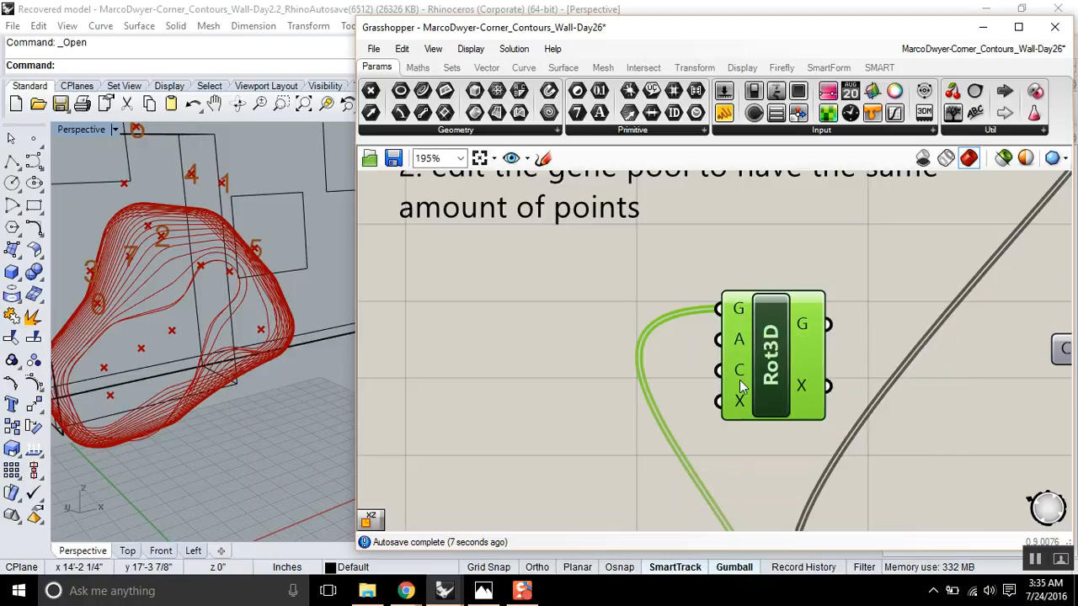
mouse_move(738, 370)
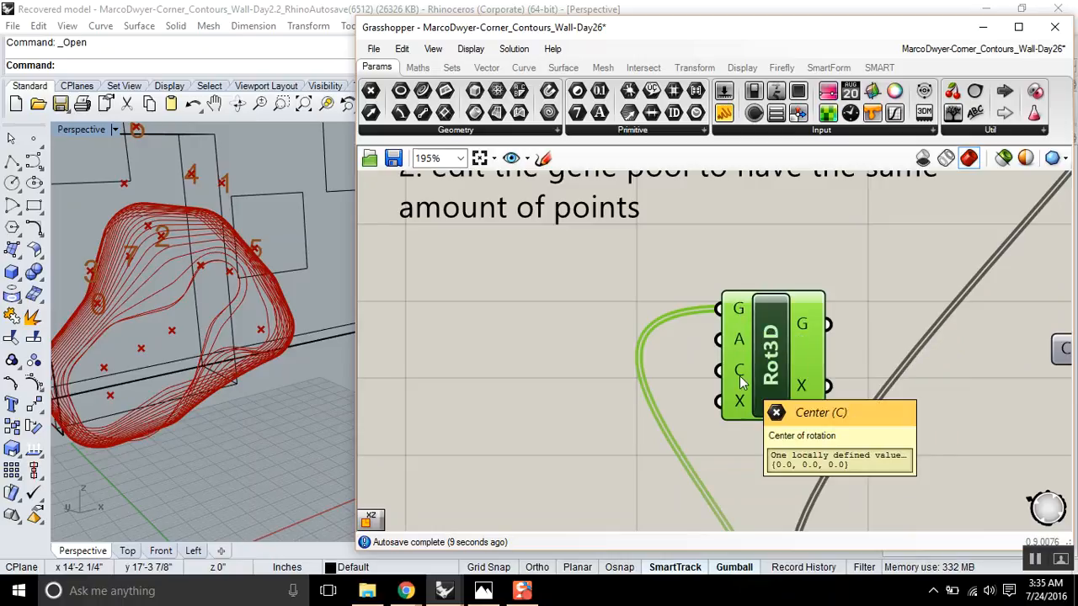
mouse_move(738, 401)
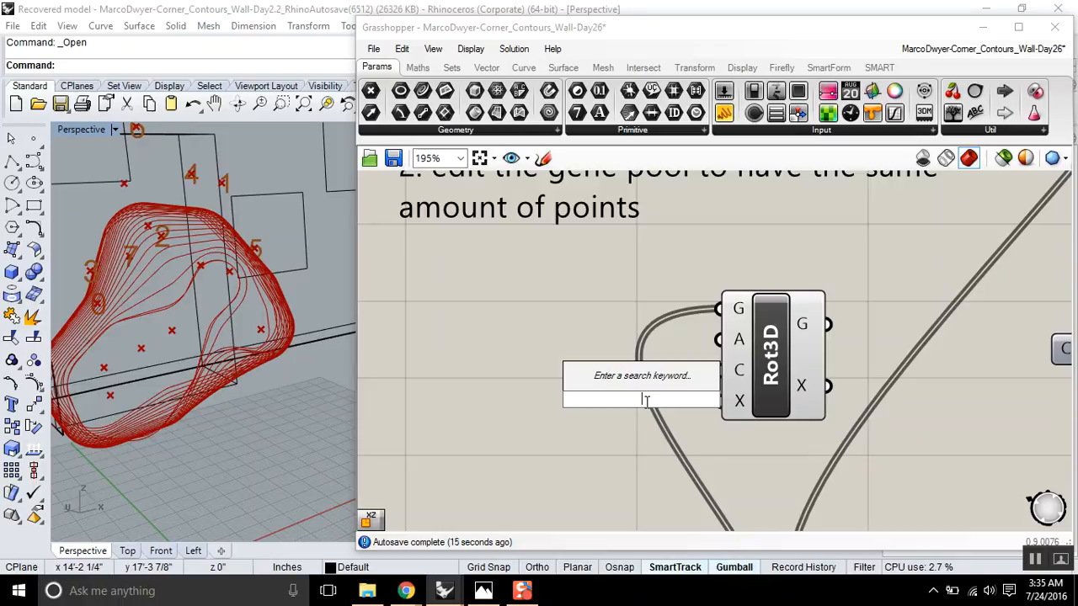
type("x2")
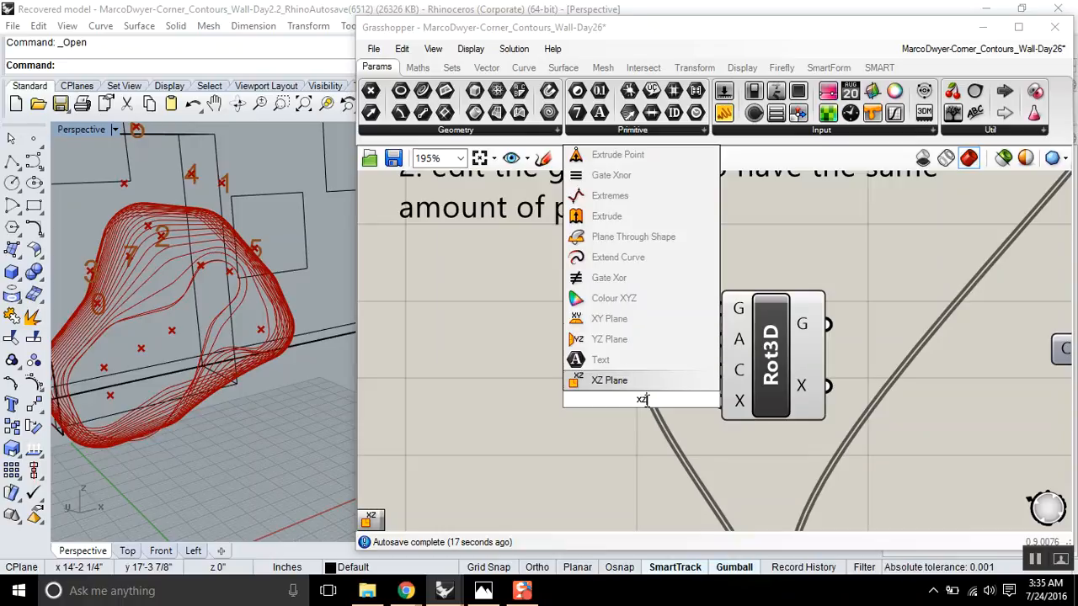
left_click(610, 381)
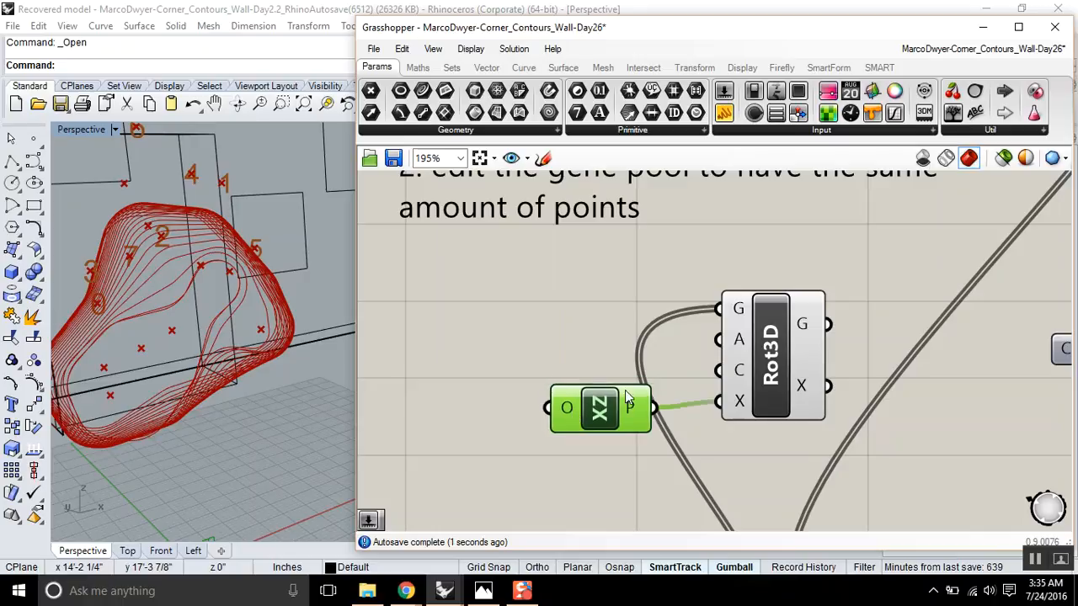
mouse_move(737, 370)
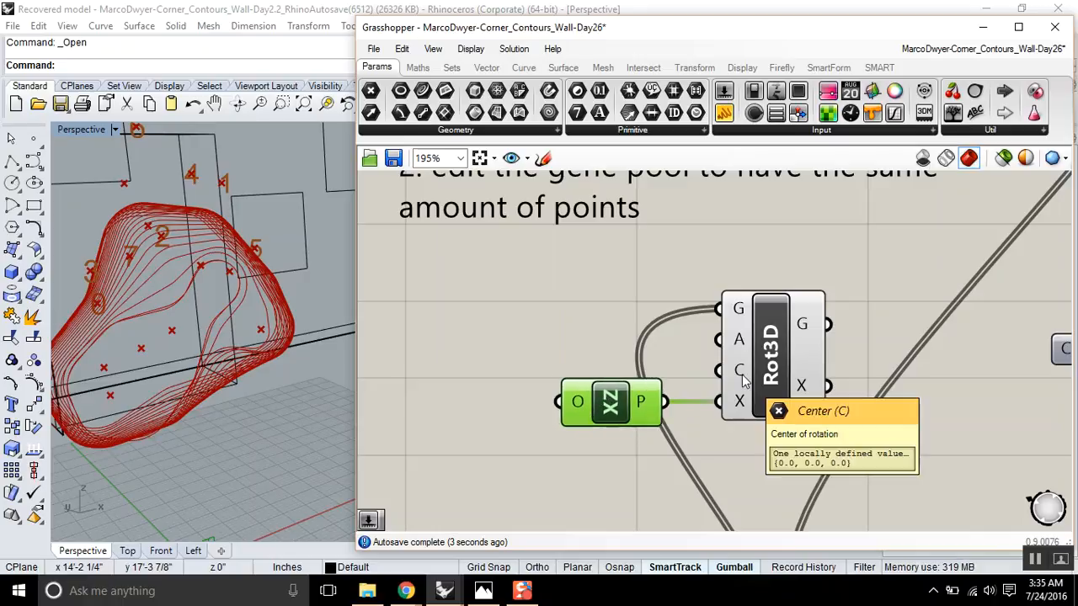
mouse_move(739, 343)
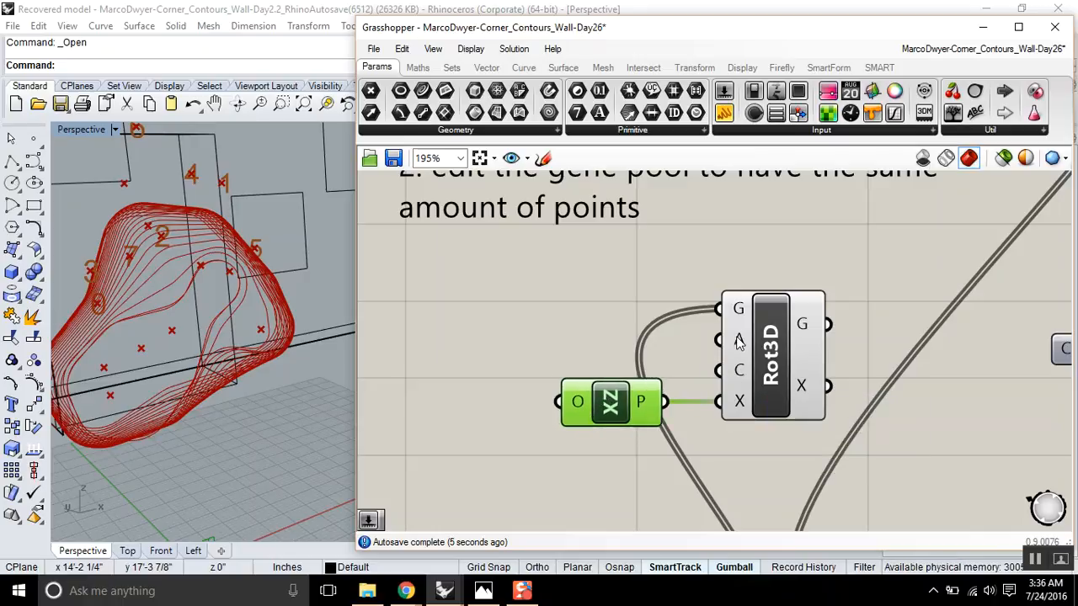
double_click(522, 323)
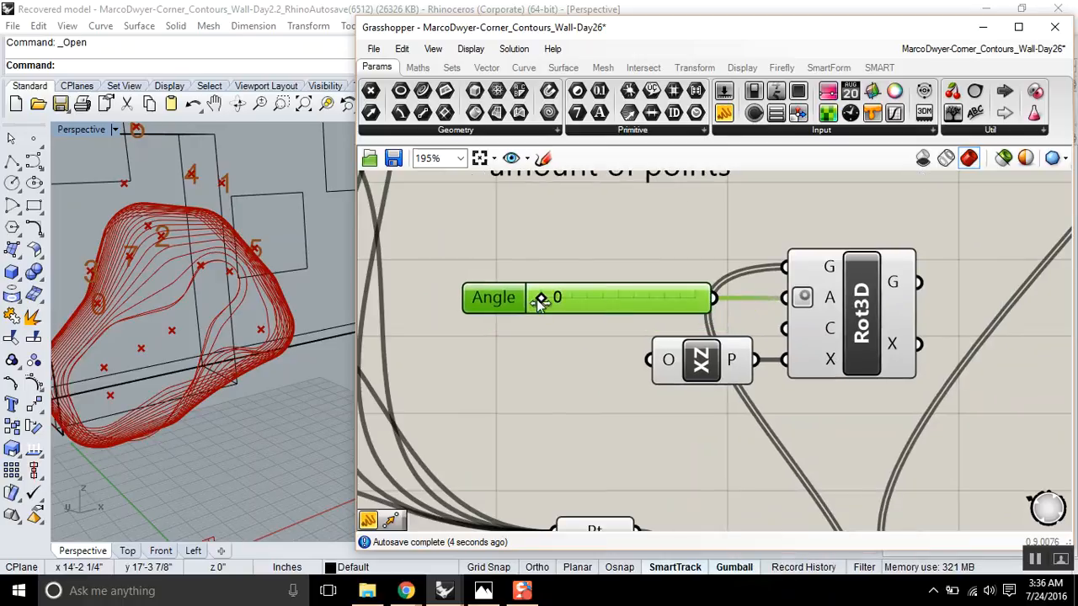
- Sweep the Angle slider through 37, 19, 0, 41, 21, 47 and settle near 108
left_click_drag(542, 300, 572, 299)
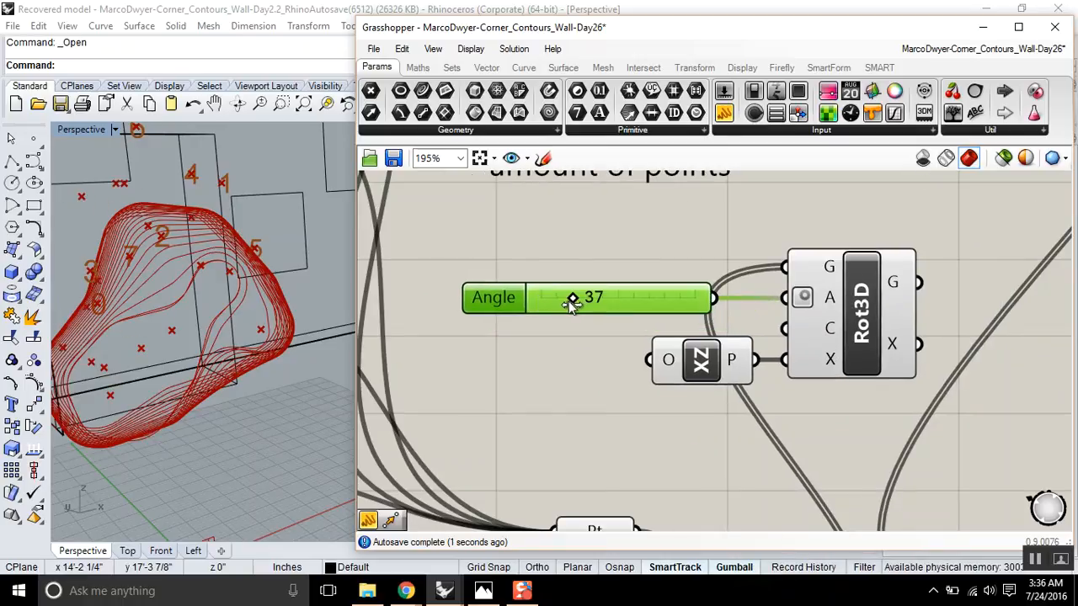
left_click_drag(572, 296, 556, 296)
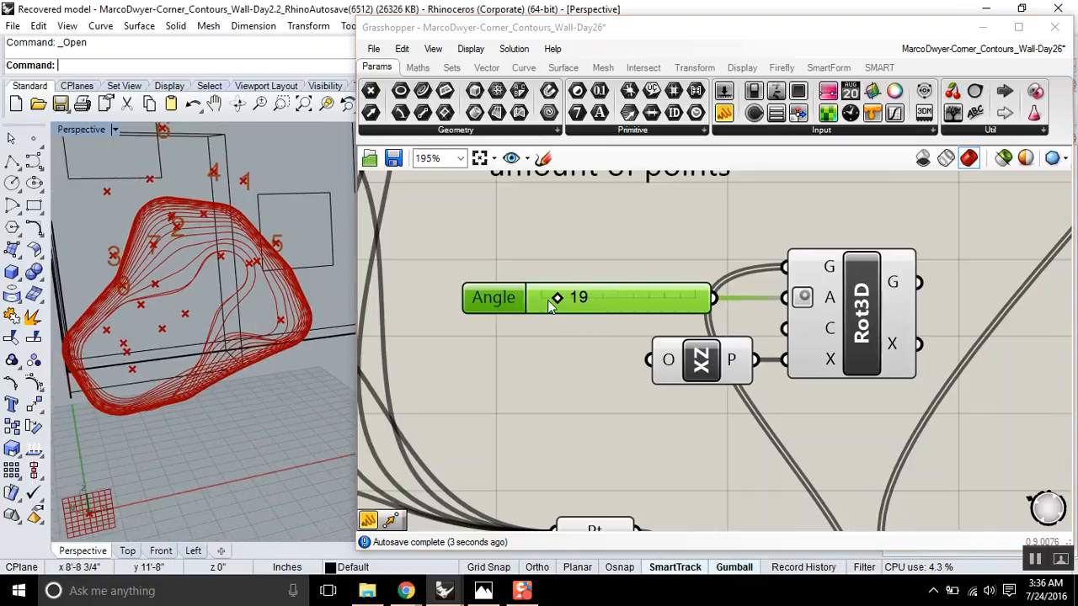
left_click_drag(557, 296, 599, 296)
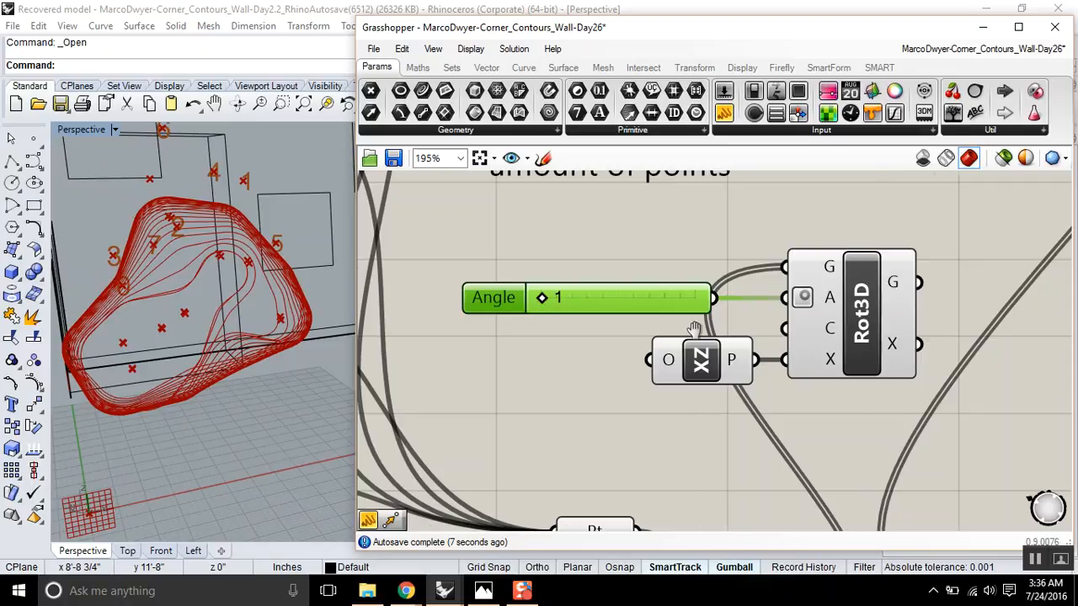
scroll("down", 3)
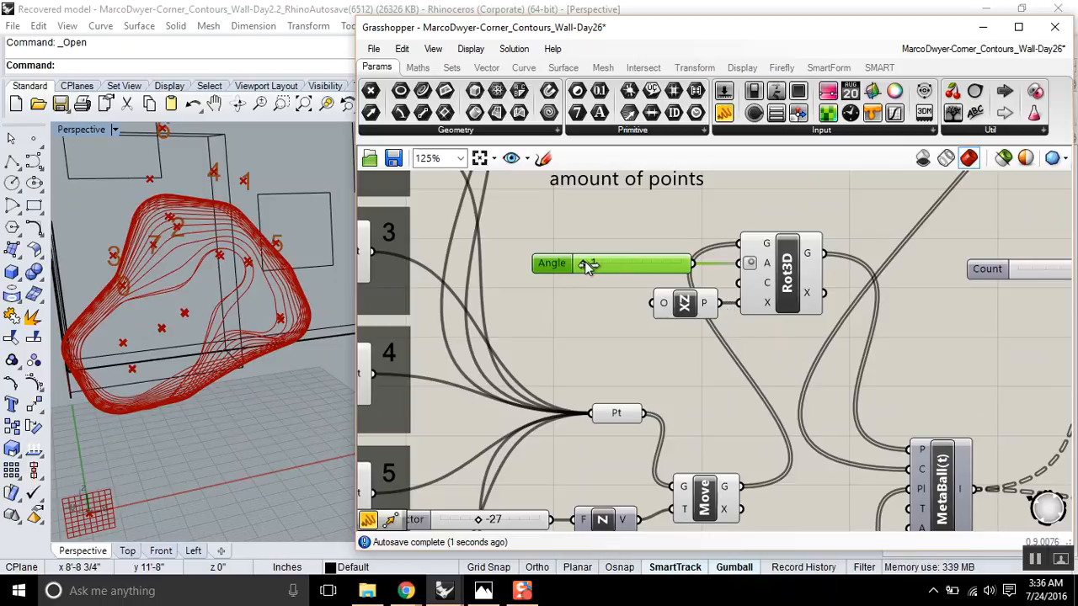
left_click_drag(589, 262, 619, 263)
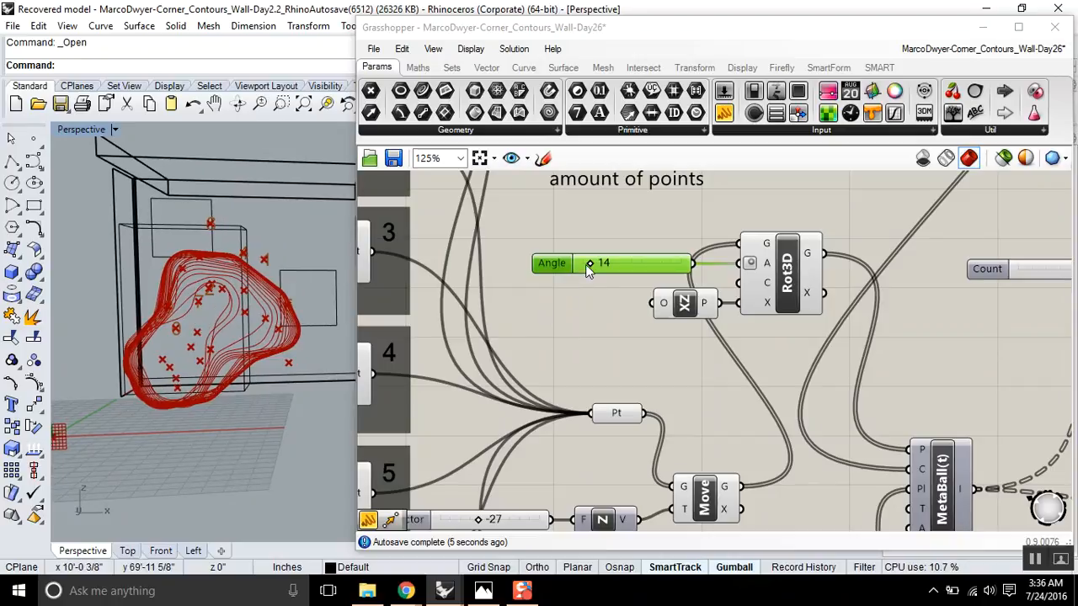
left_click_drag(590, 263, 620, 263)
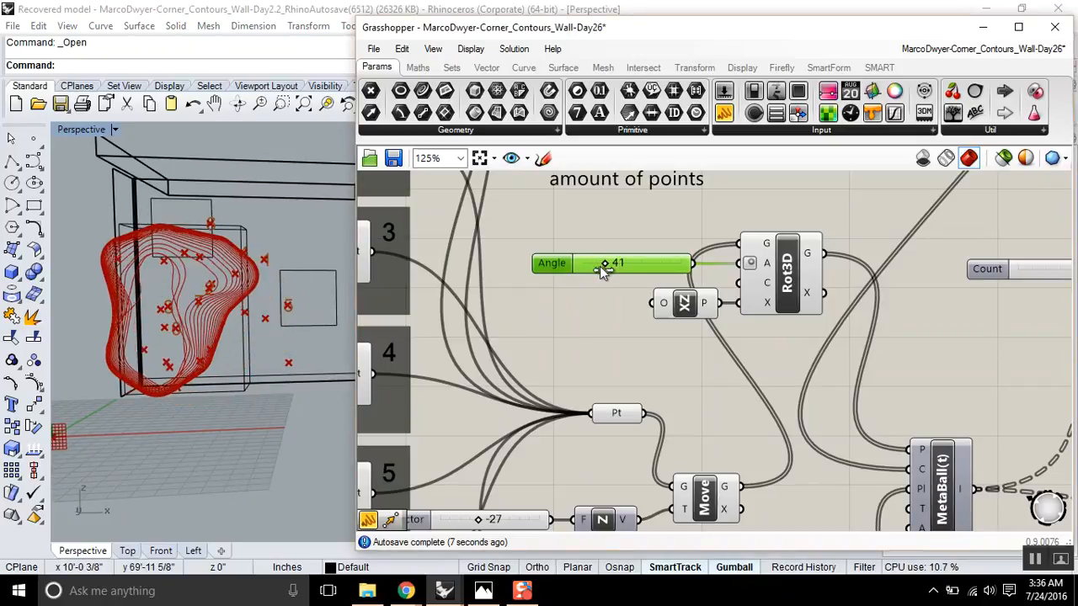
left_click_drag(605, 263, 593, 262)
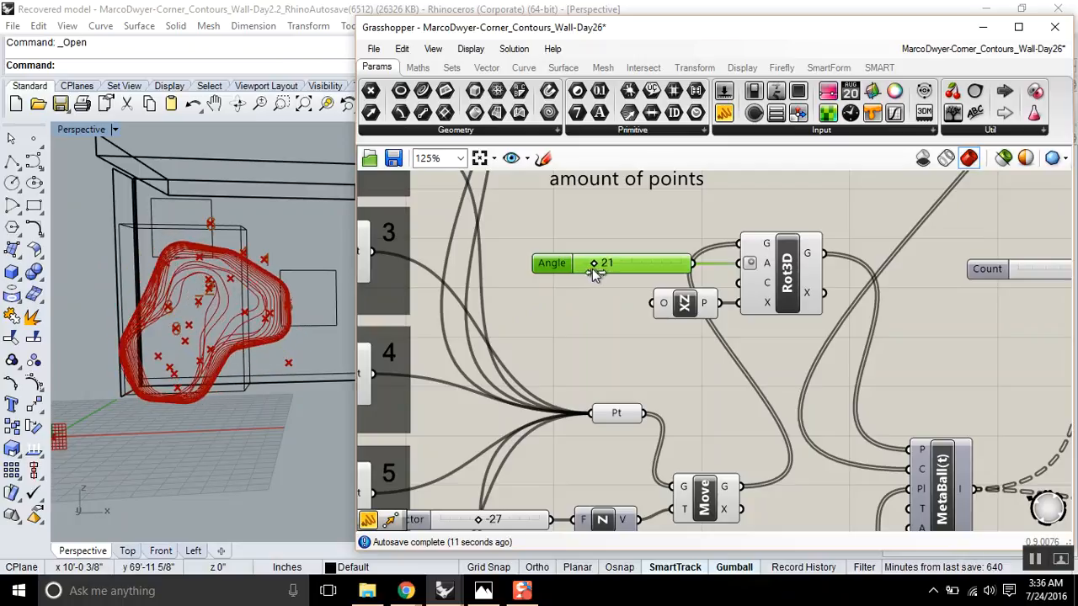
left_click_drag(592, 263, 621, 263)
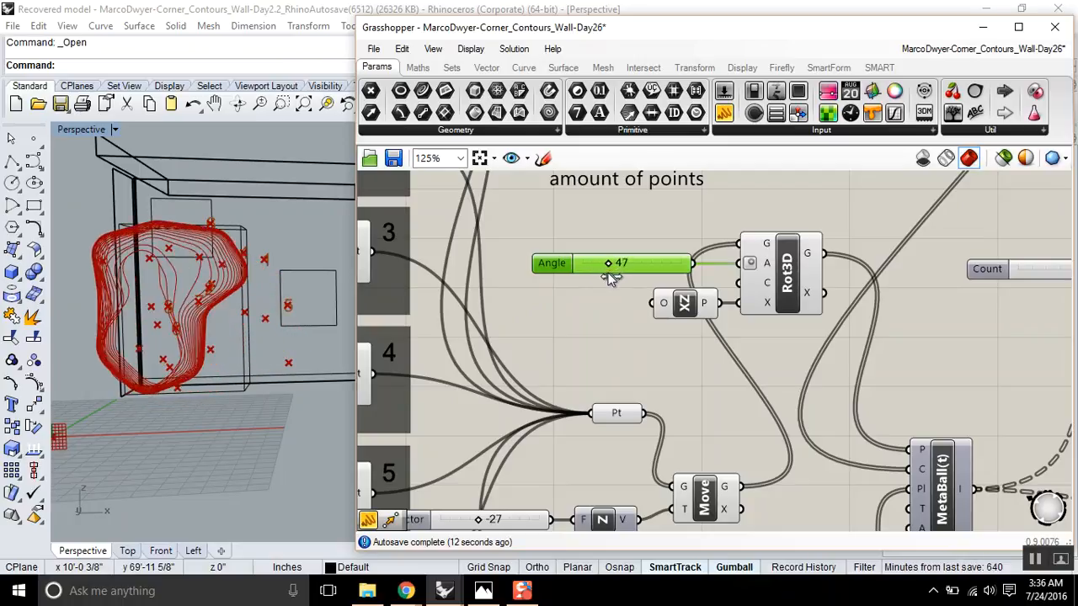
left_click_drag(606, 263, 631, 262)
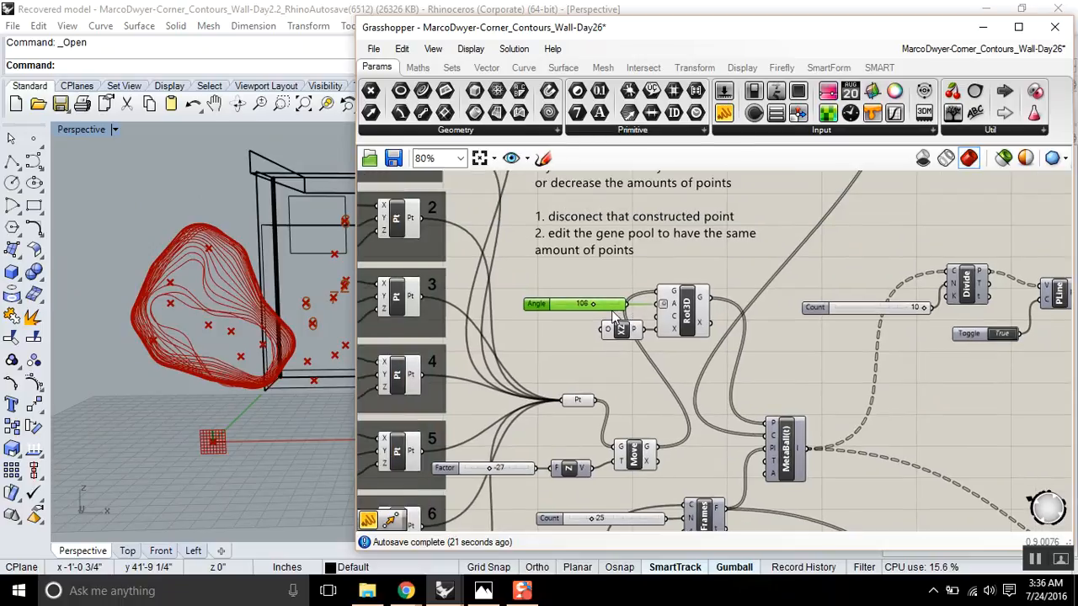
mouse_move(627, 343)
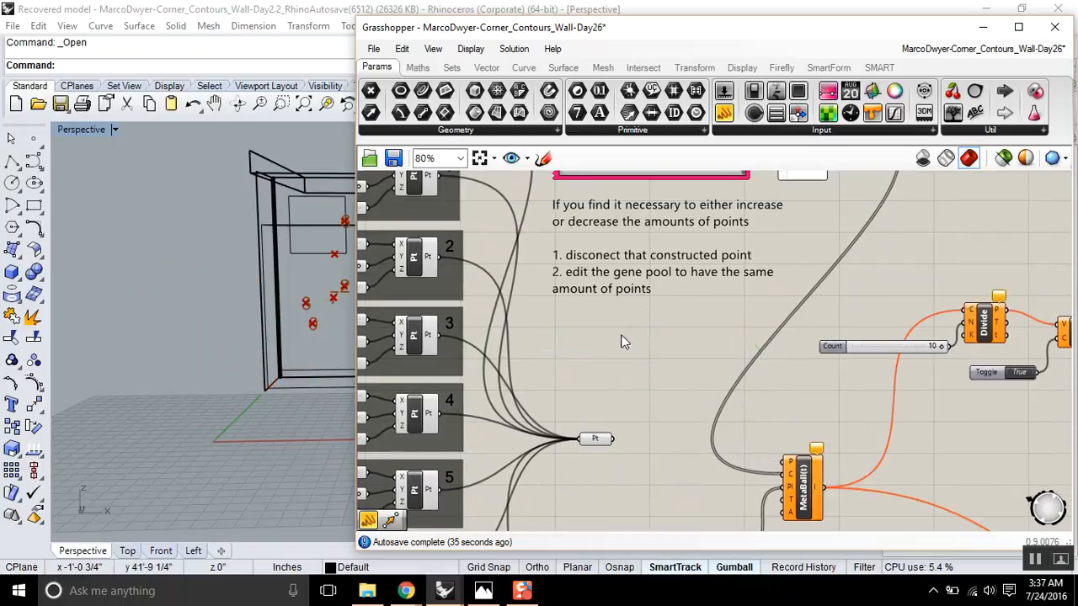
scroll("down", 3)
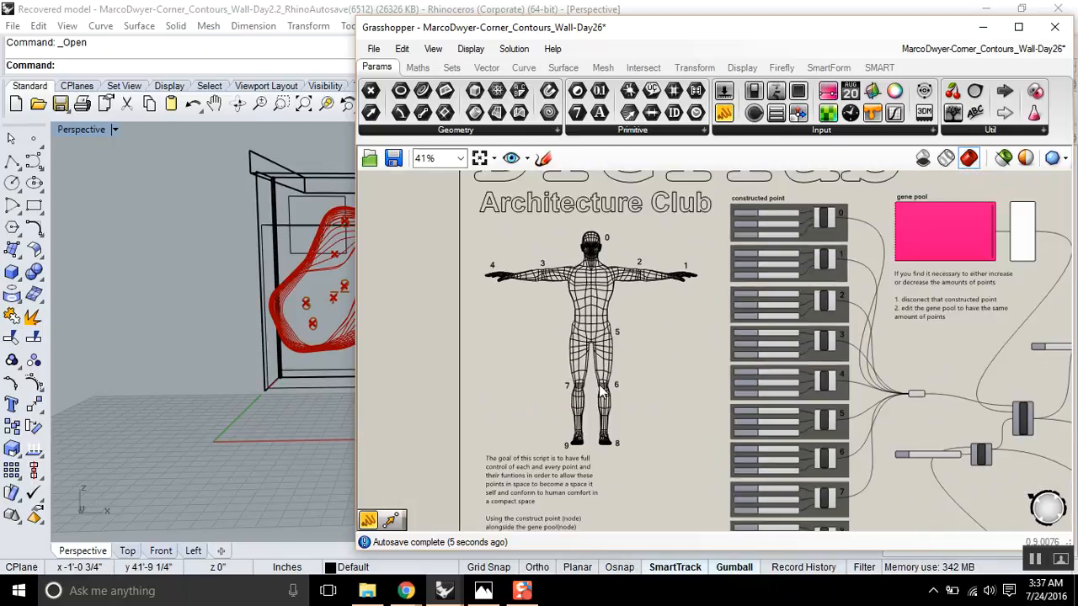
mouse_move(610, 261)
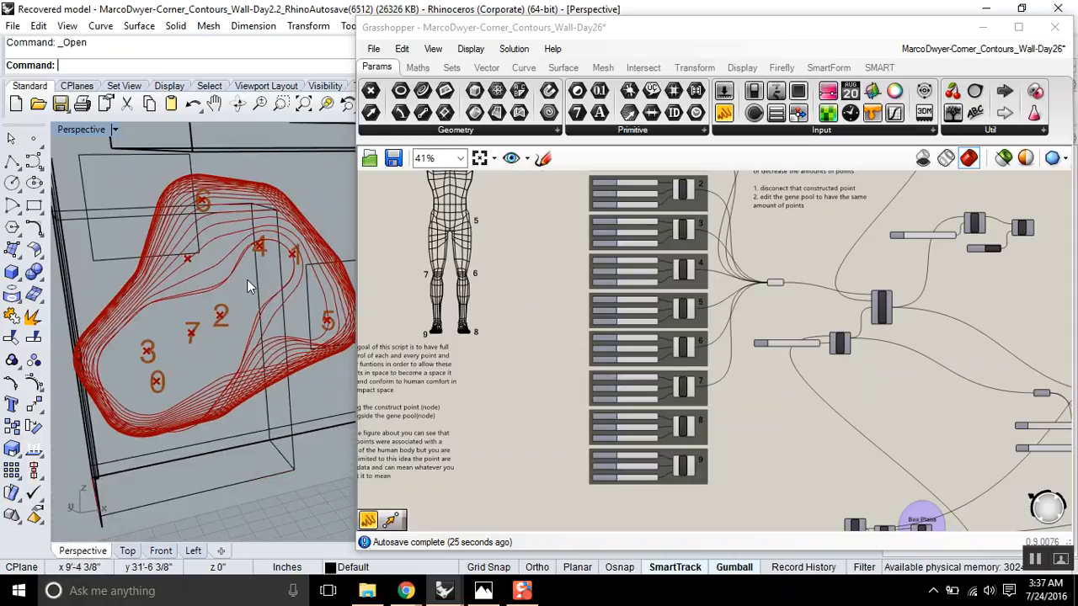
mouse_move(253, 288)
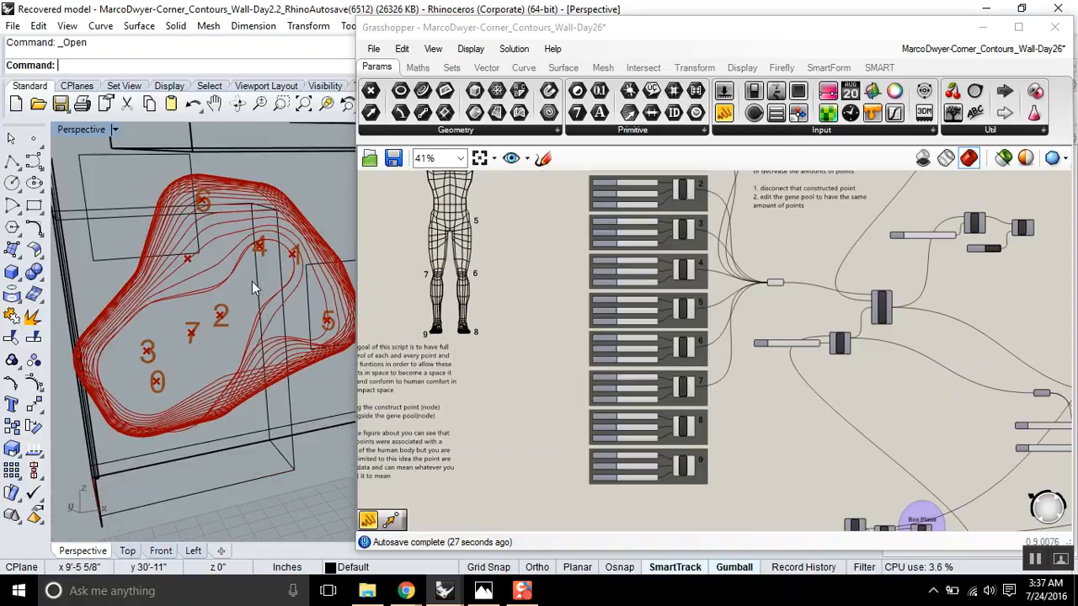
mouse_move(495, 347)
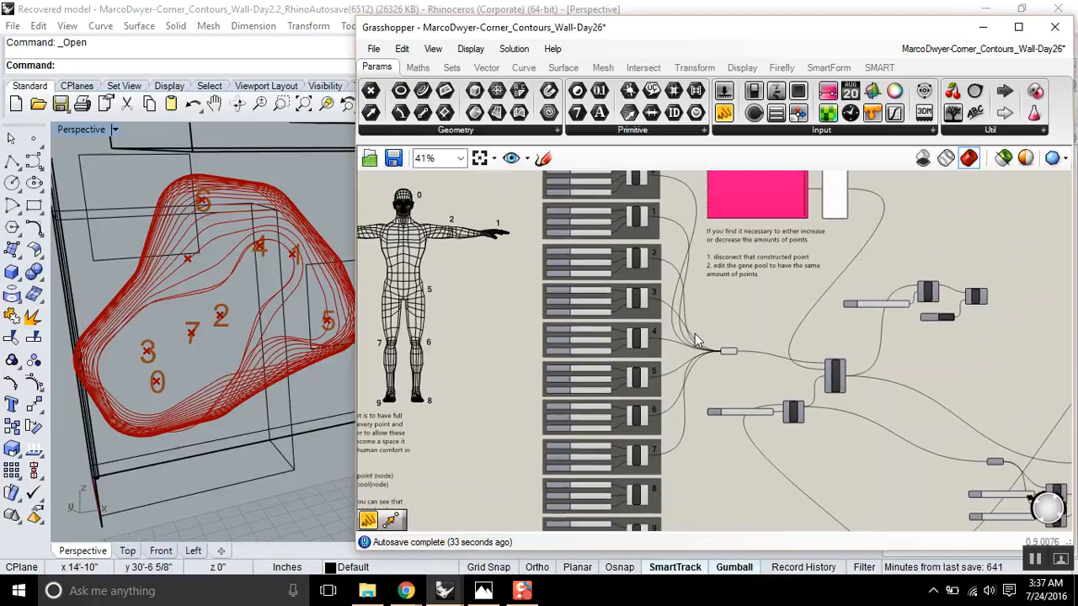
scroll("up", 3)
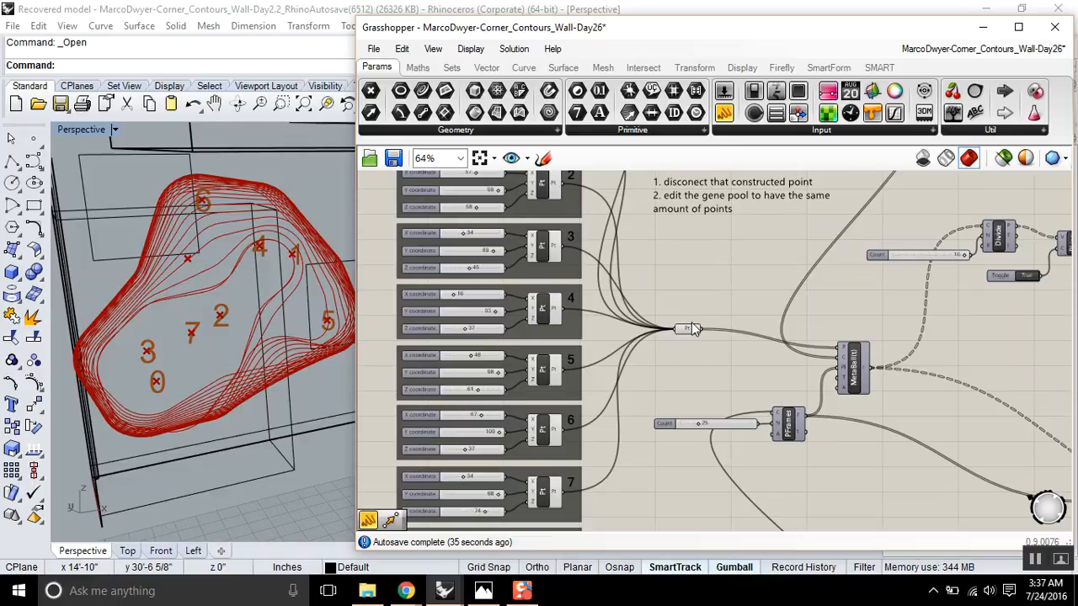
scroll("down", 3)
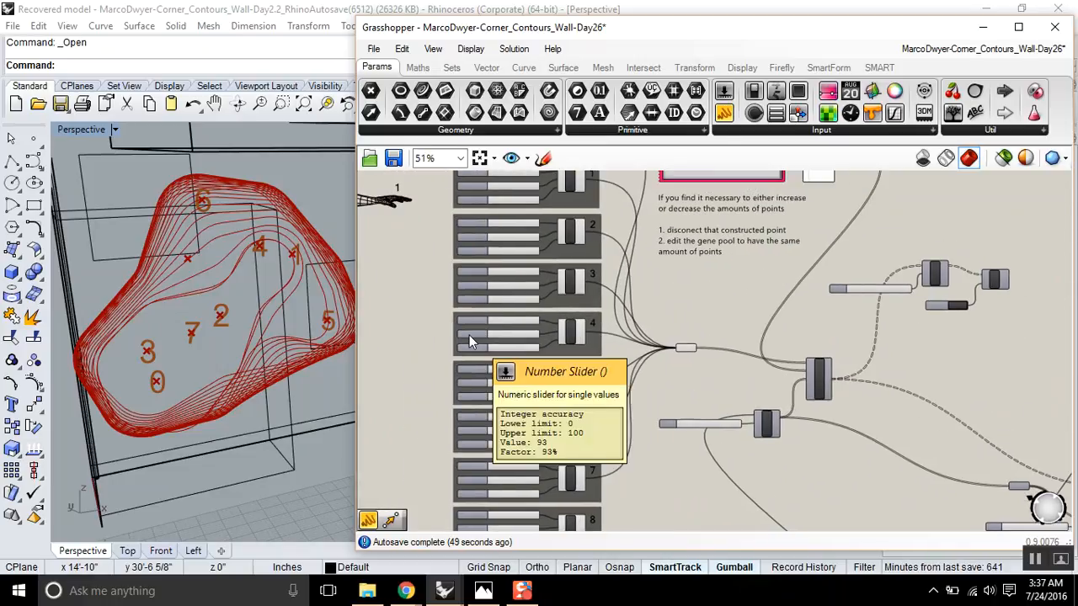
scroll("down", 3)
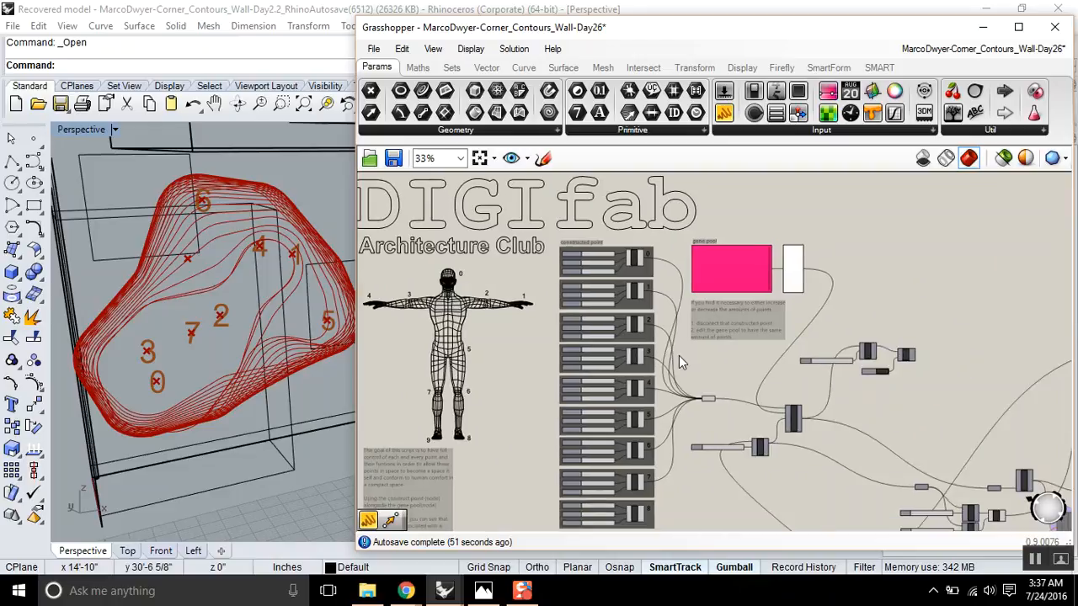
scroll("up", 3)
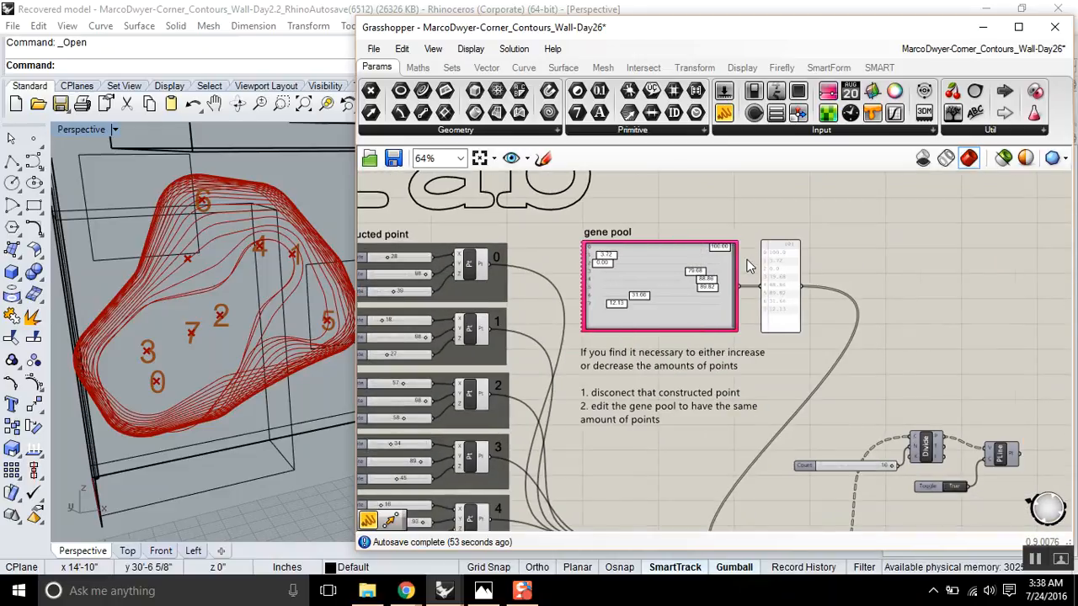
scroll("down", 3)
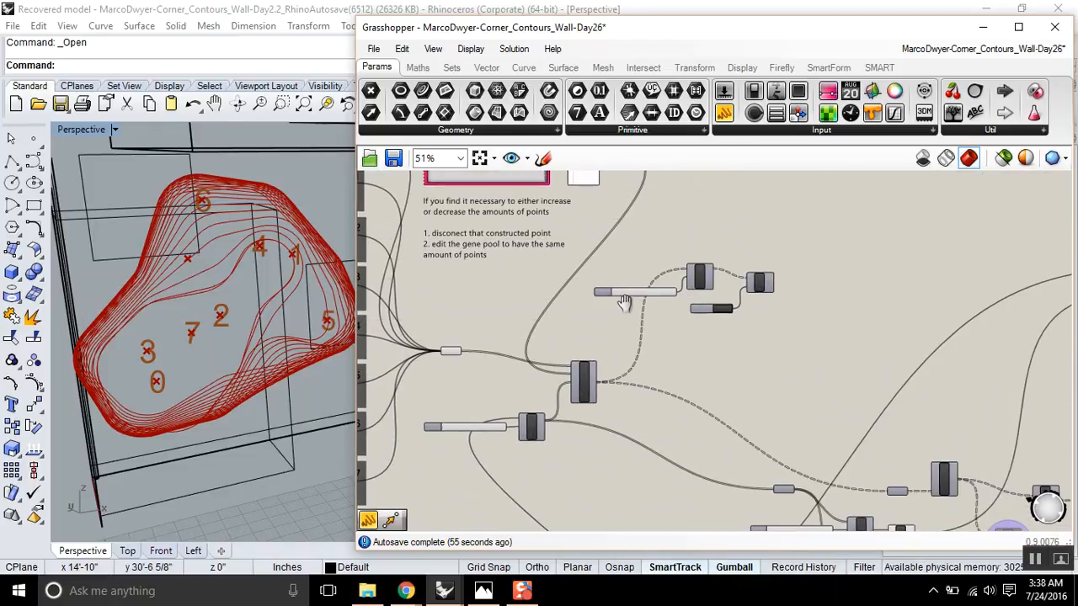
scroll("up", 3)
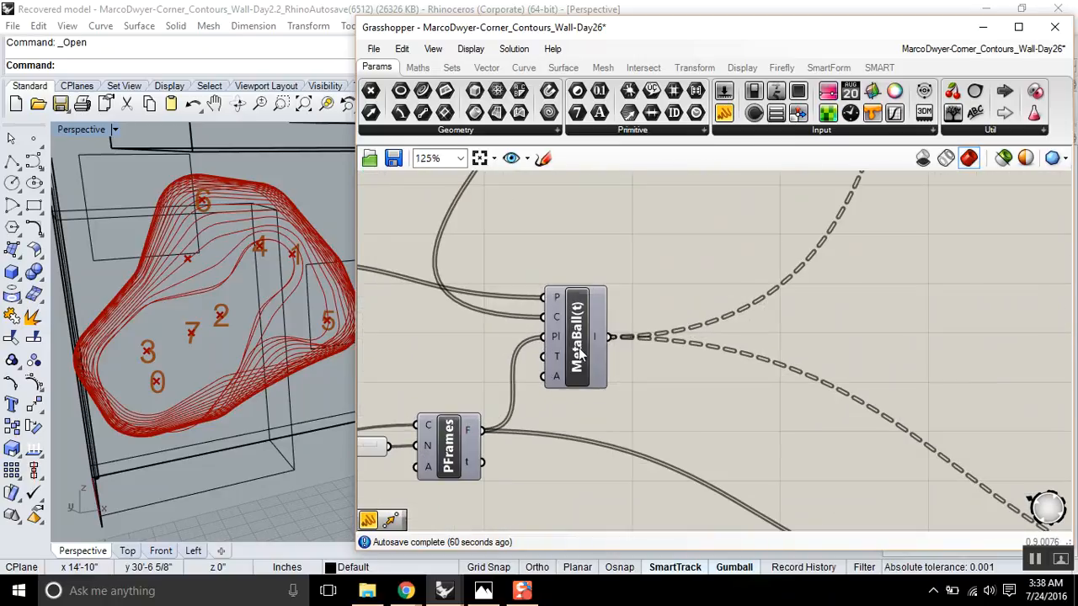
- Turn off the MetaBall(t) component's preview so only the wall and numbered points show
left_click(575, 337)
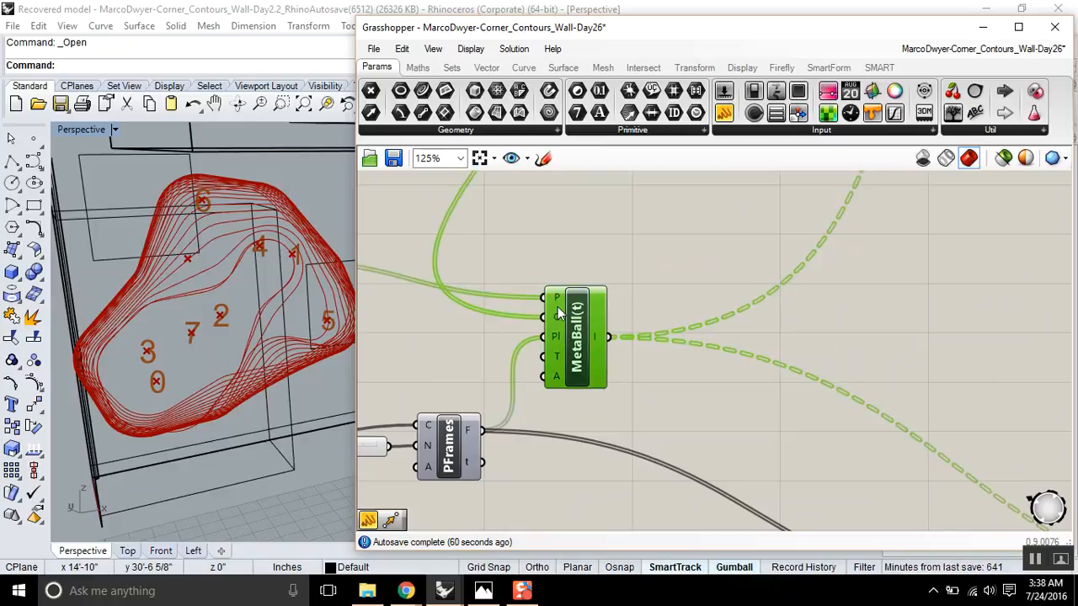
scroll("down", 3)
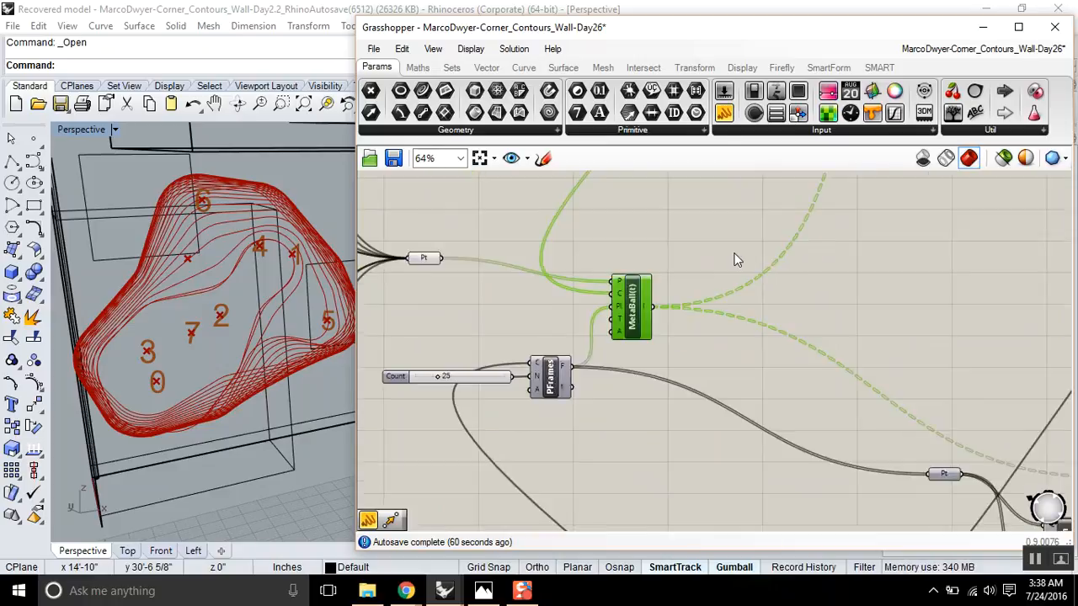
scroll("down", 3)
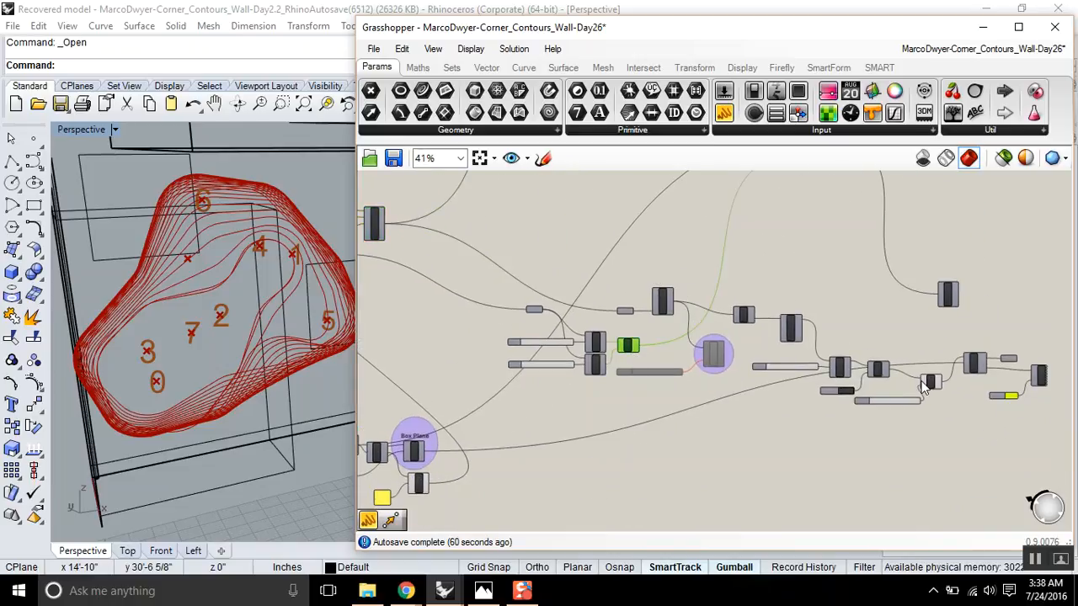
left_click(628, 346)
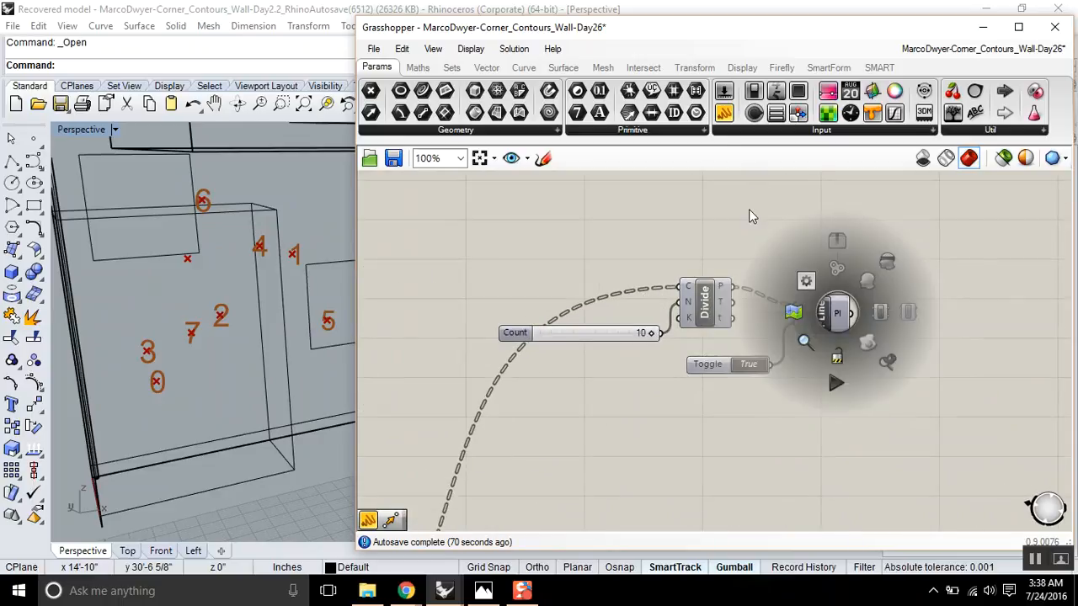
- Preview the PolyLine curves and pan to the Divide Curve, Count slider and Toggle components
left_click(837, 311)
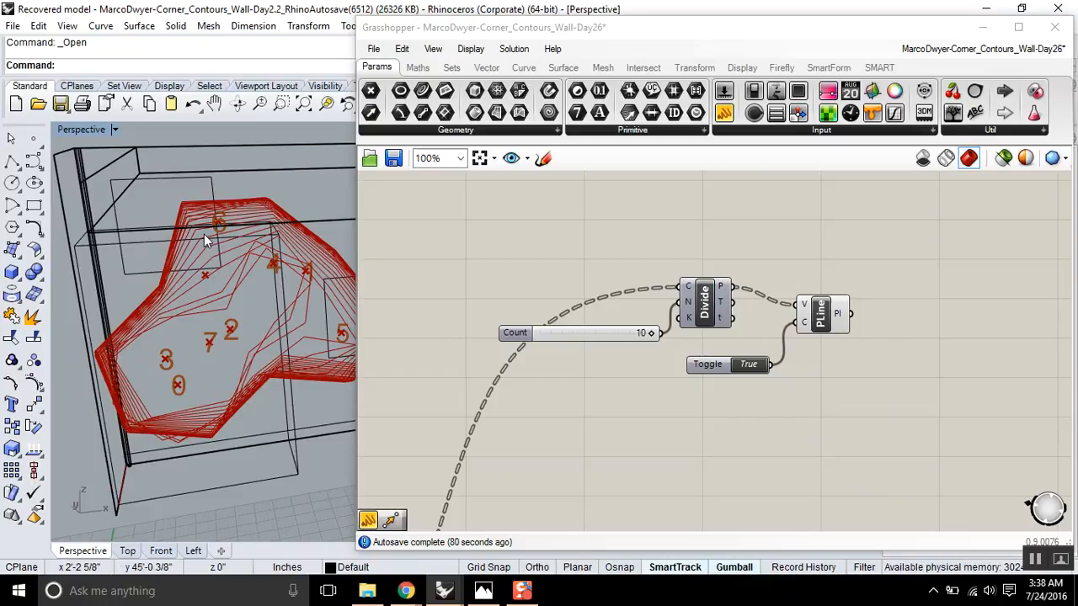
mouse_move(256, 276)
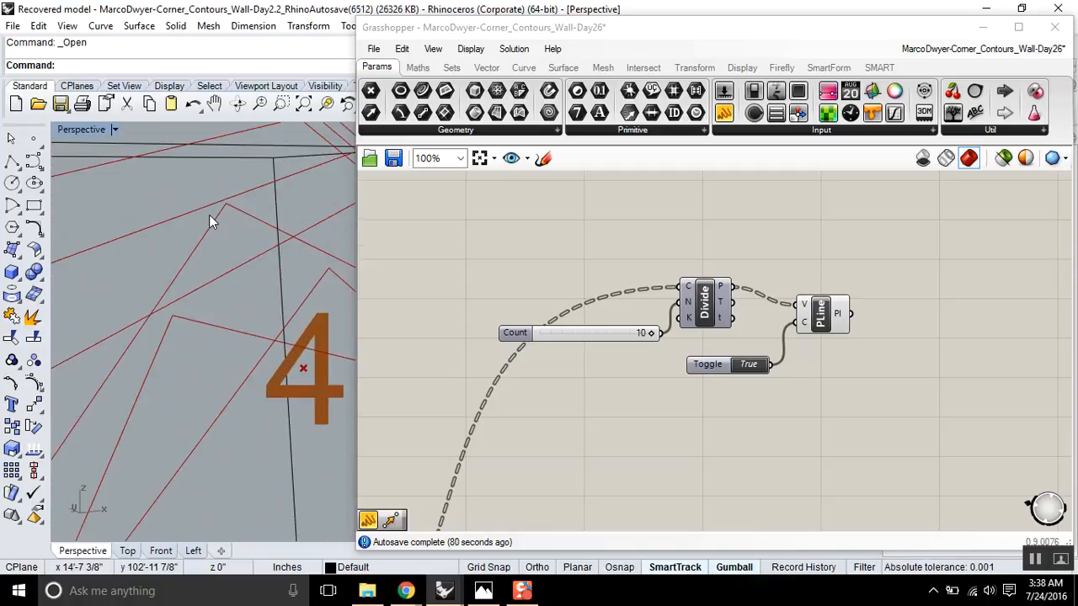
mouse_move(221, 235)
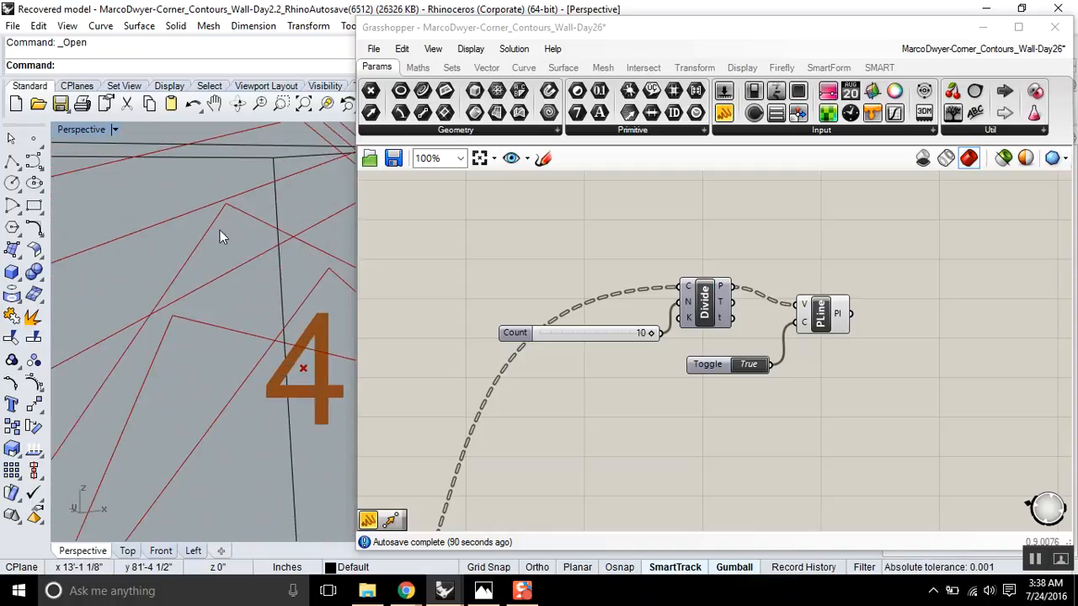
mouse_move(210, 222)
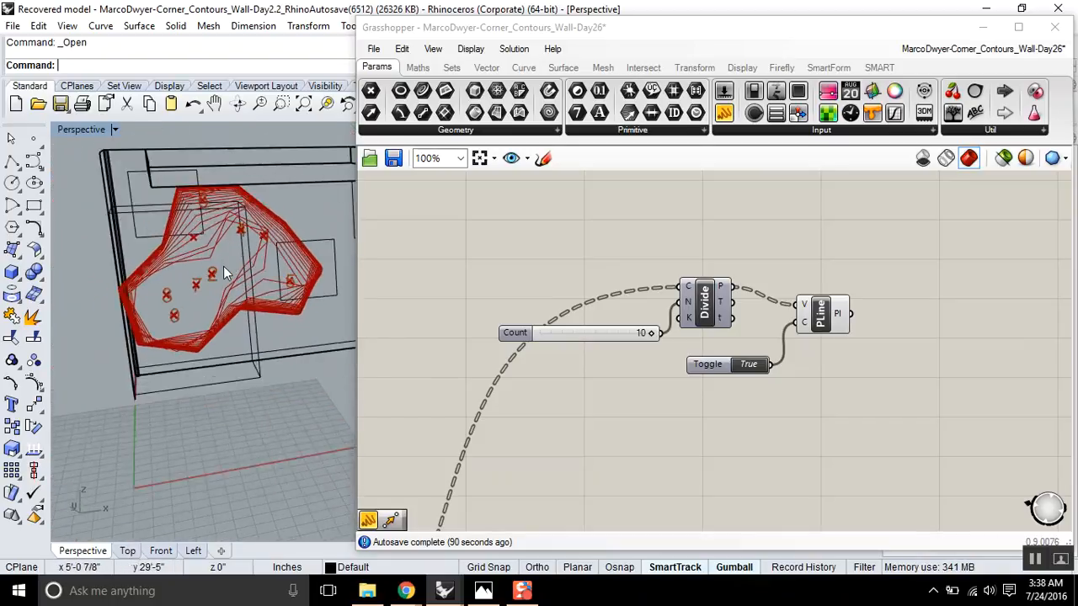
left_click_drag(252, 294, 228, 261)
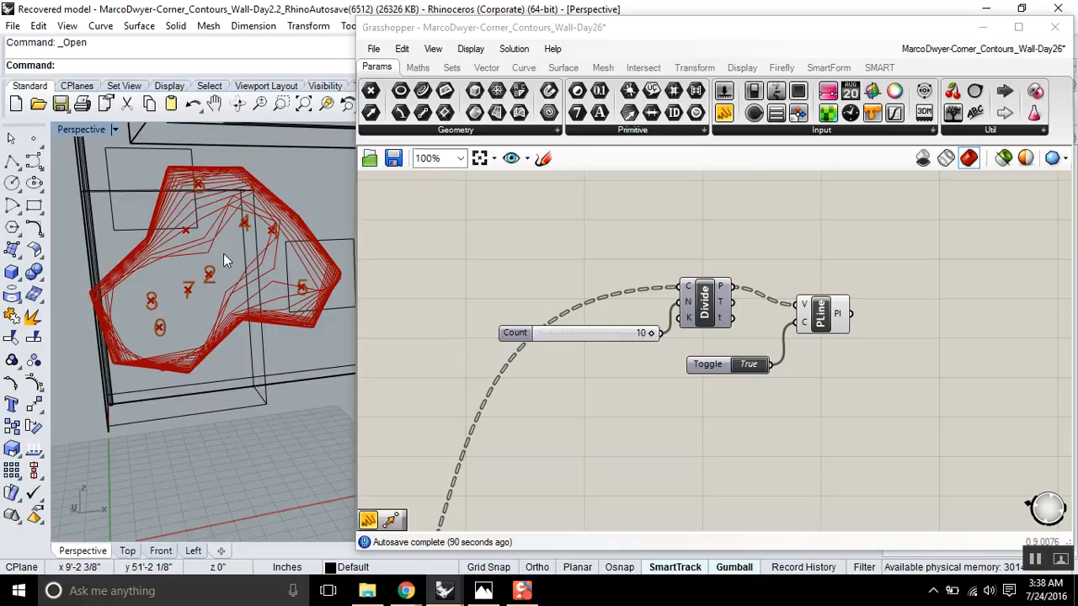
scroll("down", 3)
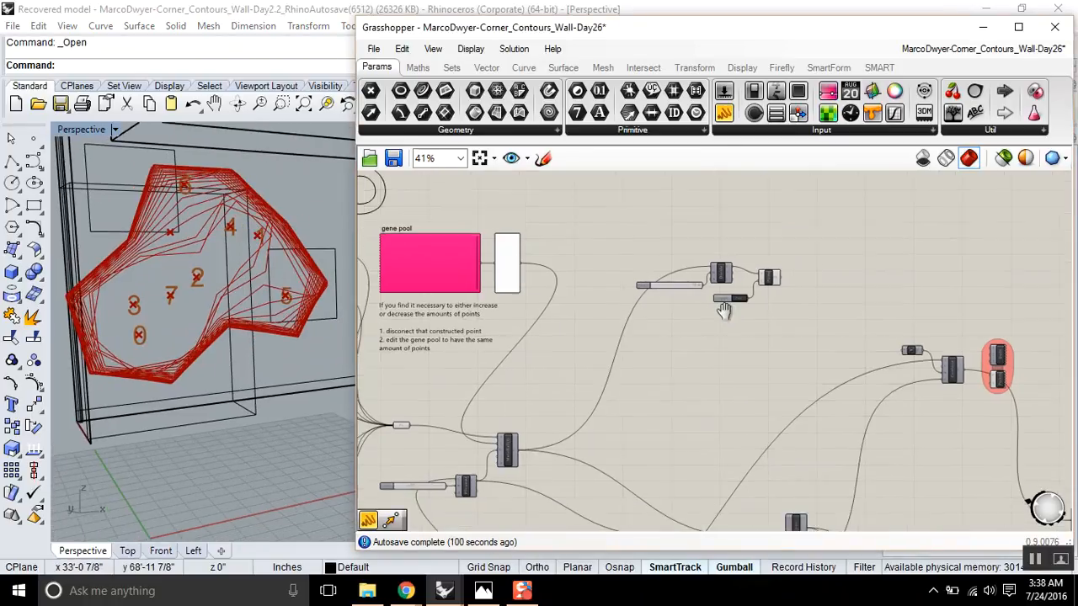
scroll("up", 3)
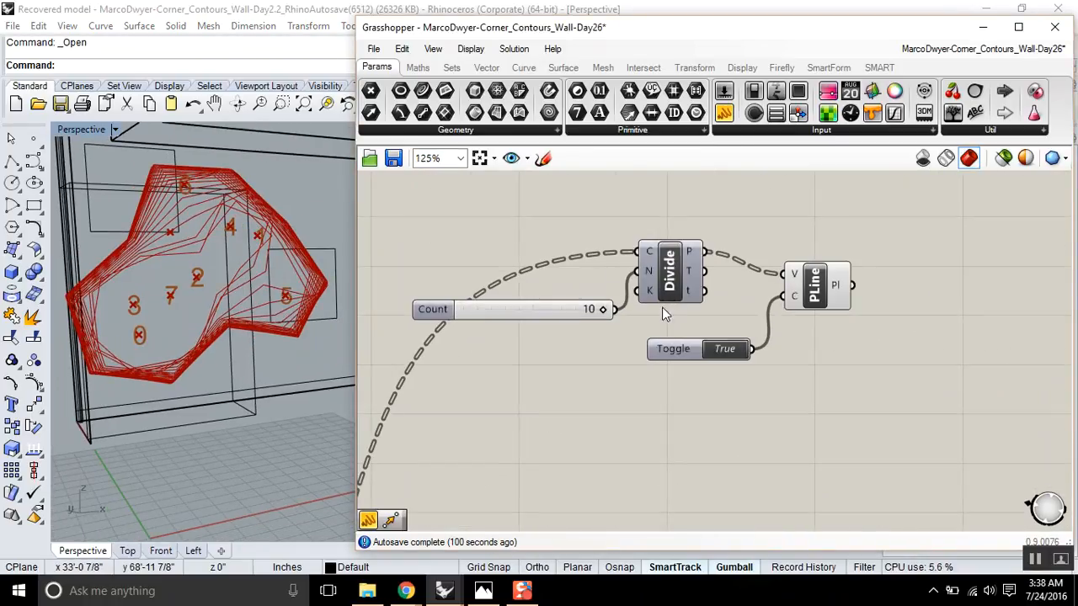
- Toggle Preview on the Custom Preview and Trim outputs so the outside contour pieces display in Rhino
scroll("down", 3)
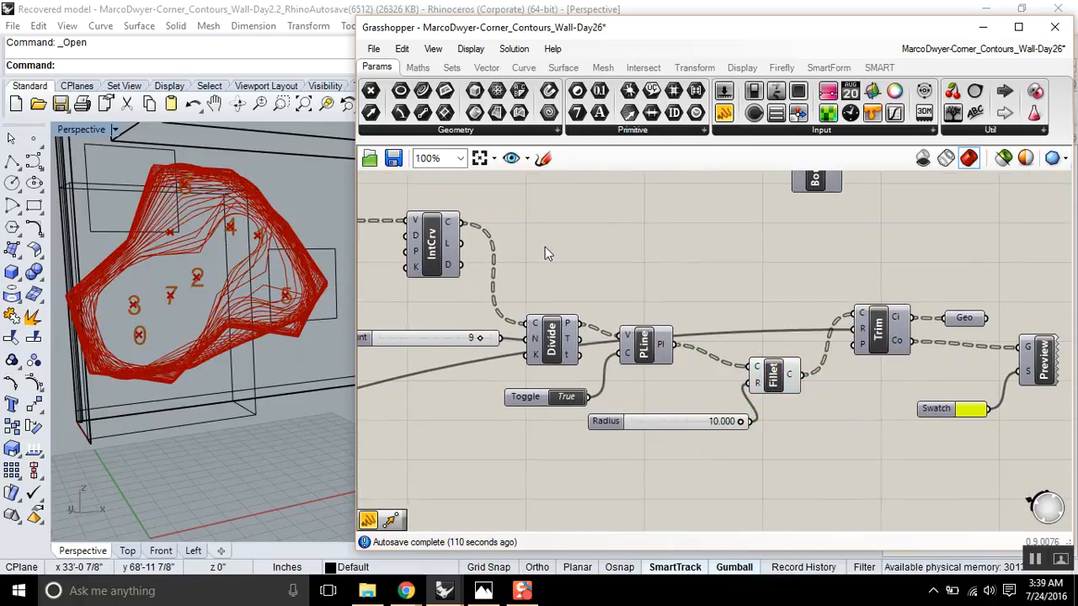
scroll("down", 3)
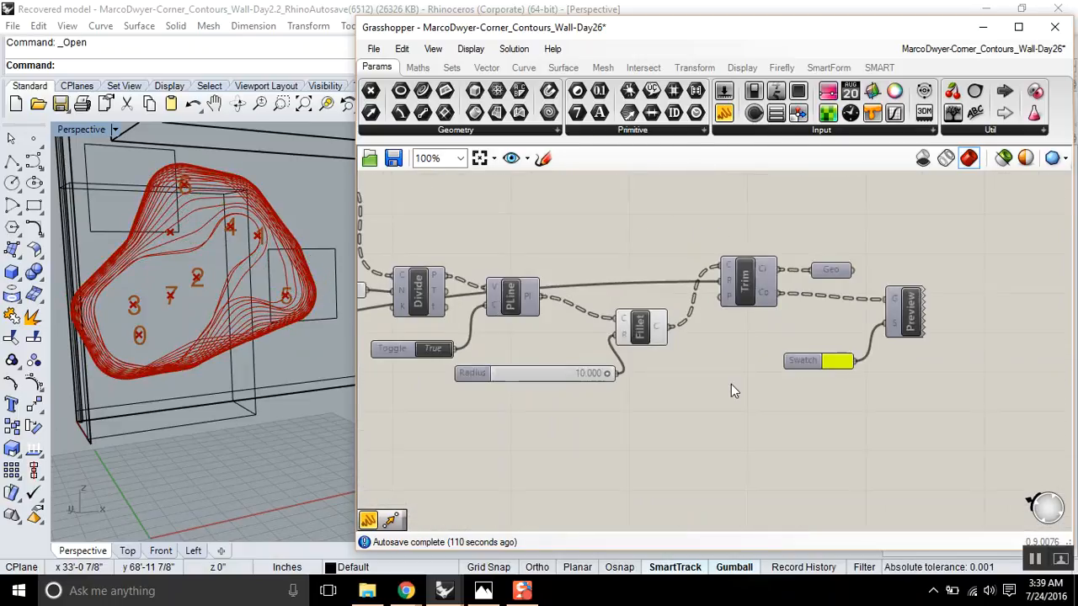
double_click(572, 345)
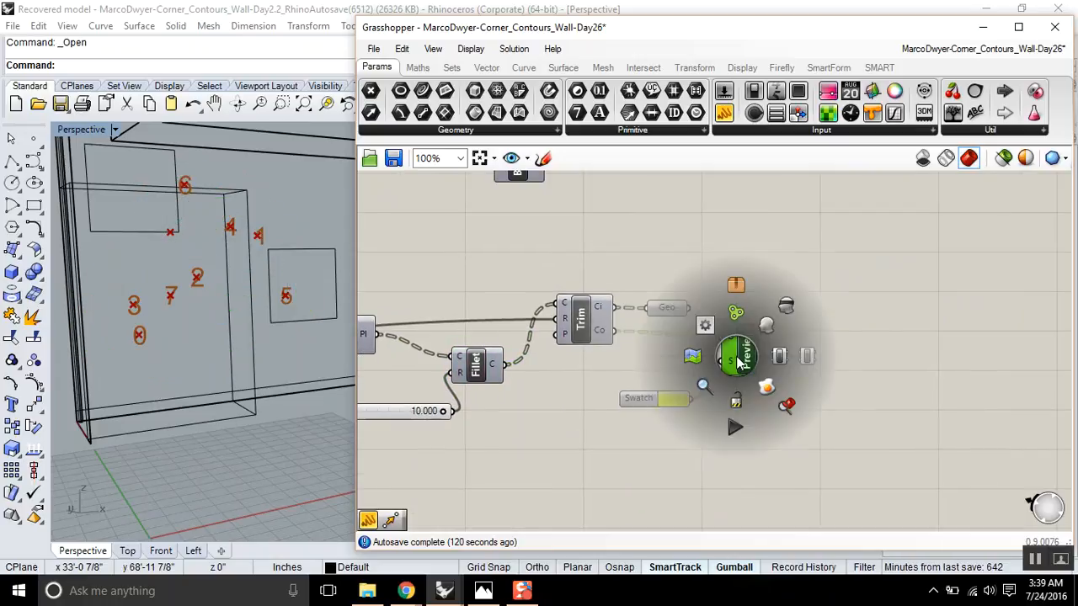
left_click(734, 356)
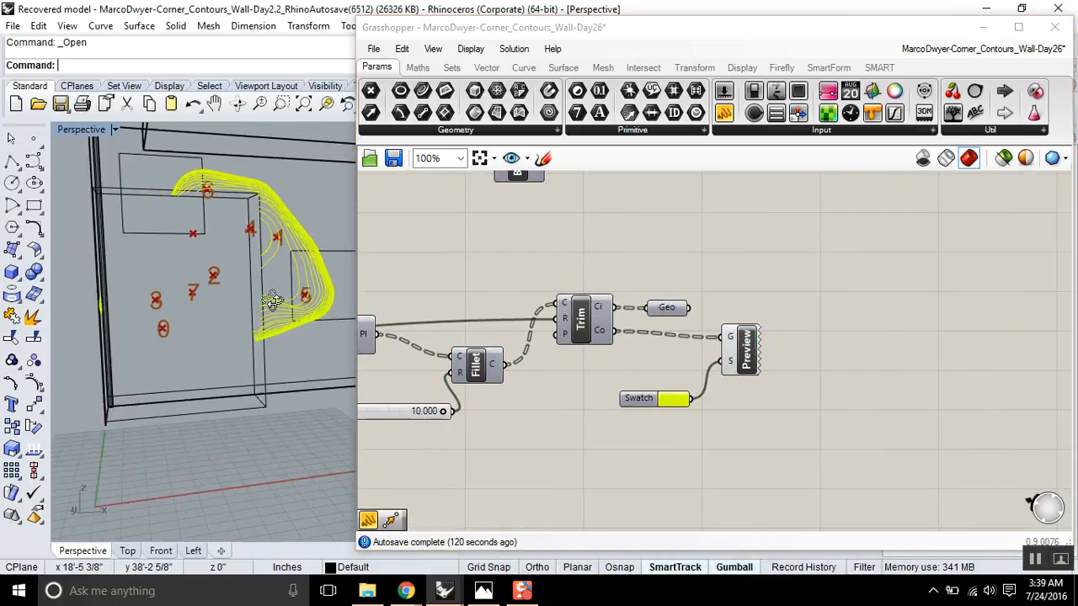
left_click(739, 349)
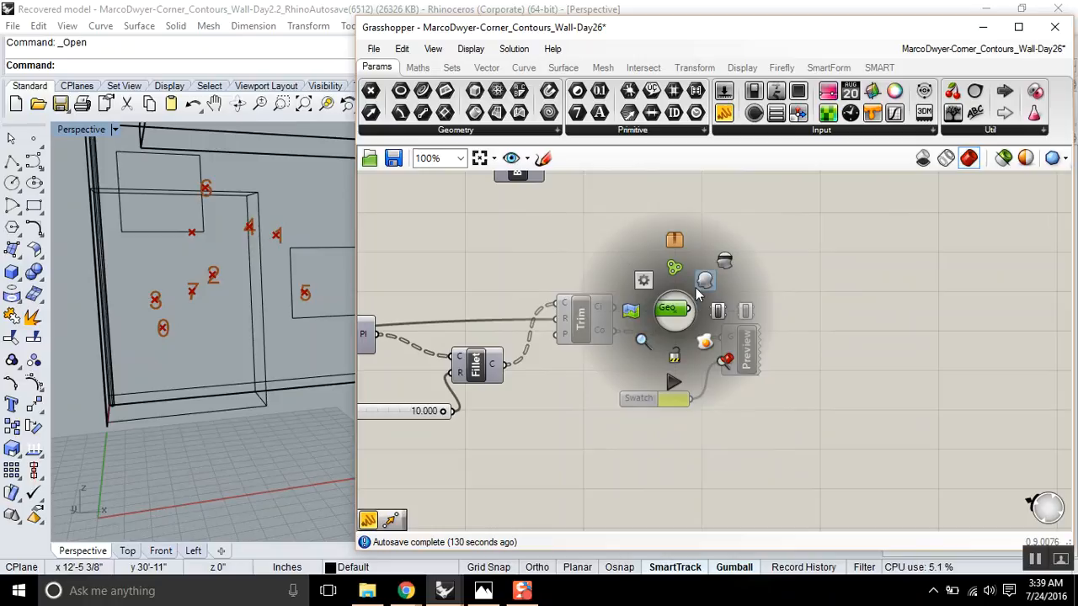
left_click(704, 280)
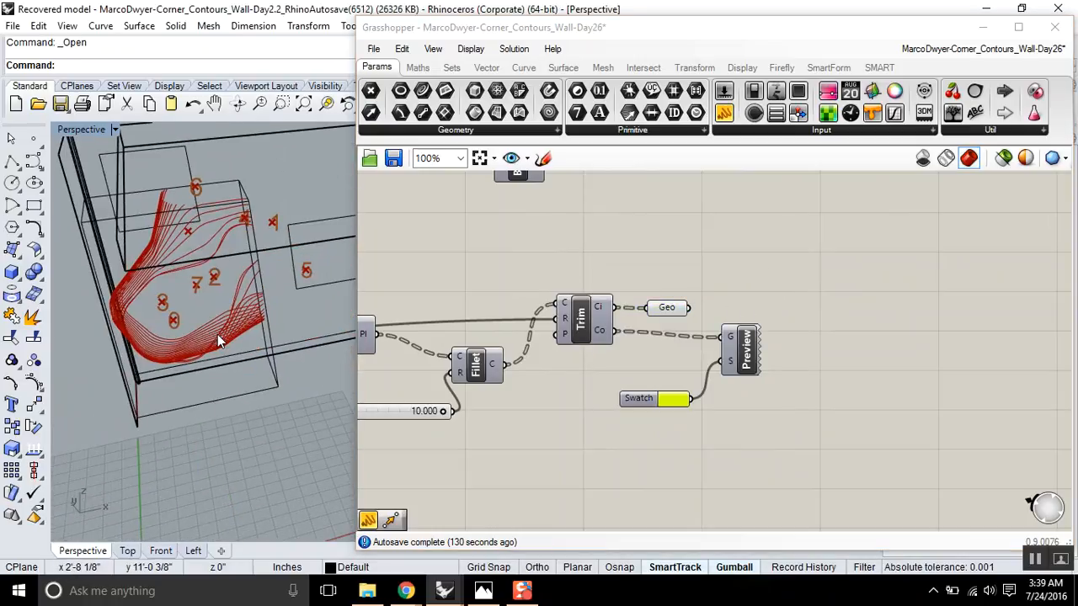
scroll("up", 3)
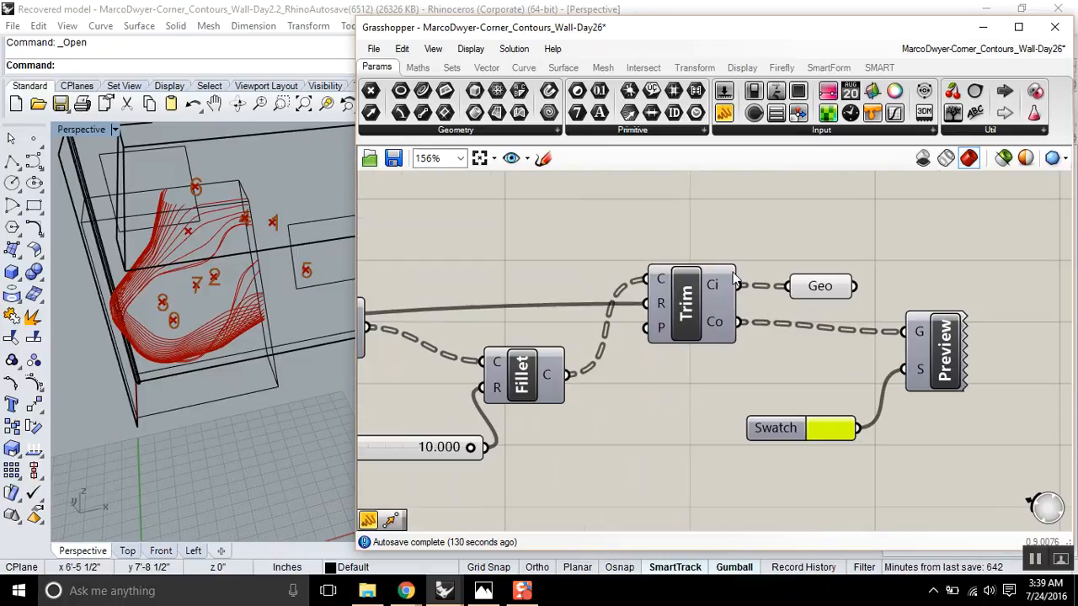
- Highlight inside then outside contour sets, then disable the Custom Preview leaving only red inside contours
left_click(818, 286)
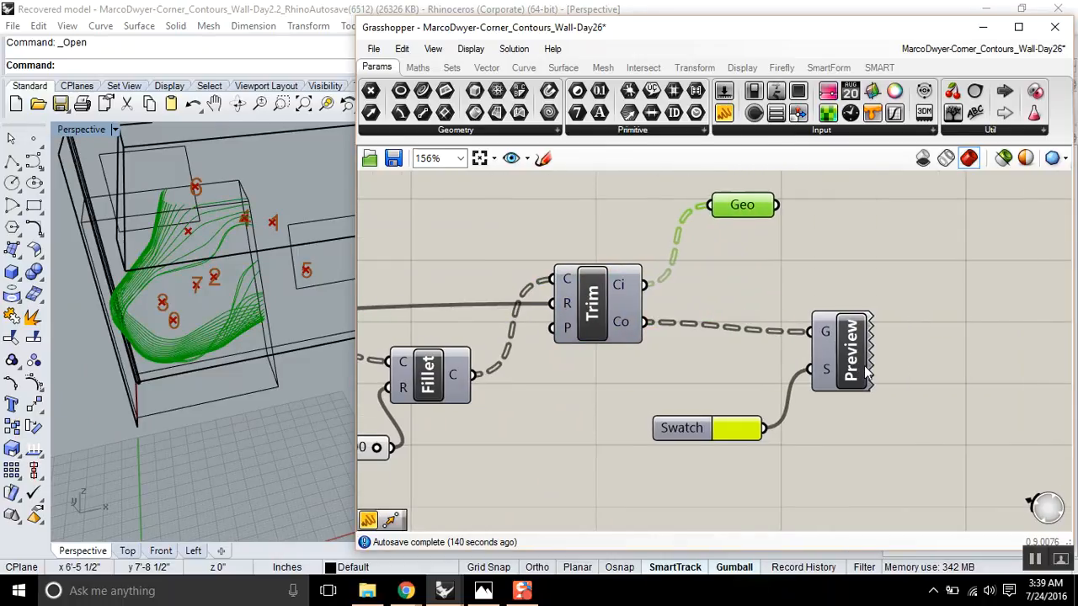
left_click(839, 349)
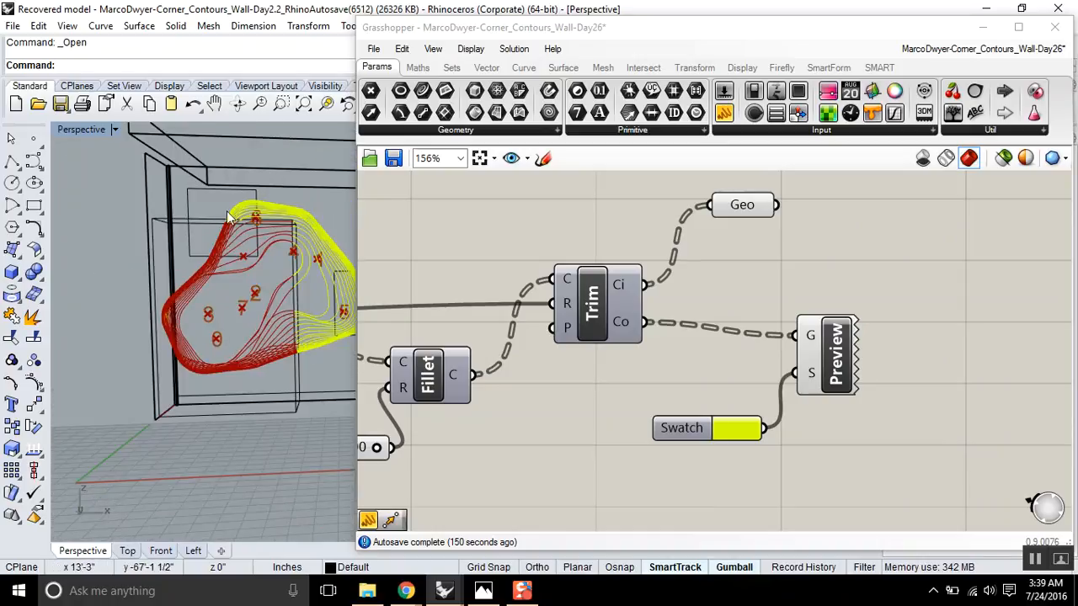
mouse_move(177, 219)
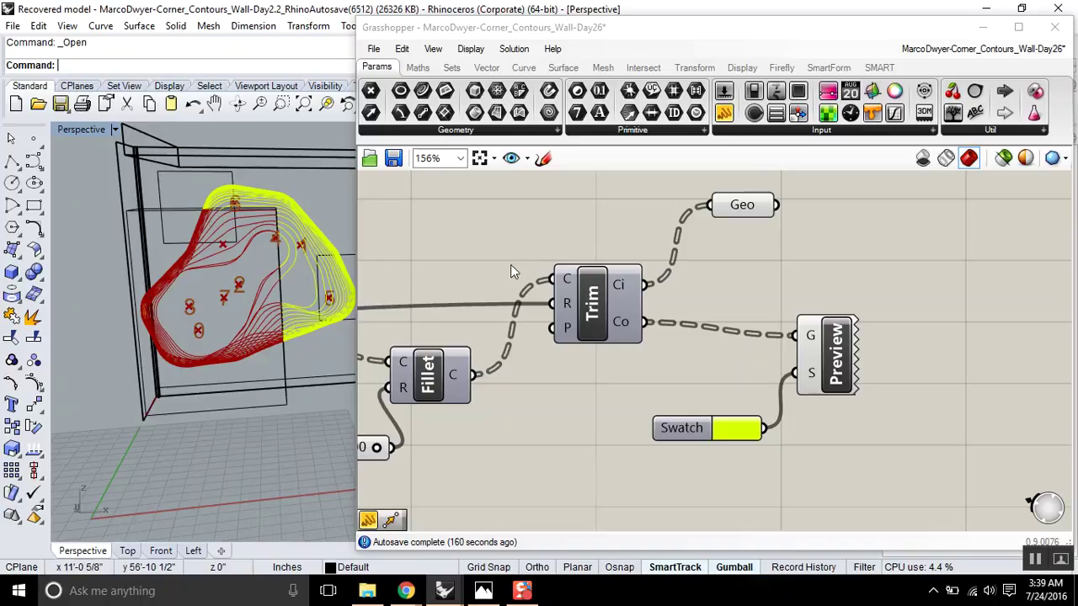
mouse_move(74, 293)
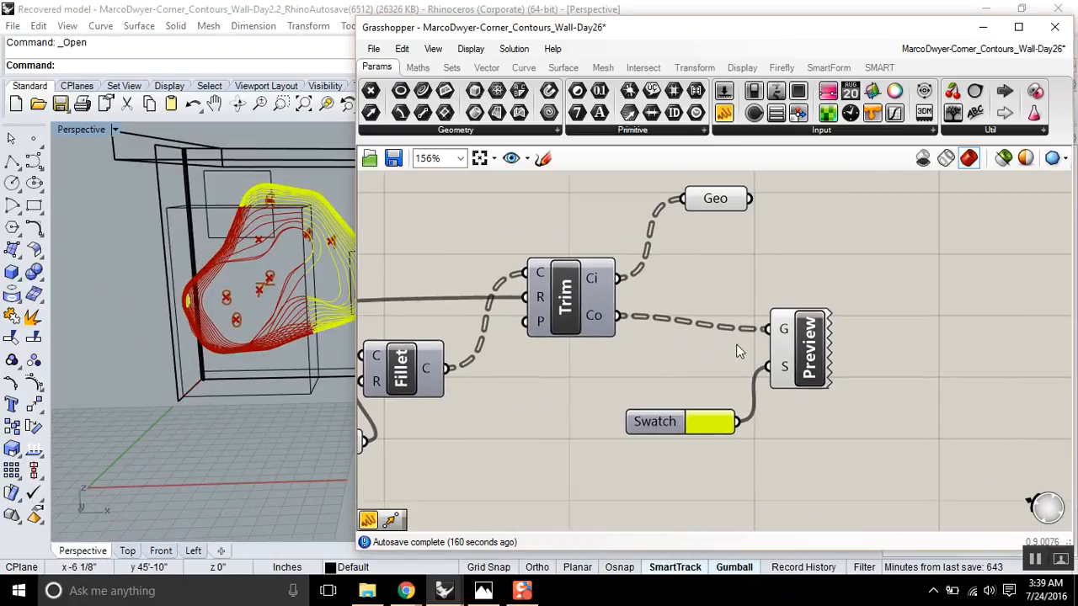
left_click(800, 346)
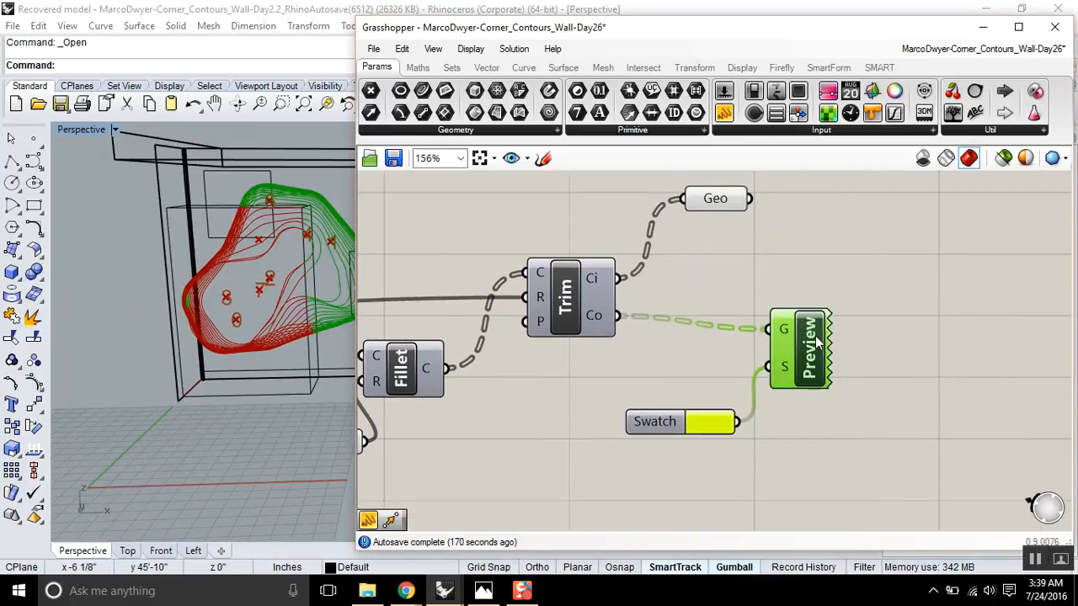
left_click(808, 347)
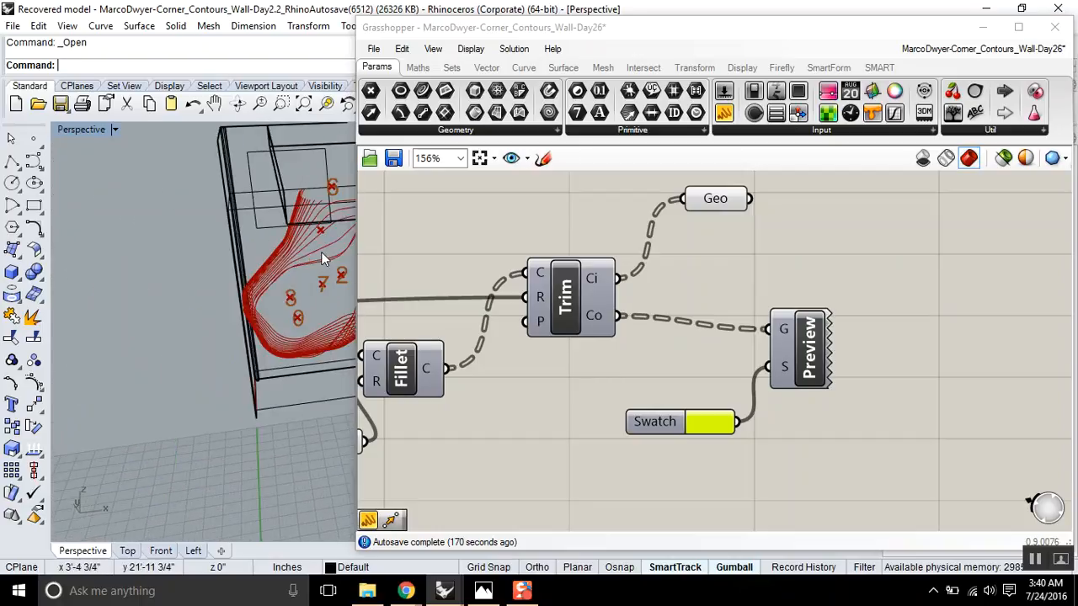
left_click_drag(320, 259, 211, 344)
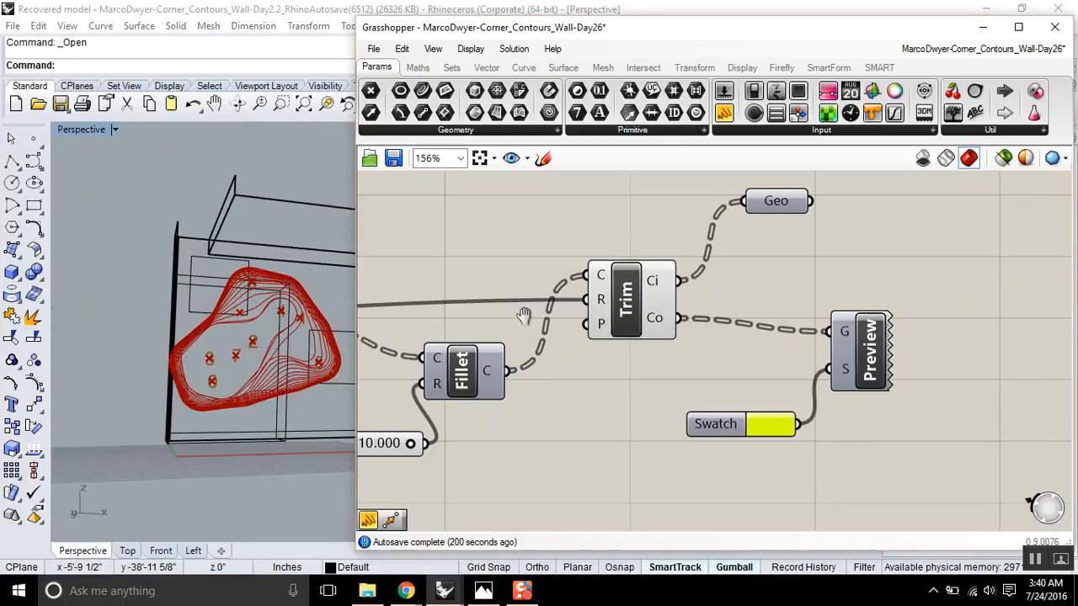
- Zoom and pan the canvas to the Contour component feeding the Dots and Points group
scroll("down", 3)
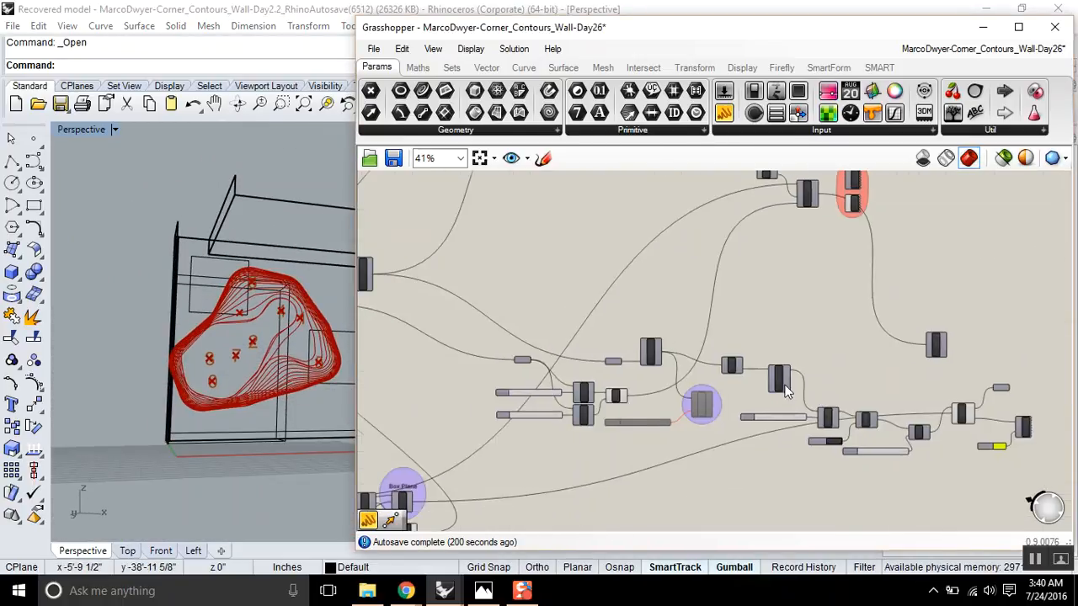
scroll("down", 3)
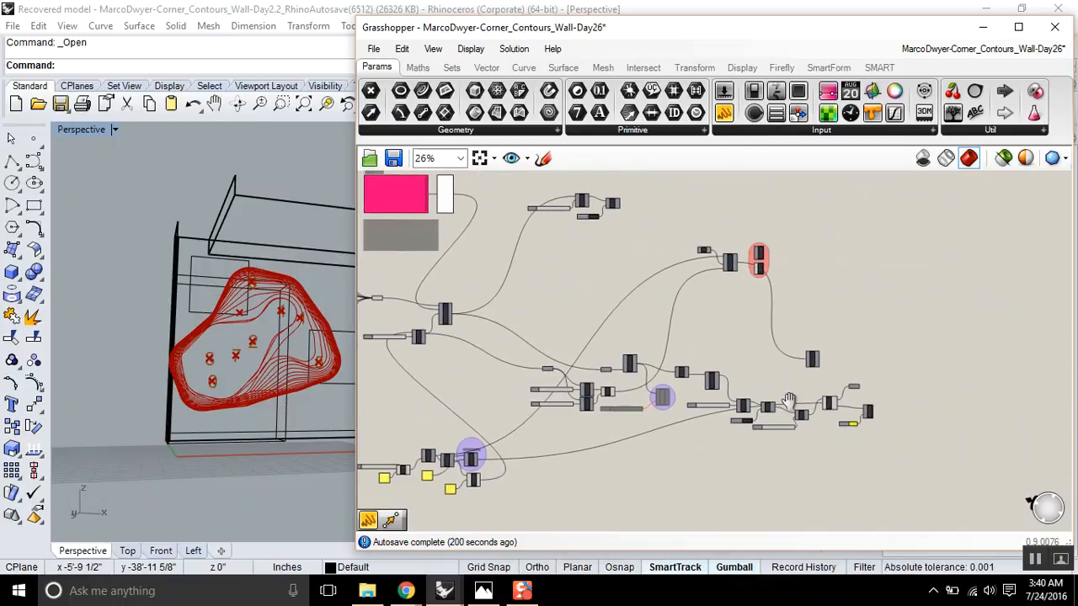
scroll("up", 3)
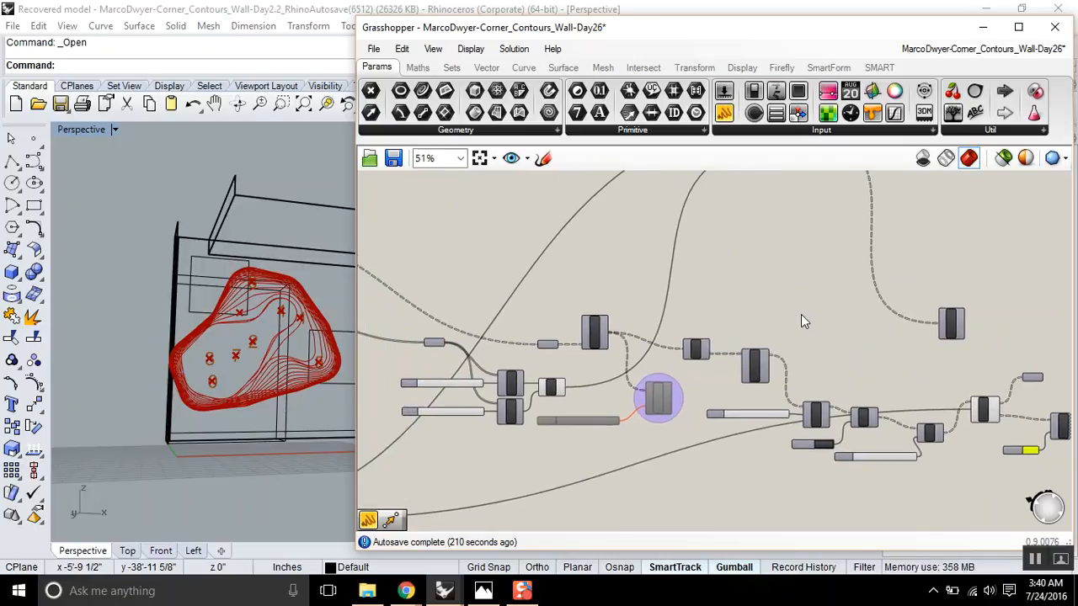
scroll("up", 3)
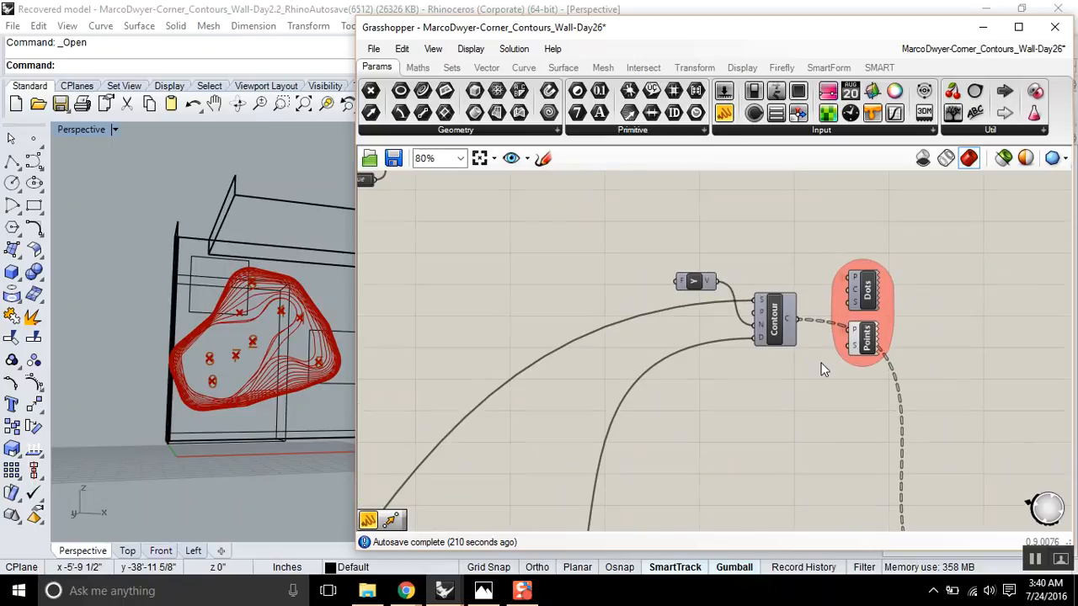
scroll("up", 3)
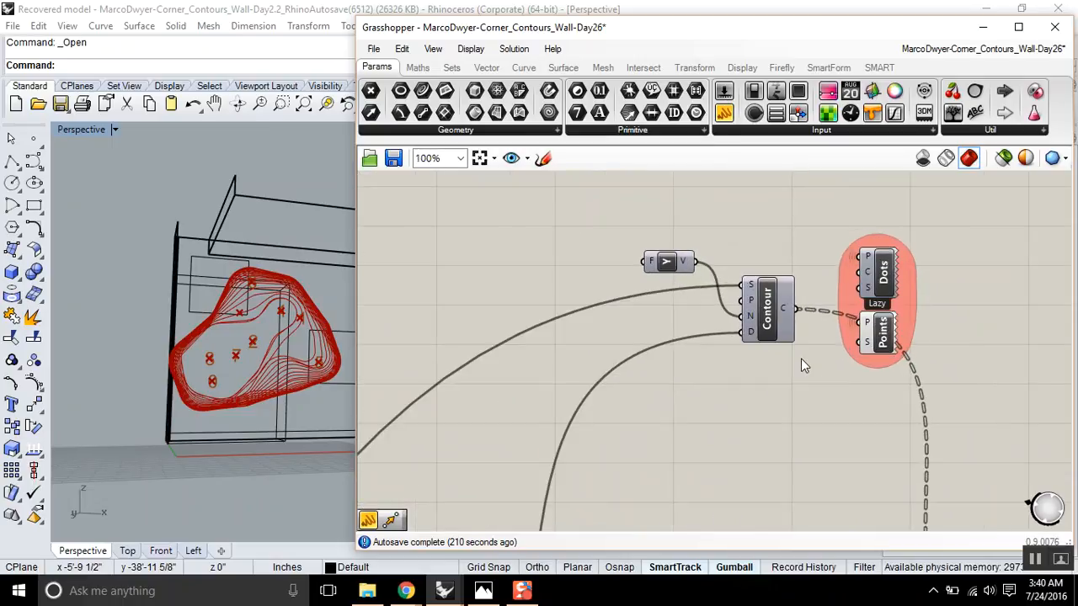
scroll("up", 3)
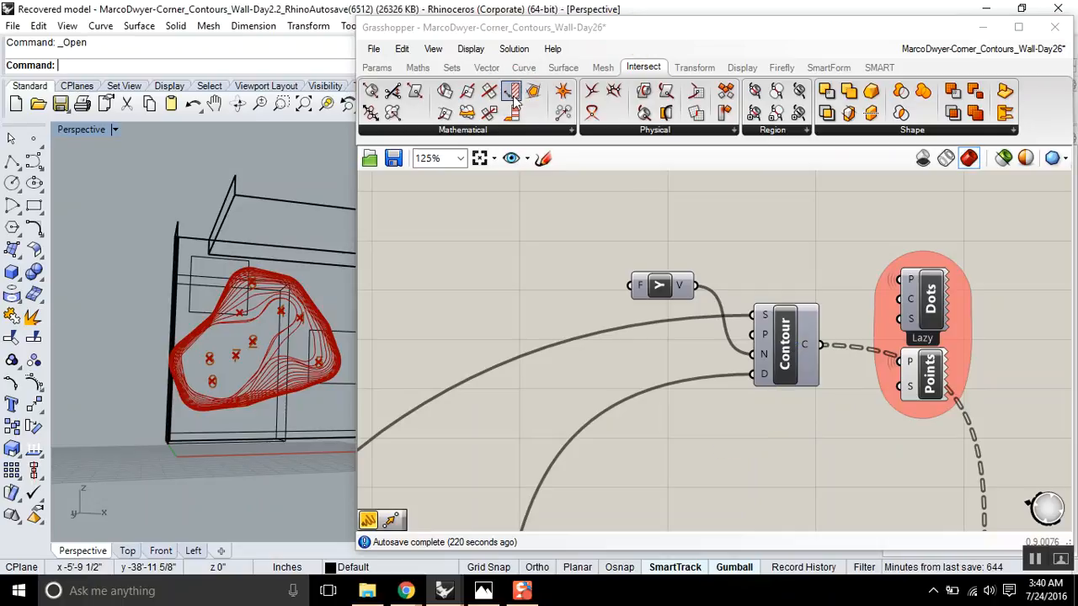
mouse_move(749, 297)
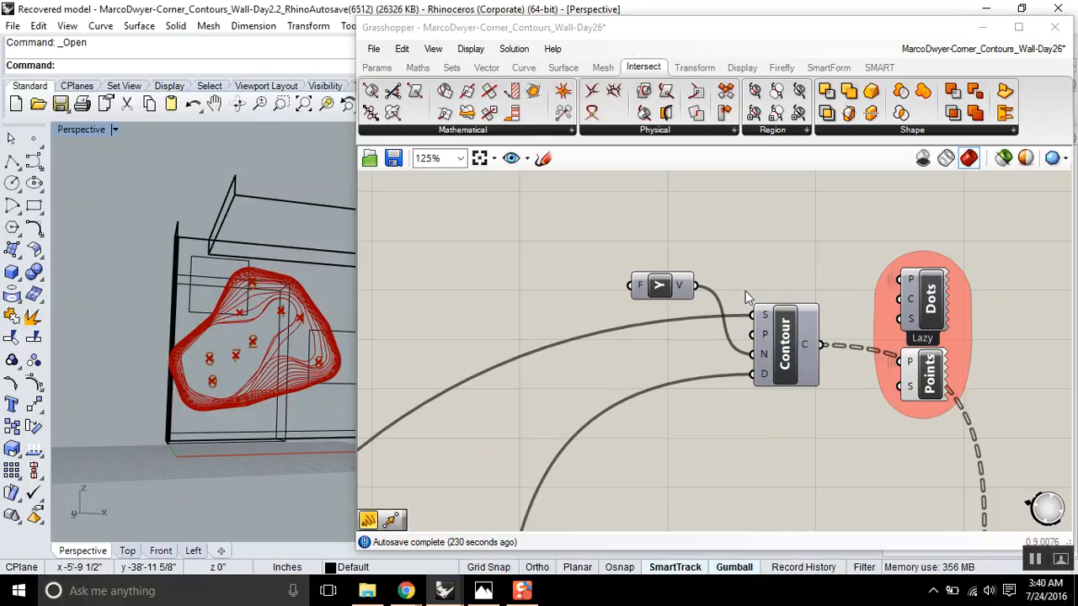
mouse_move(765, 315)
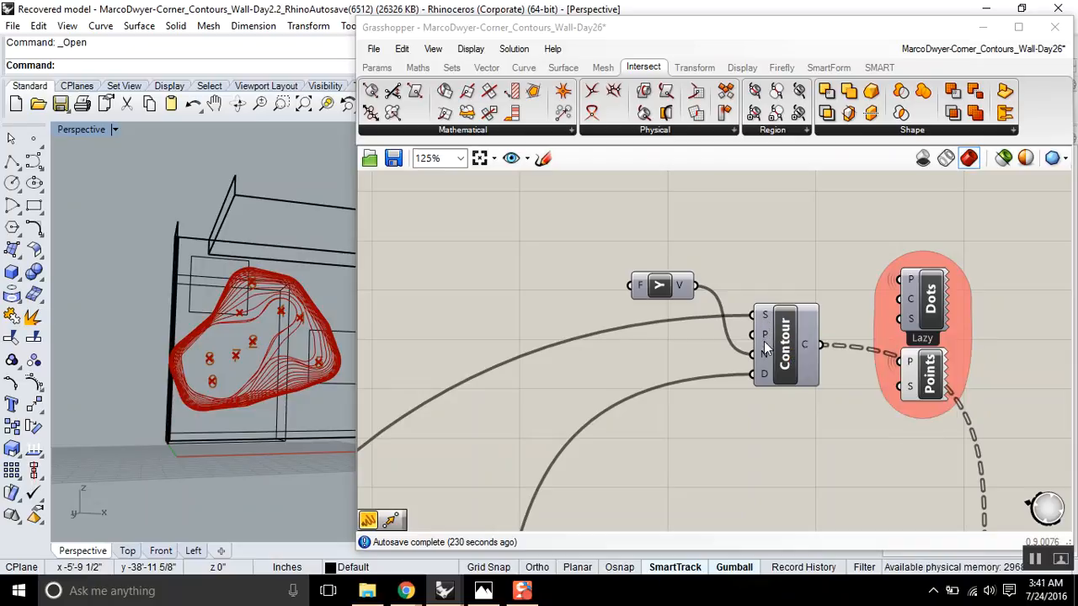
mouse_move(805, 346)
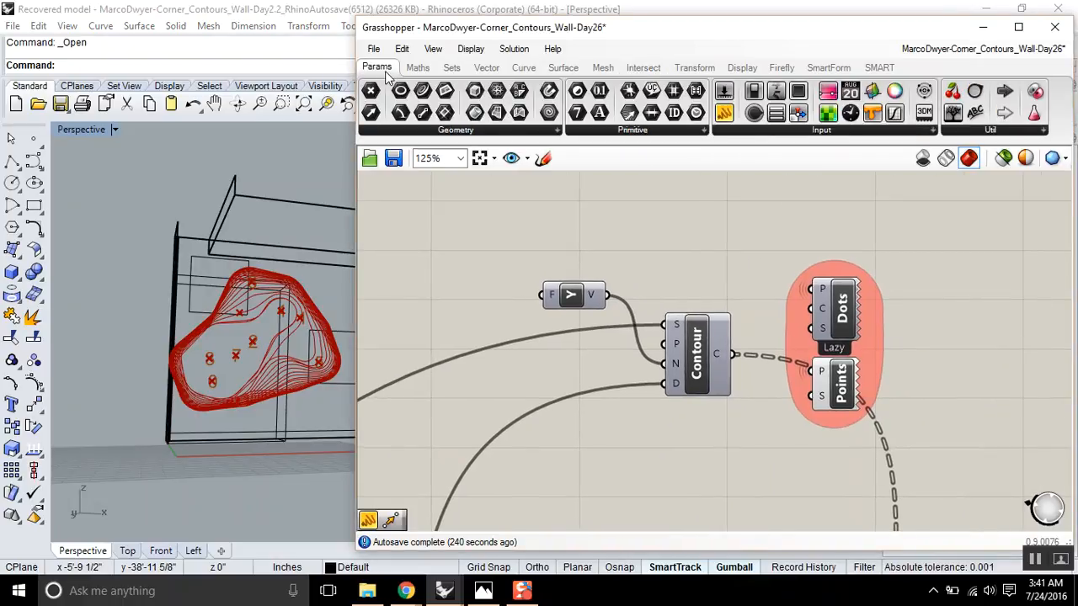
mouse_move(724, 113)
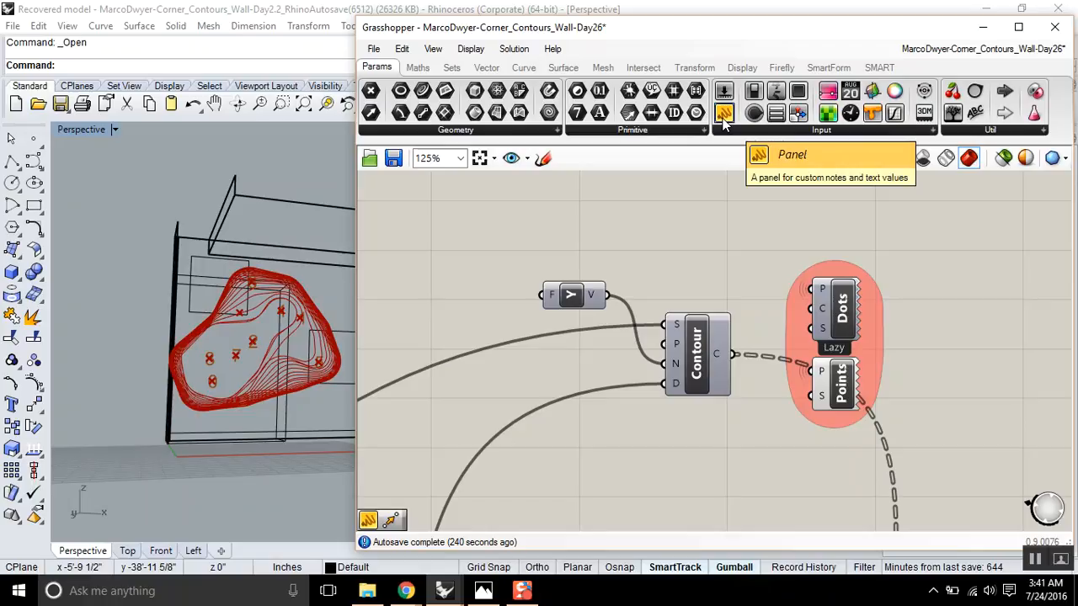
left_click(724, 113)
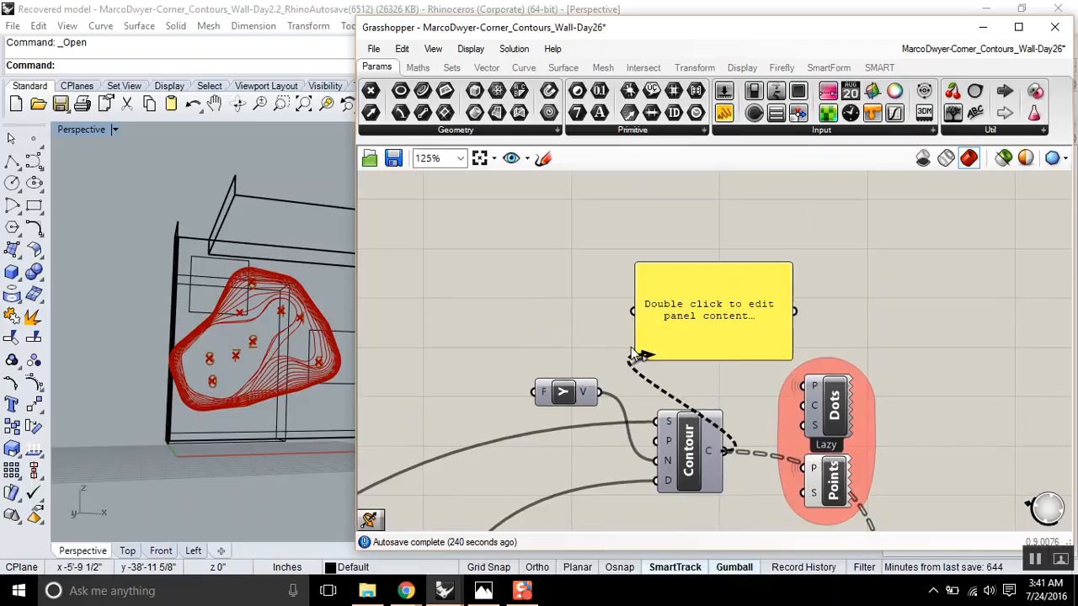
scroll("down", 3)
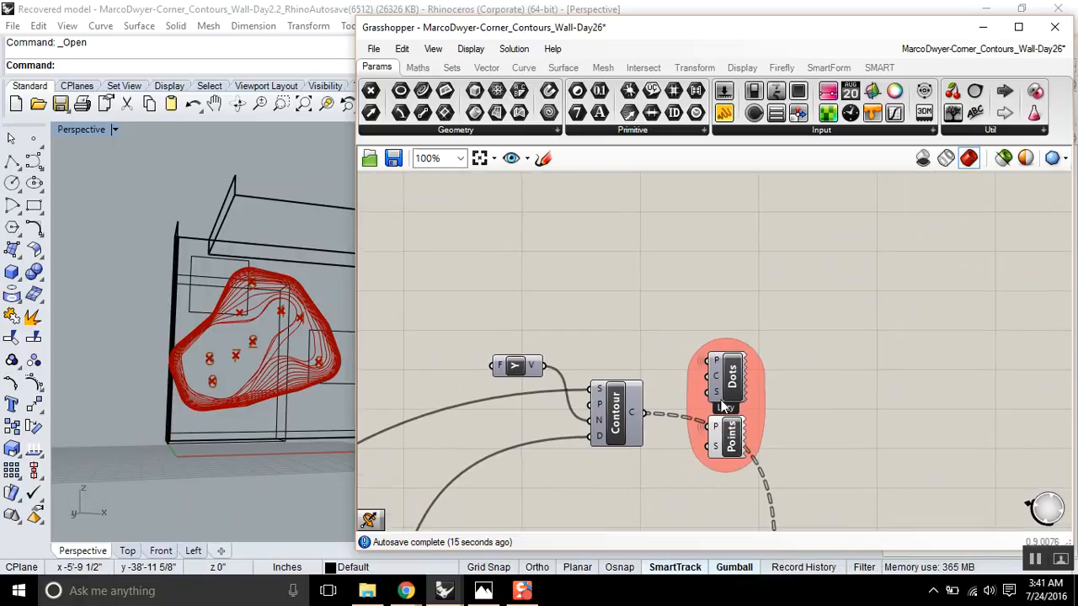
scroll("down", 3)
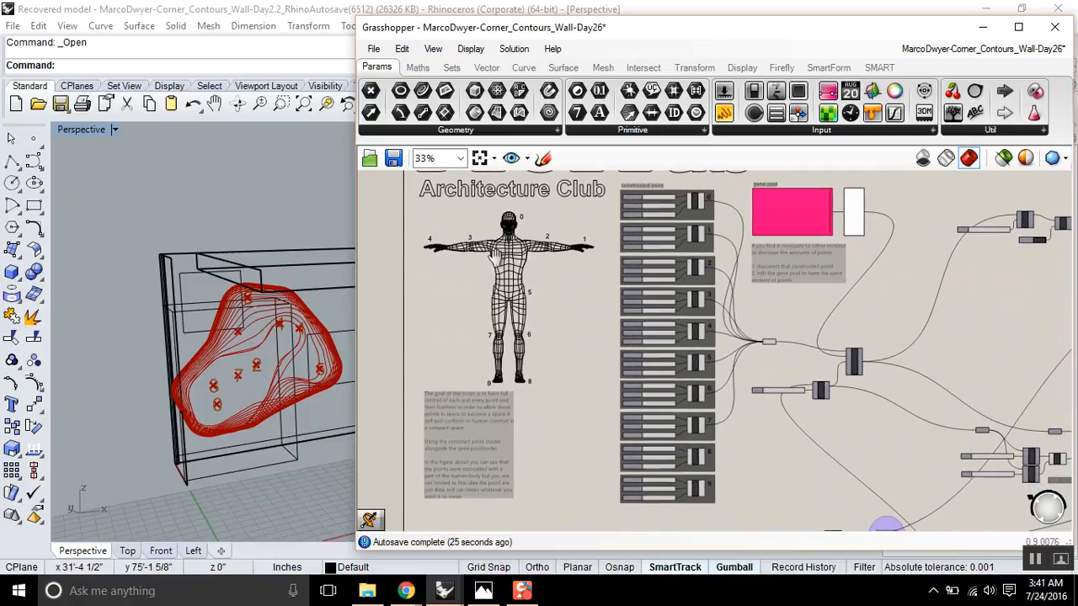
scroll("down", 3)
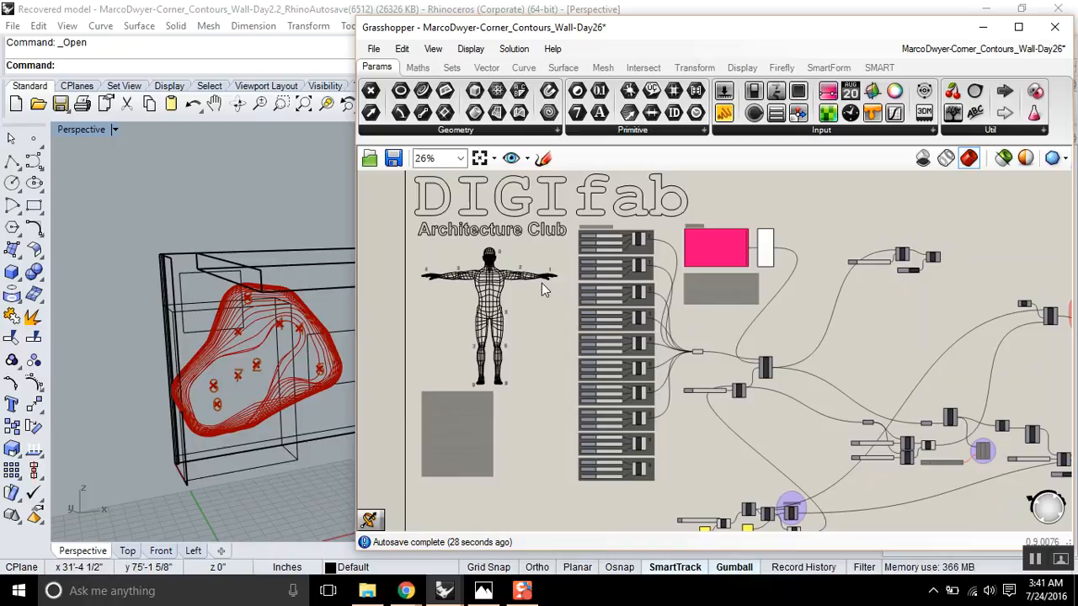
mouse_move(542, 293)
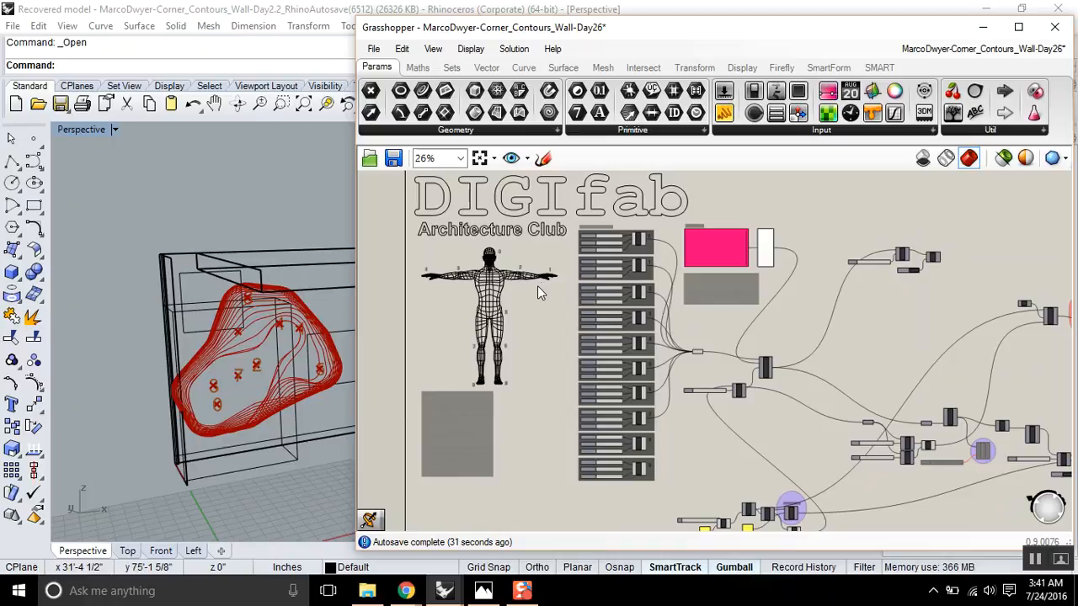